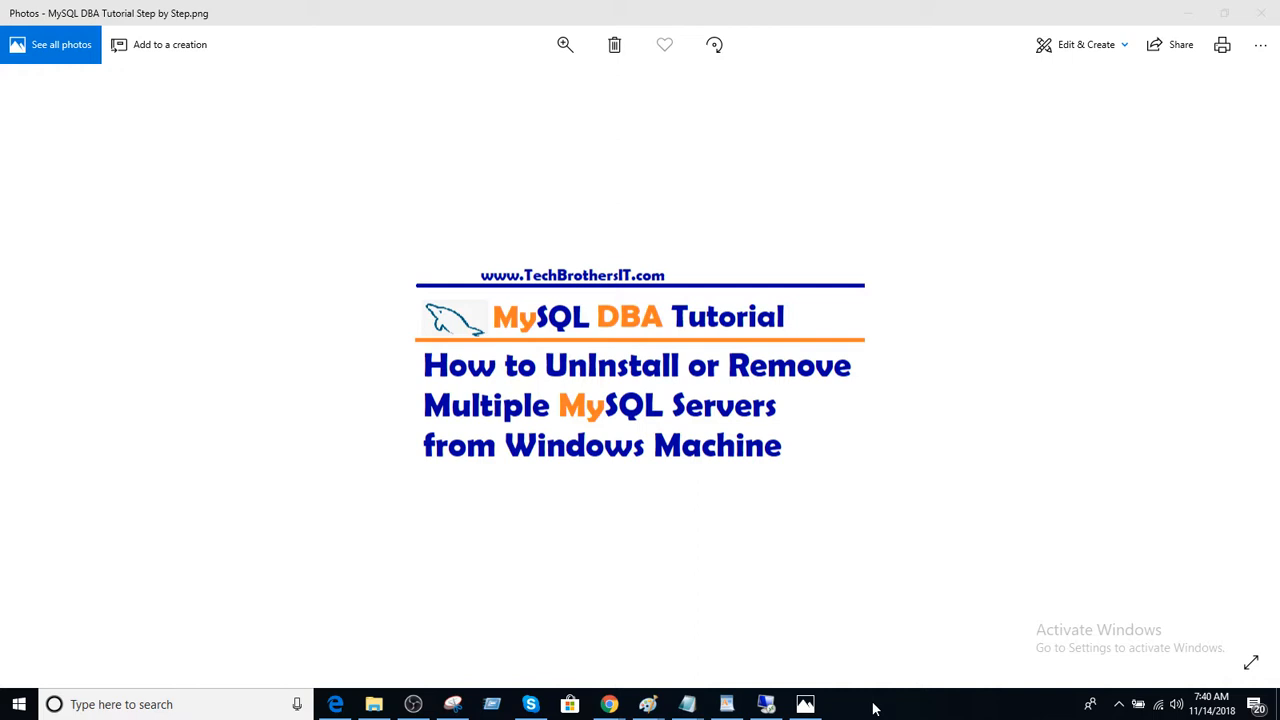
pyautogui.moveTo(766, 704)
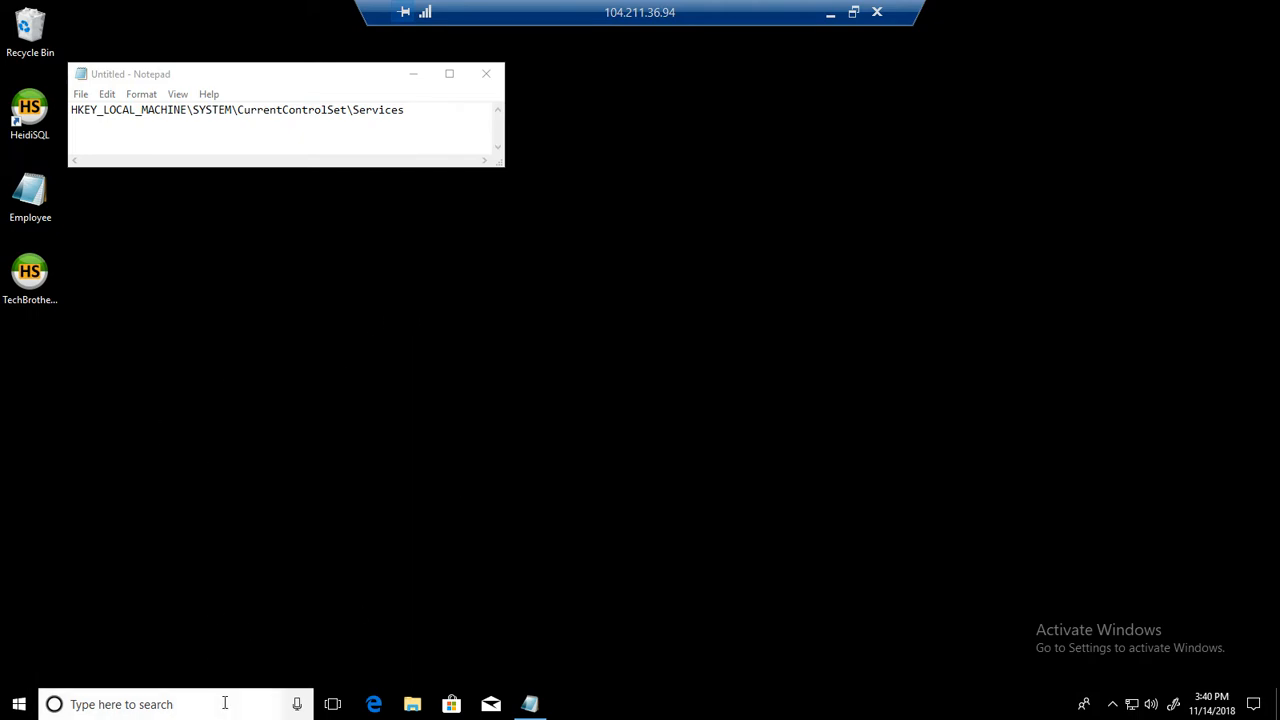
# Step: Search Start for the Services desktop app so it appears as best match
pyautogui.write('servi')
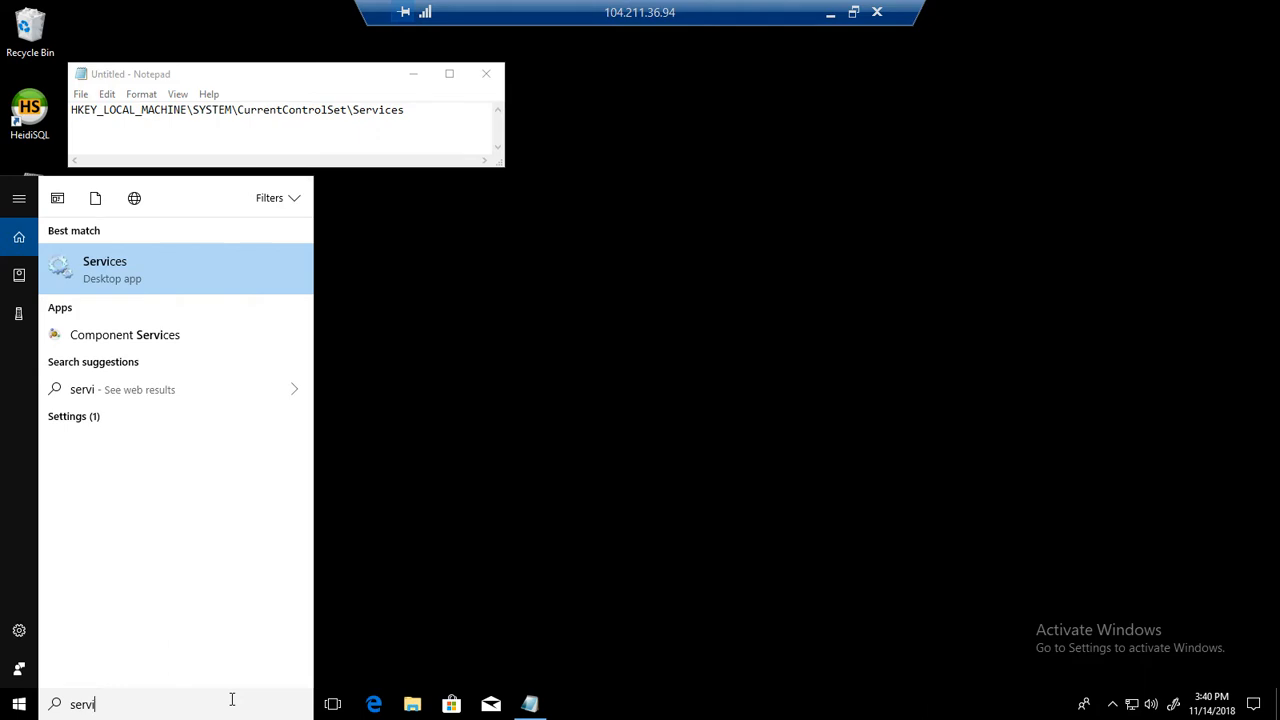
pyautogui.press('Backspace')
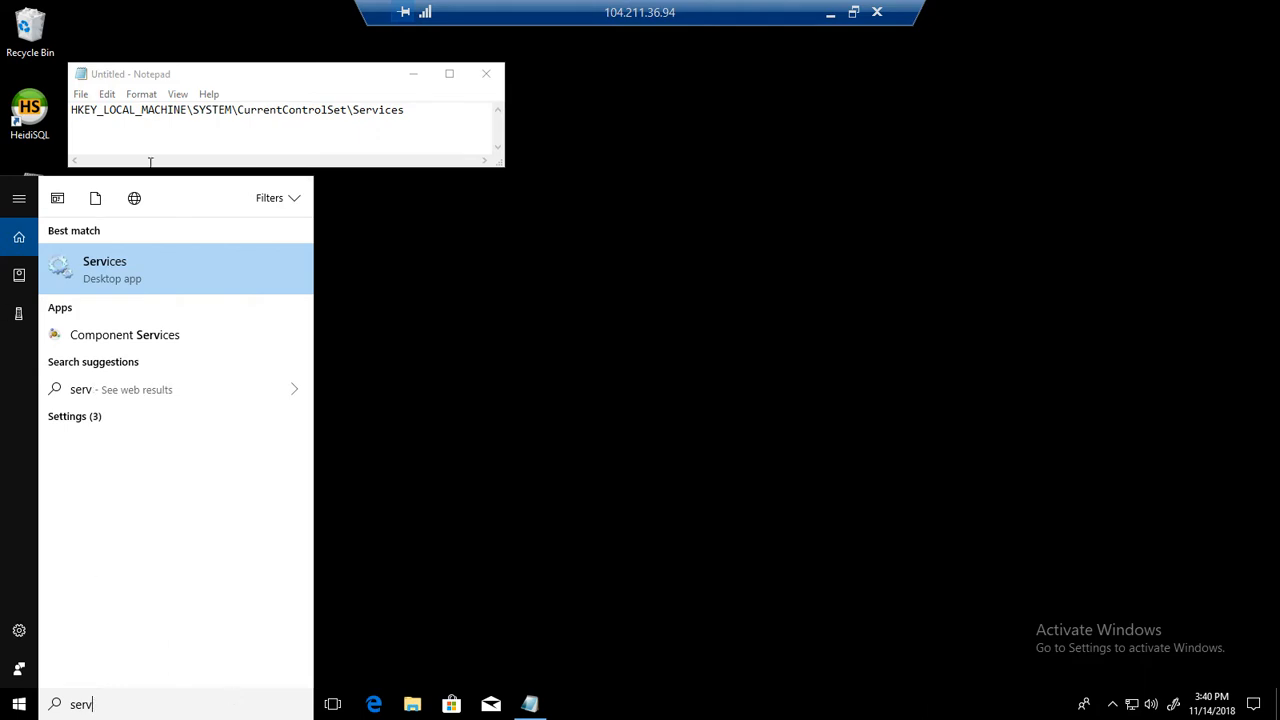
# Step: Launch Services, review the MySQL80 (stopped) and MySQL2 (running) rows, then search for Control Panel
pyautogui.click(104, 268)
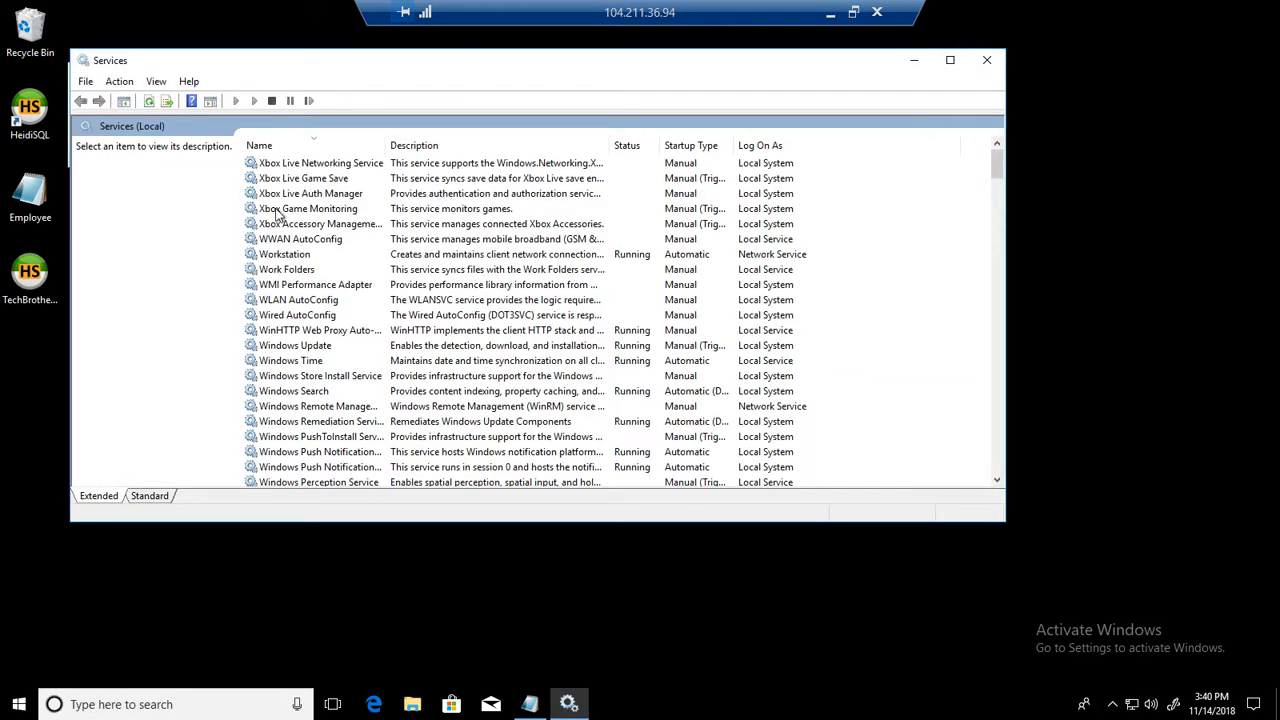
pyautogui.click(310, 192)
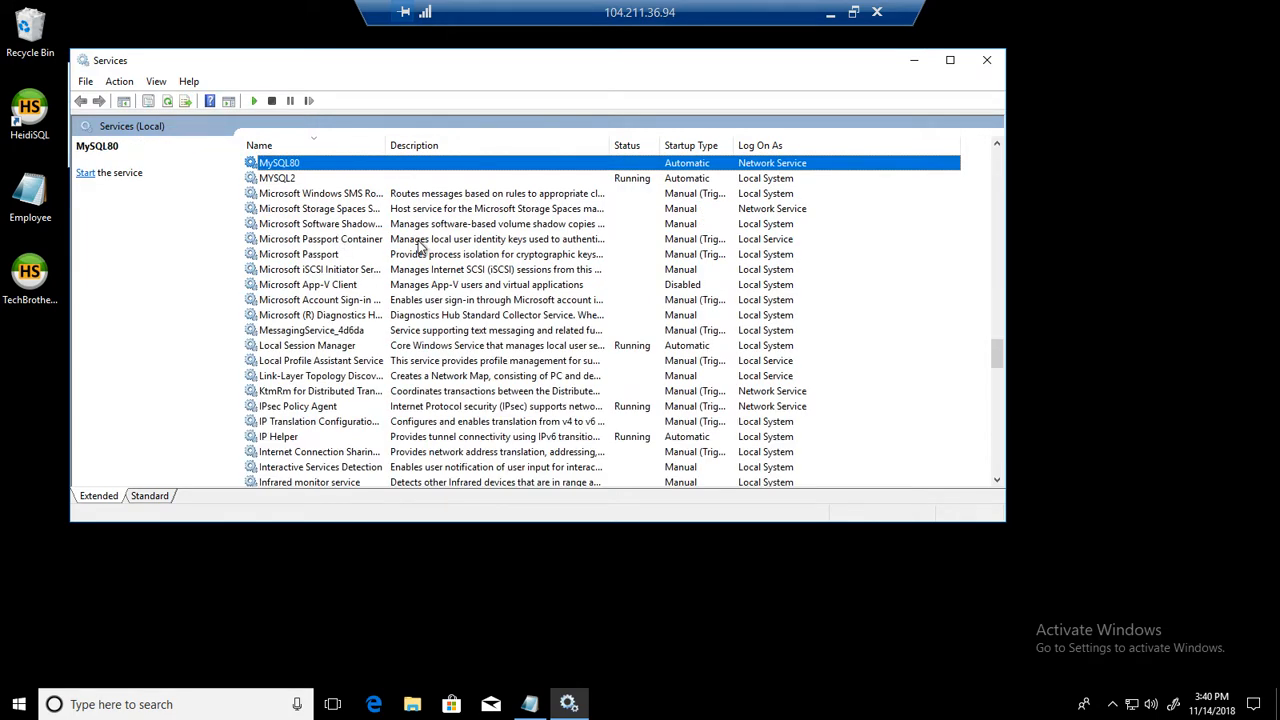
pyautogui.click(280, 224)
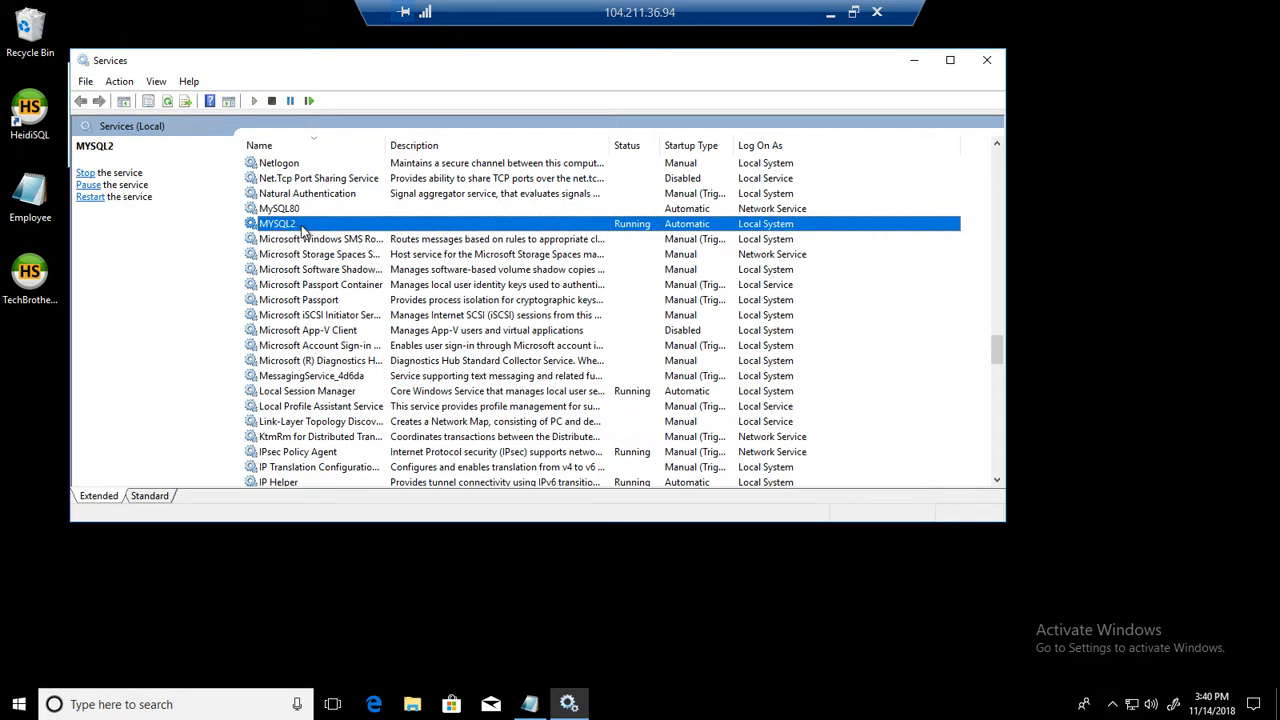
pyautogui.click(280, 208)
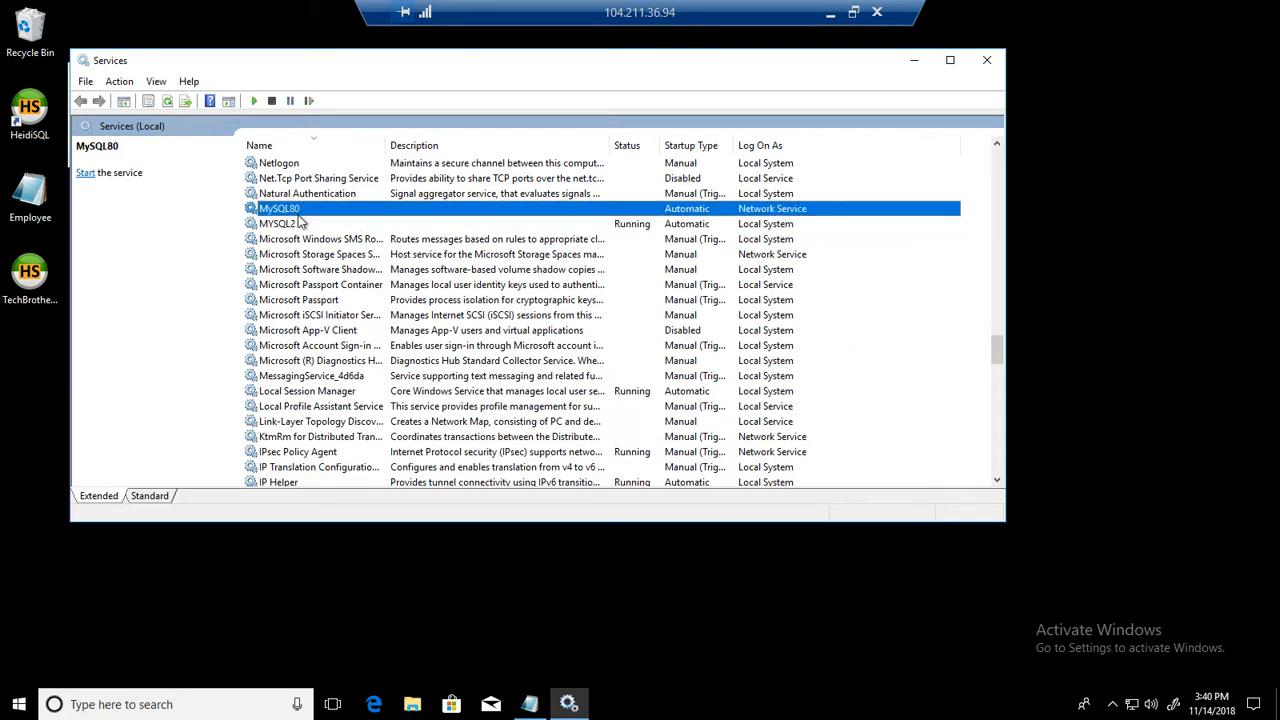
pyautogui.click(278, 224)
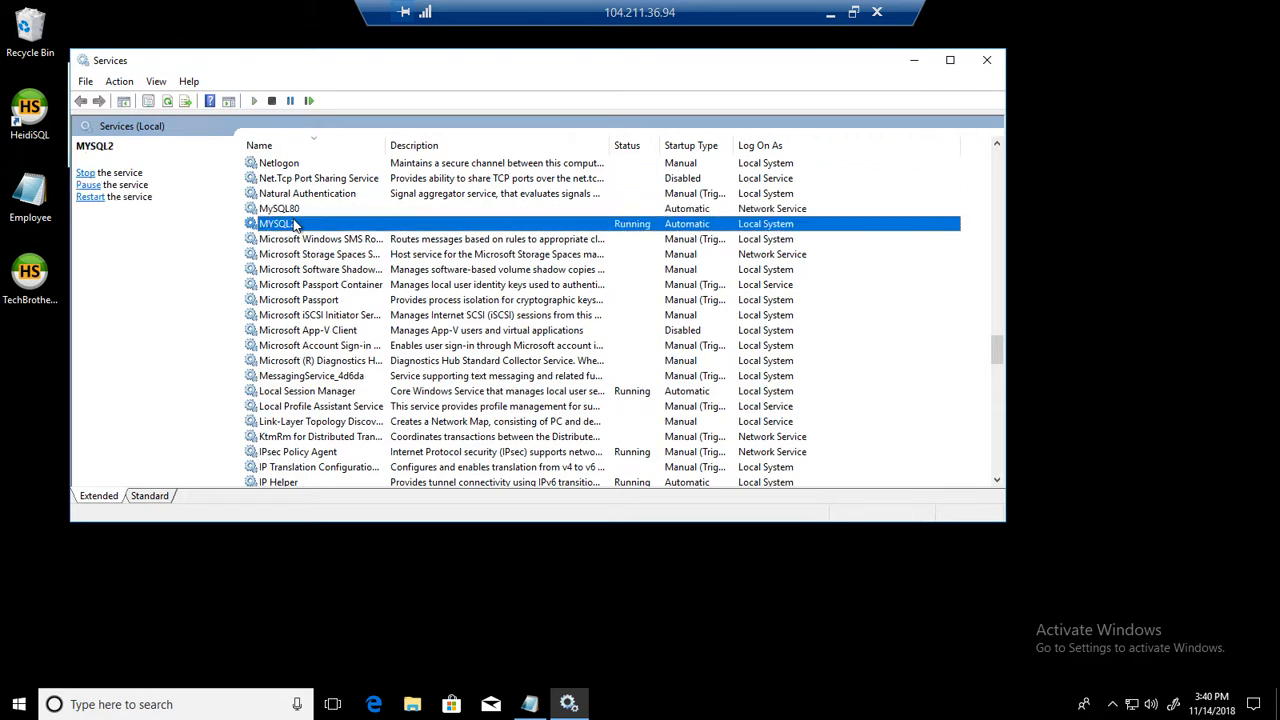
pyautogui.click(280, 208)
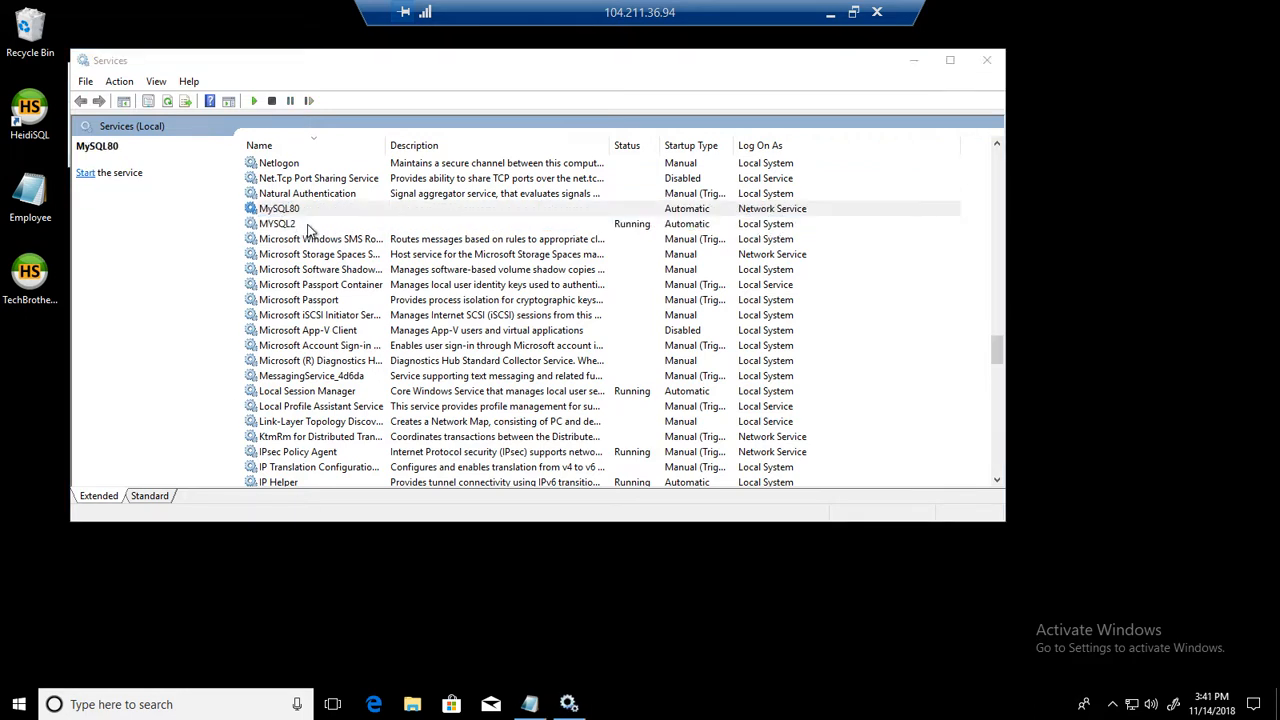
pyautogui.click(276, 224)
pyautogui.write('control p')
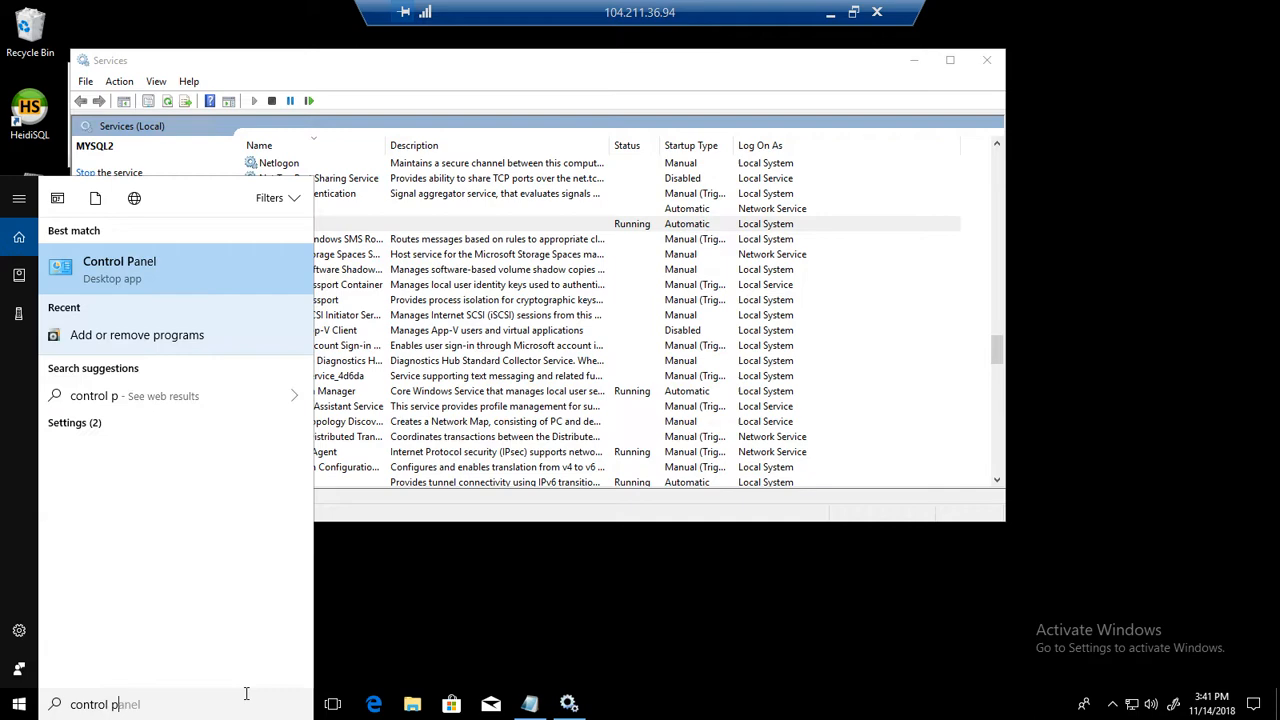
# Step: From Control Panel, search 'add remove' and show the installed-programs list, repositioned lower on screen
pyautogui.click(120, 268)
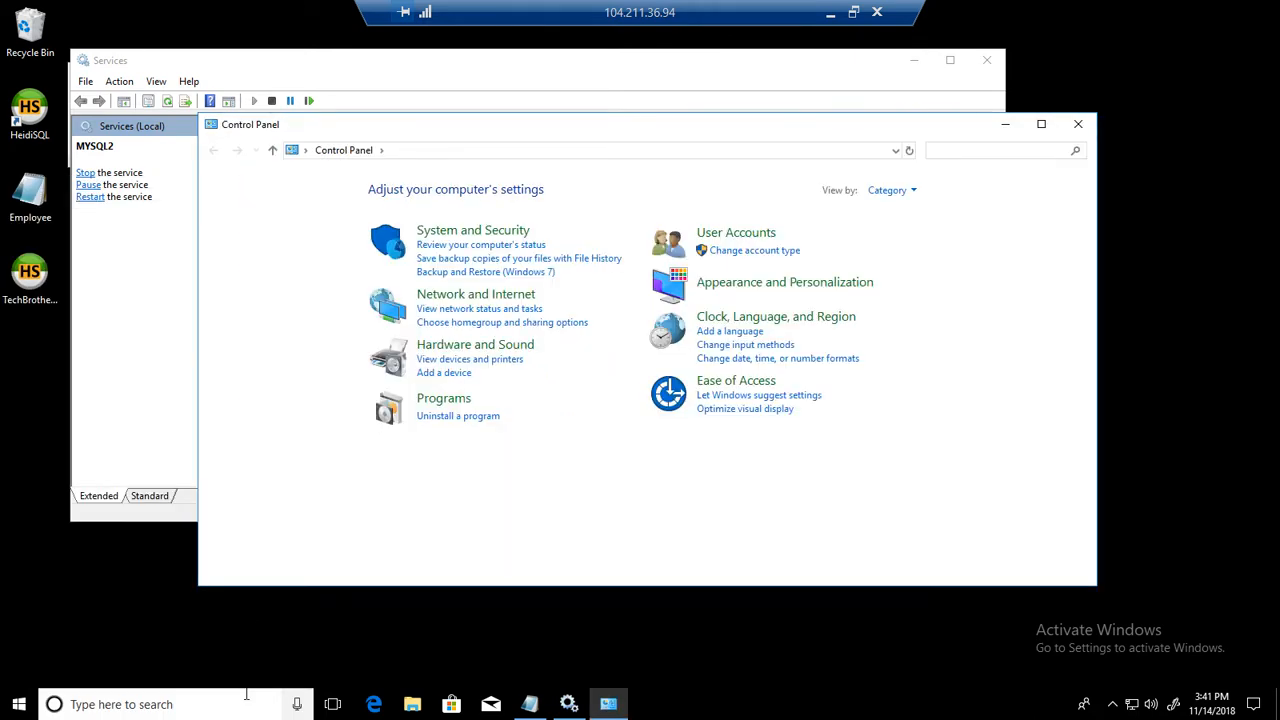
pyautogui.write('a')
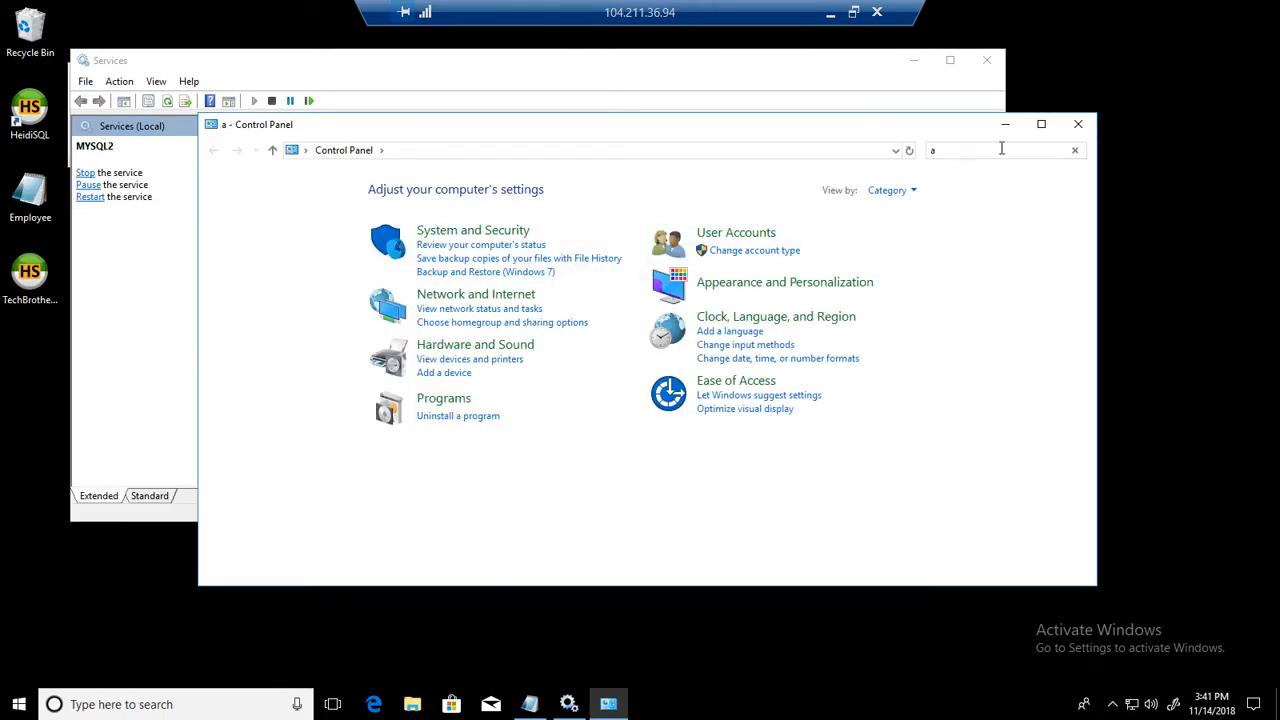
pyautogui.write('dd')
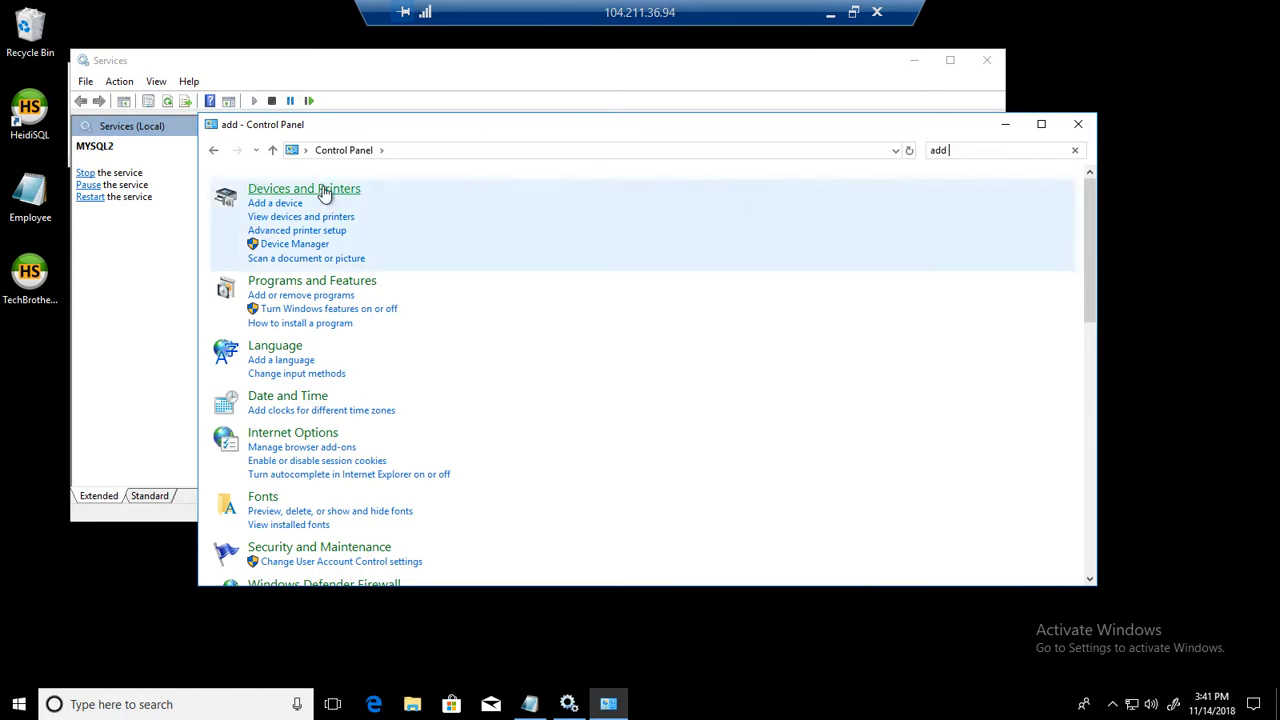
pyautogui.write('remove')
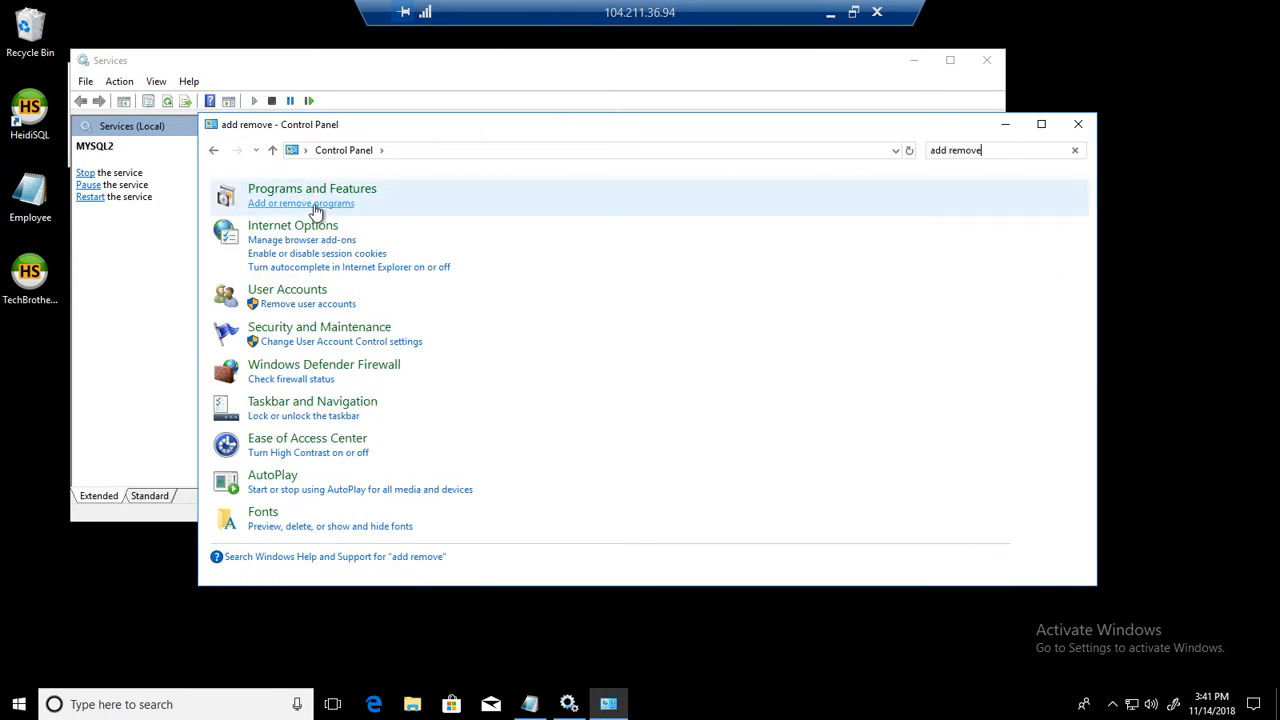
pyautogui.click(312, 188)
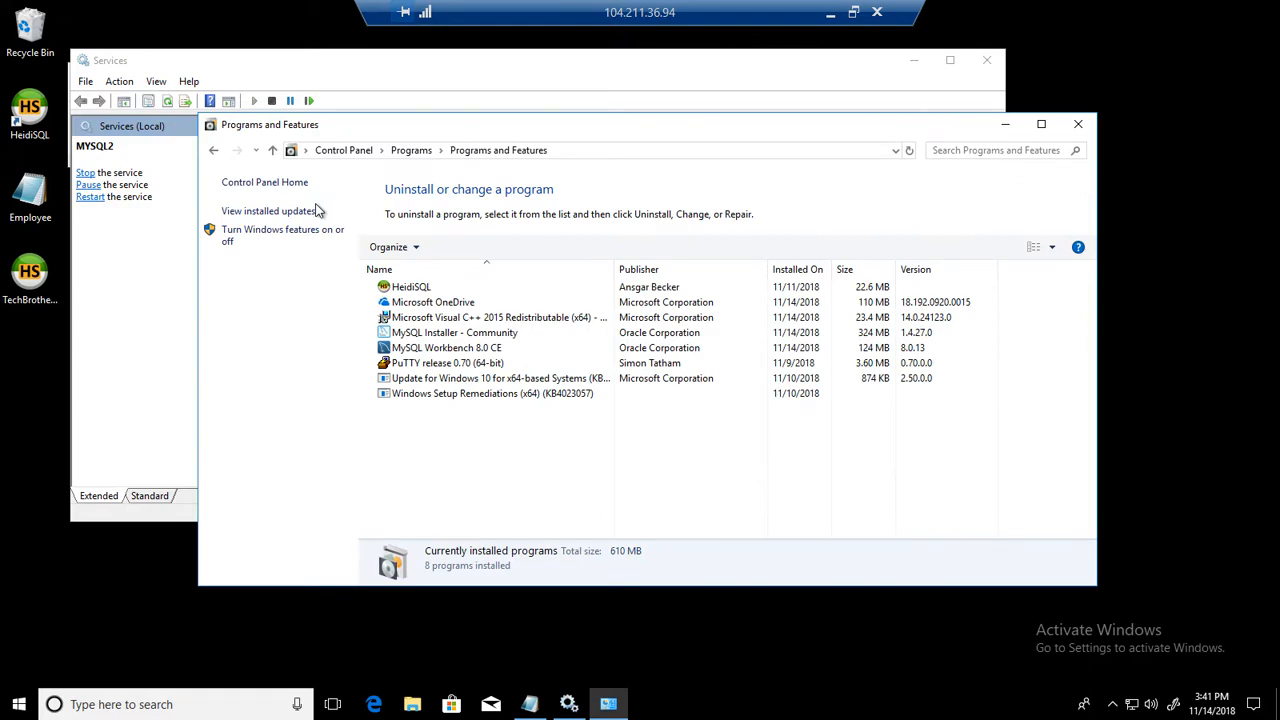
pyautogui.click(446, 348)
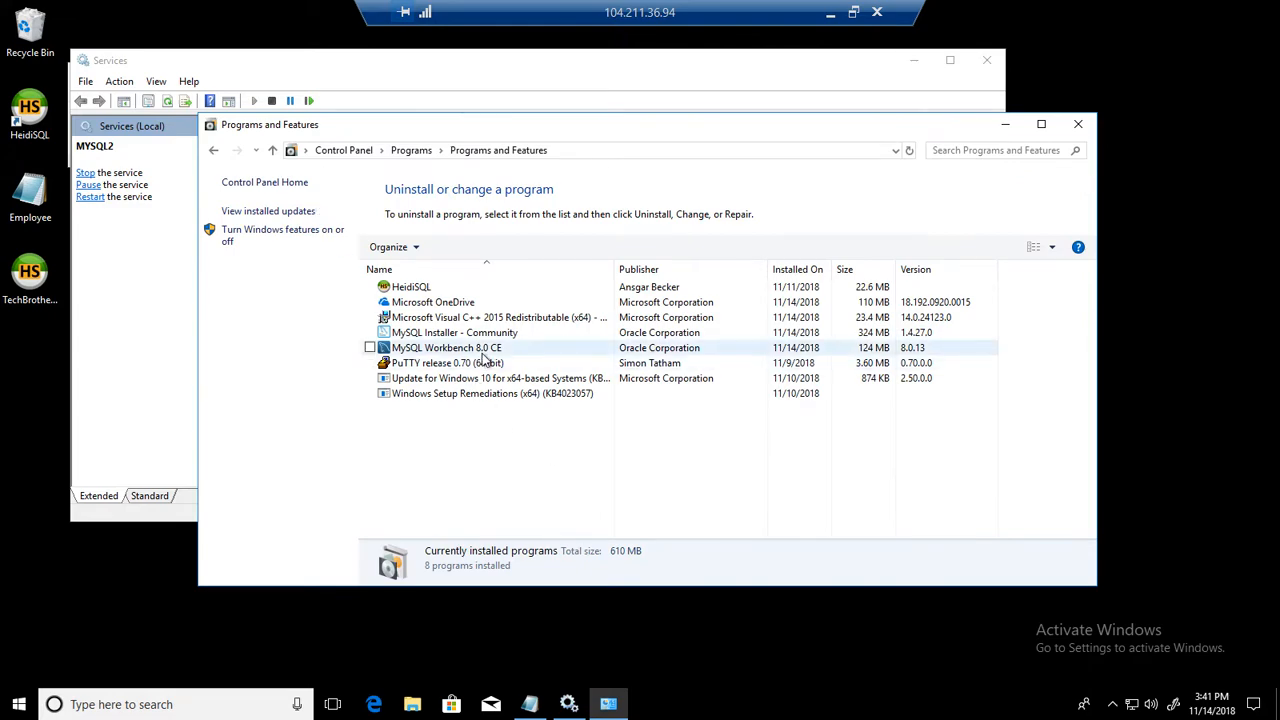
pyautogui.moveTo(270, 124); pyautogui.dragTo(276, 294)
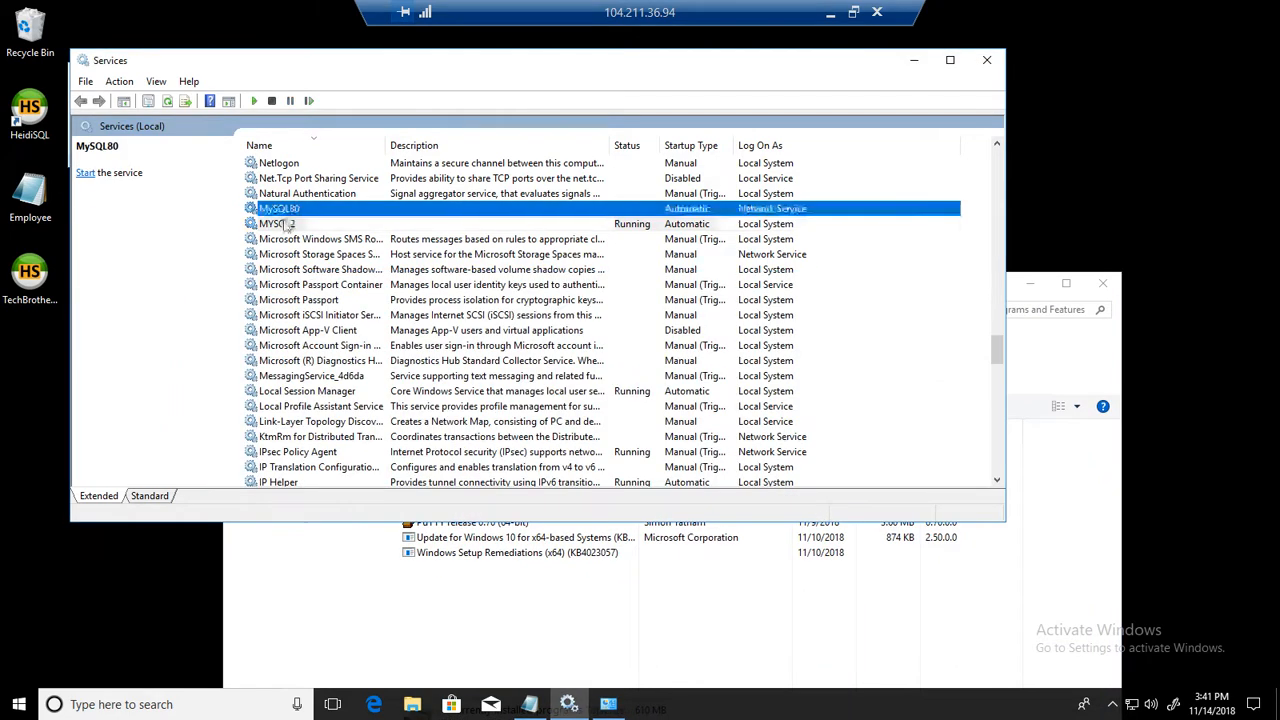
# Step: Bring up actions for MySQL Installer - Community and start a search for MySQL Workbench
pyautogui.click(276, 224)
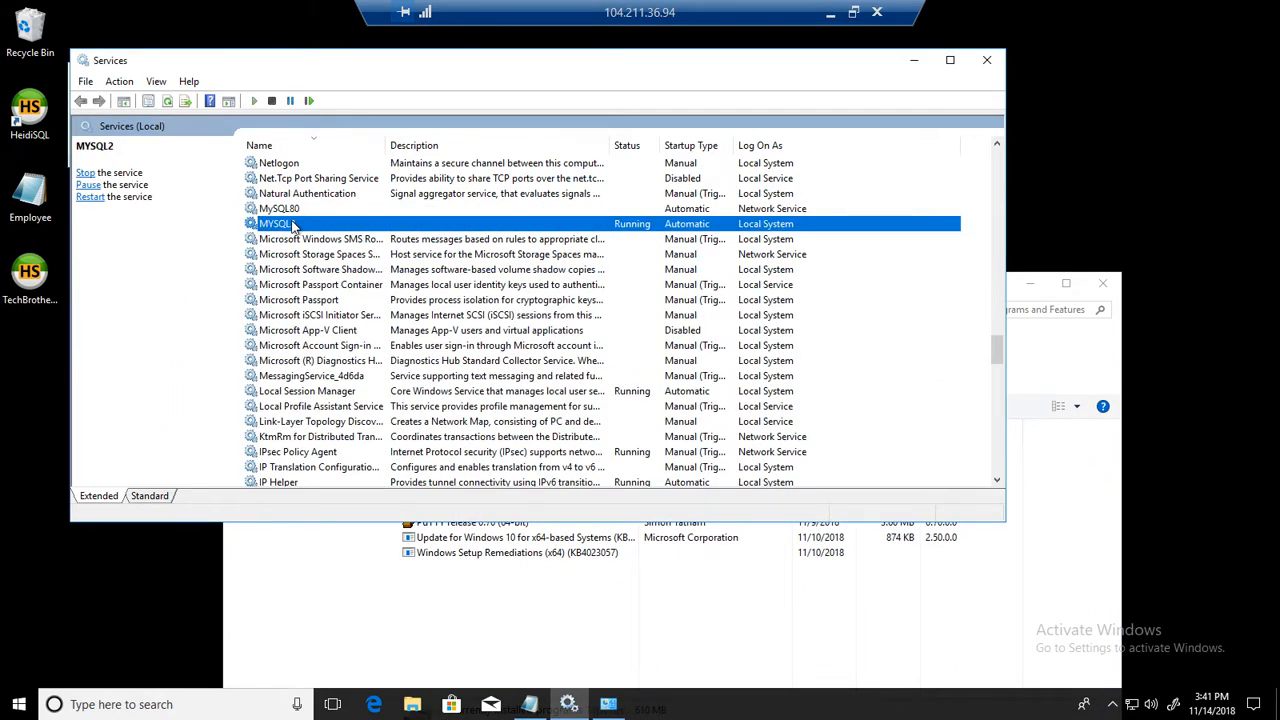
pyautogui.moveTo(296, 220)
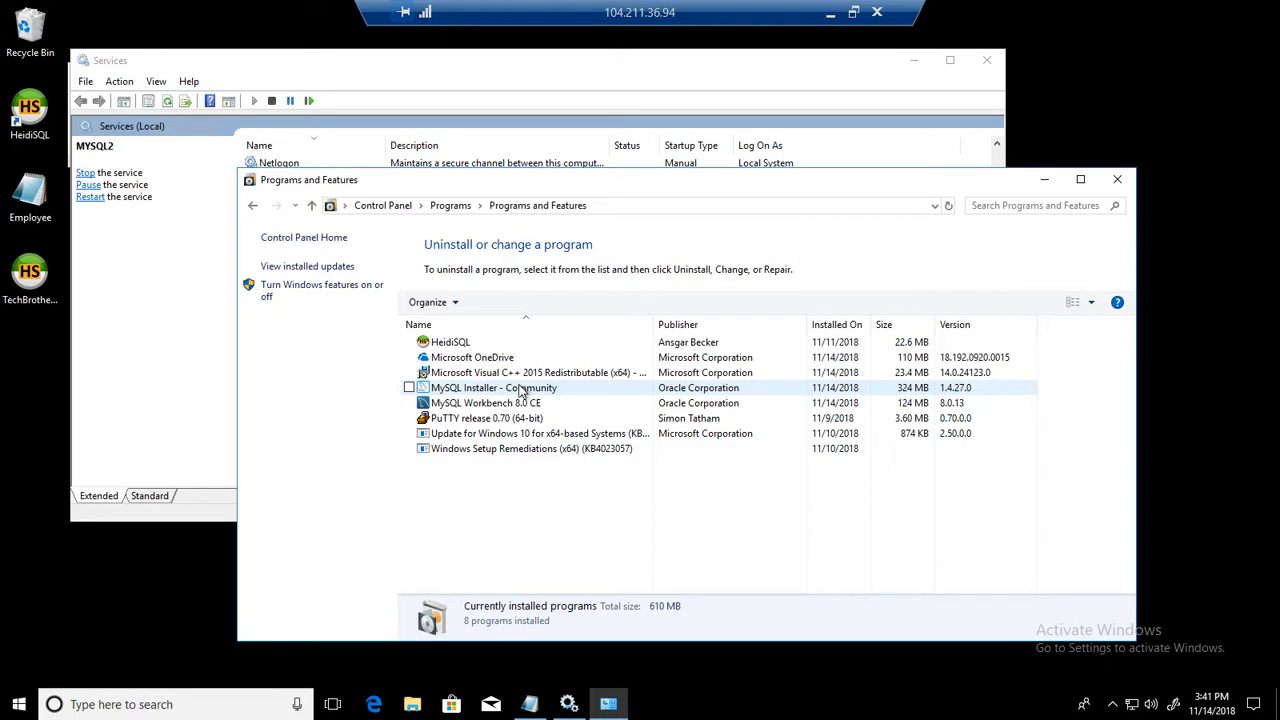
pyautogui.rightClick(484, 402)
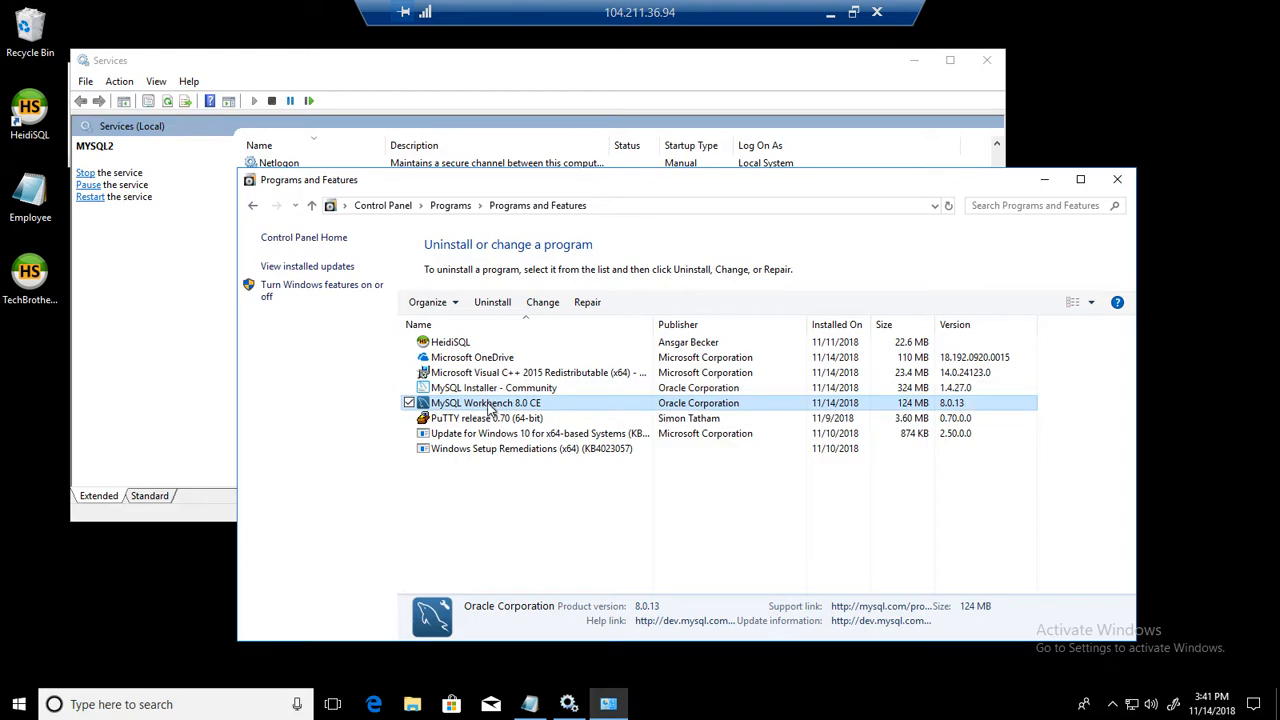
pyautogui.click(492, 388)
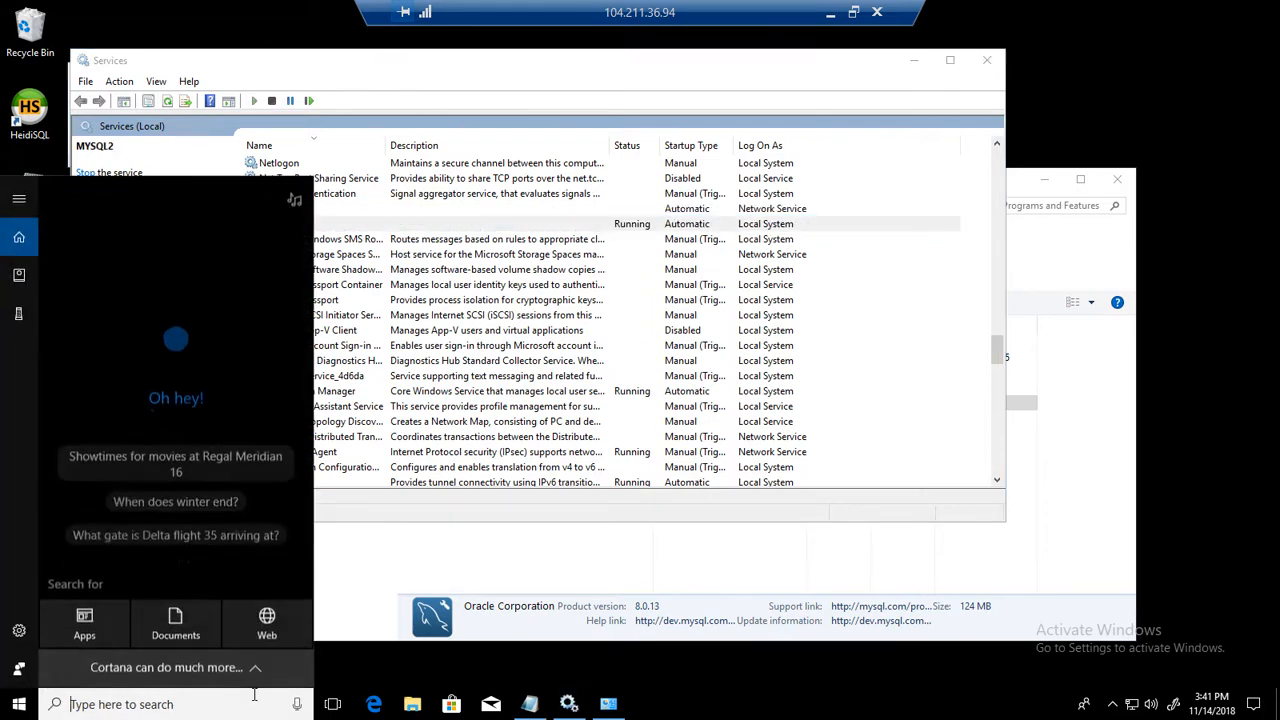
# Step: Launch MySQL Workbench and show the MYSQL2 connection's Server Status
pyautogui.write('work')
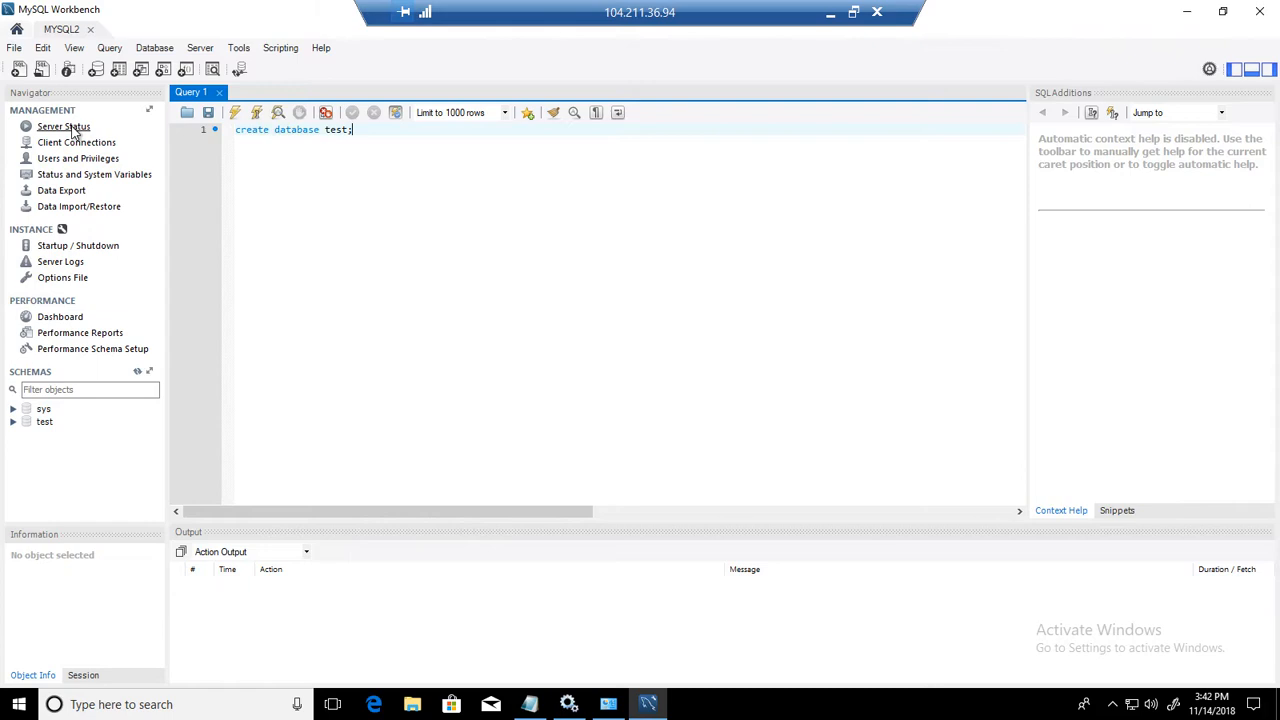
pyautogui.click(64, 126)
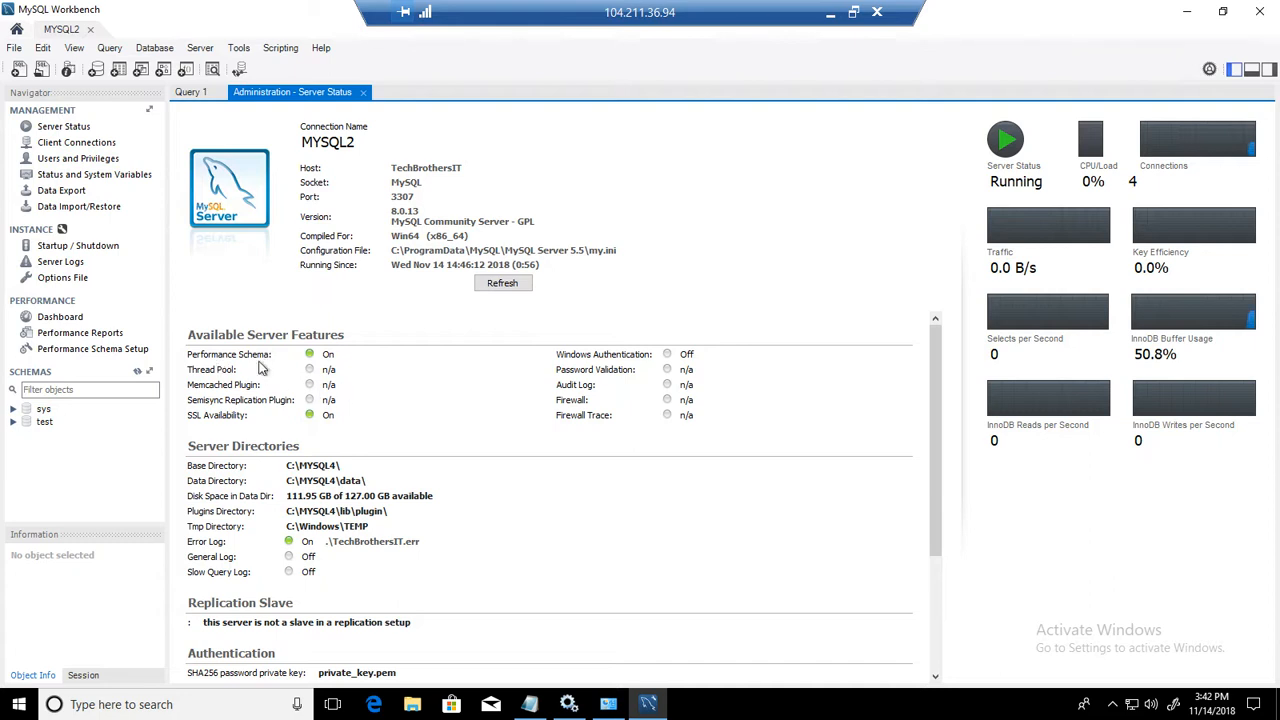
pyautogui.moveTo(446, 338)
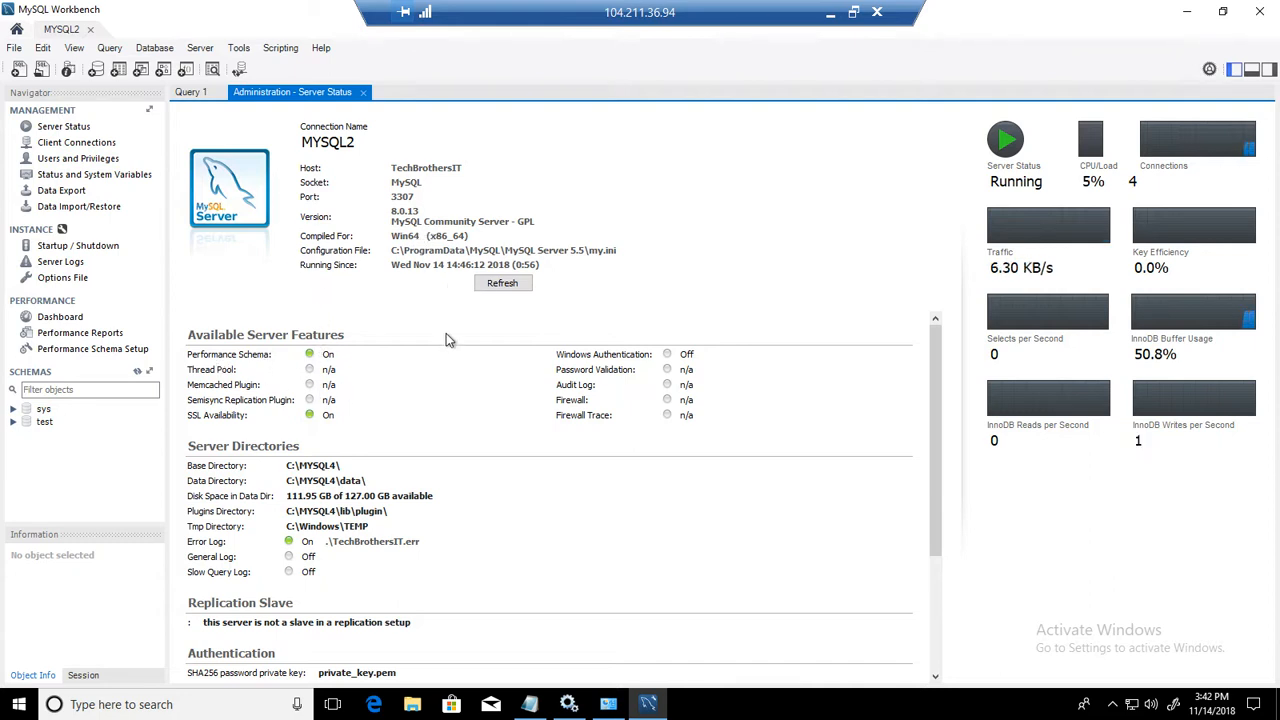
pyautogui.moveTo(1044, 52)
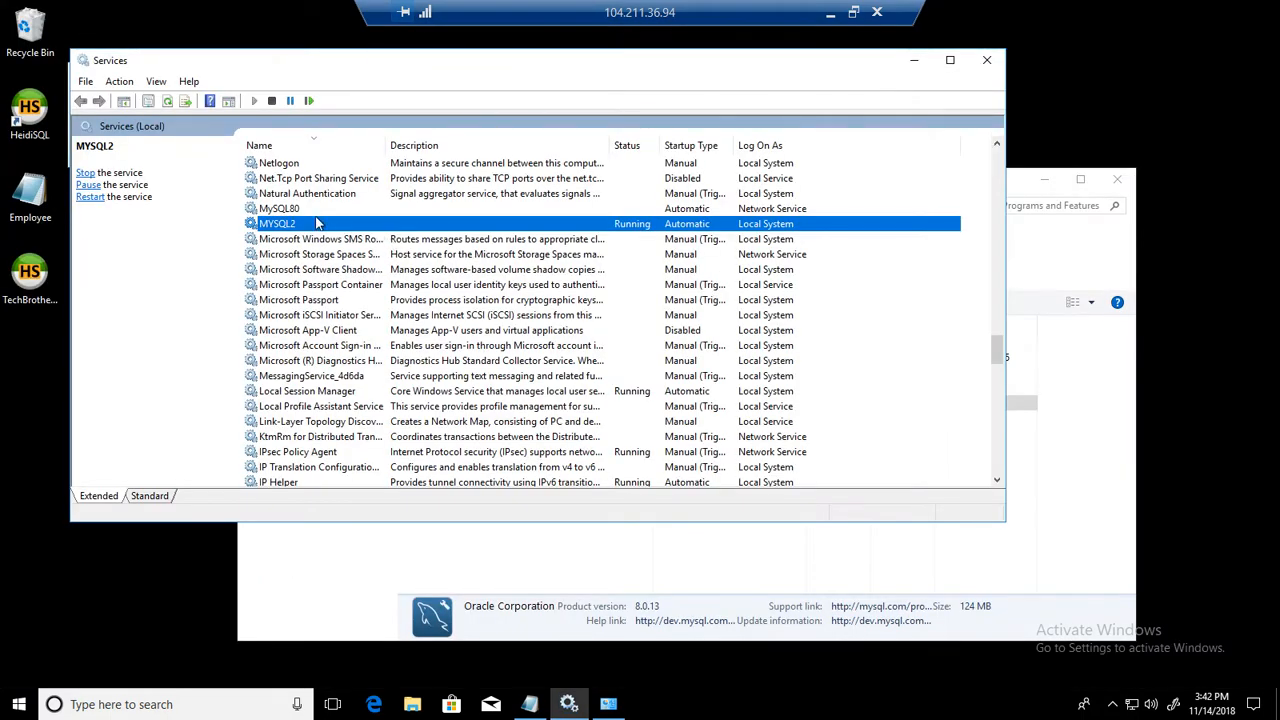
pyautogui.moveTo(310, 230)
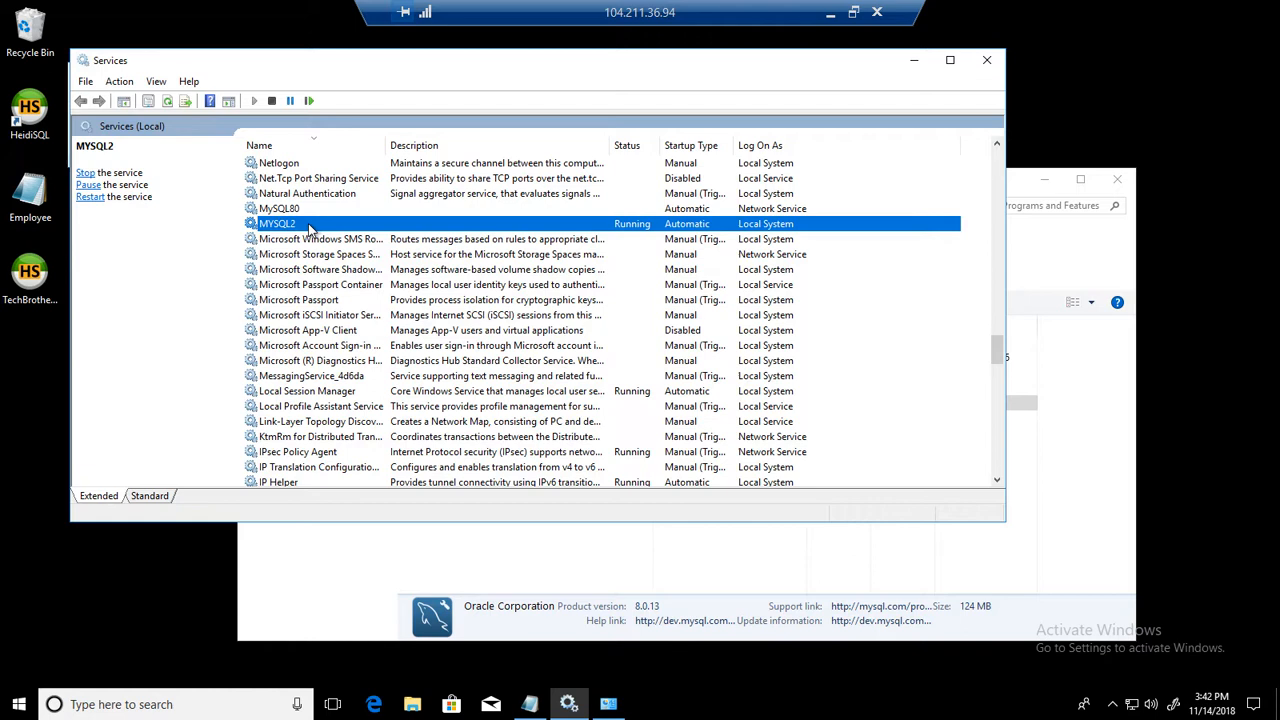
pyautogui.moveTo(296, 224)
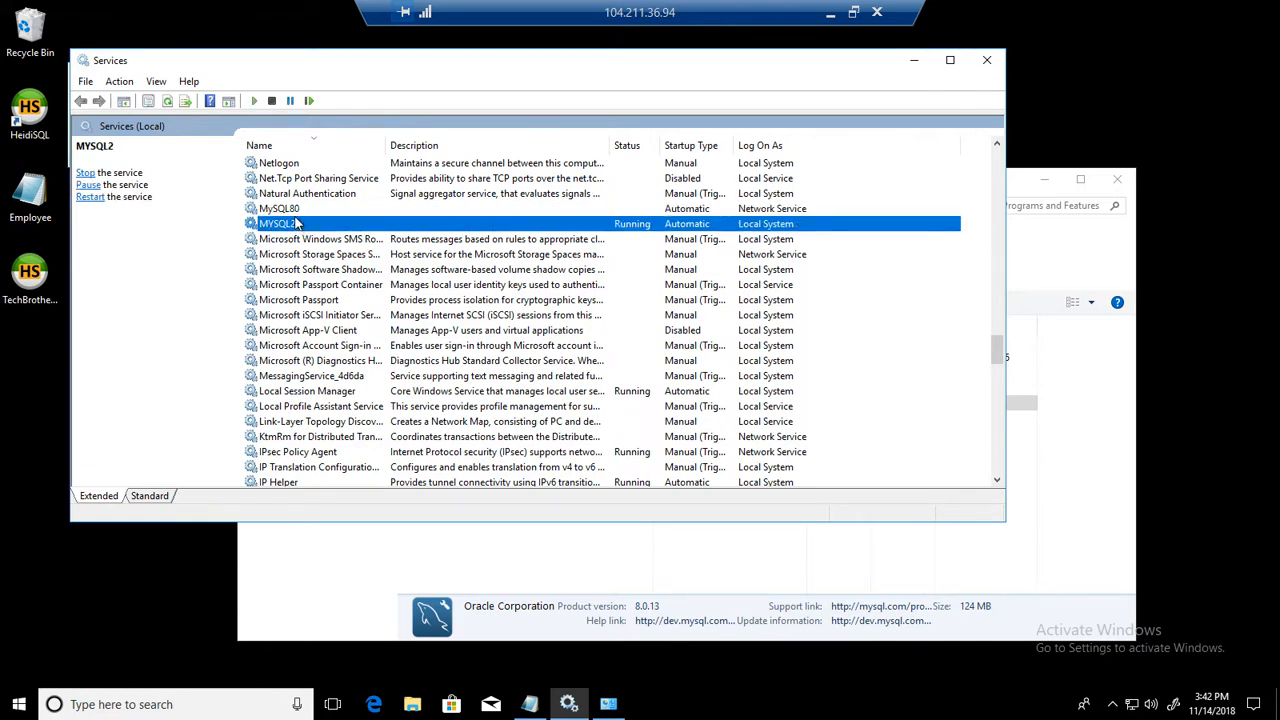
# Step: Select the MySQL80 service in Services, then bring up File Explorer
pyautogui.click(280, 208)
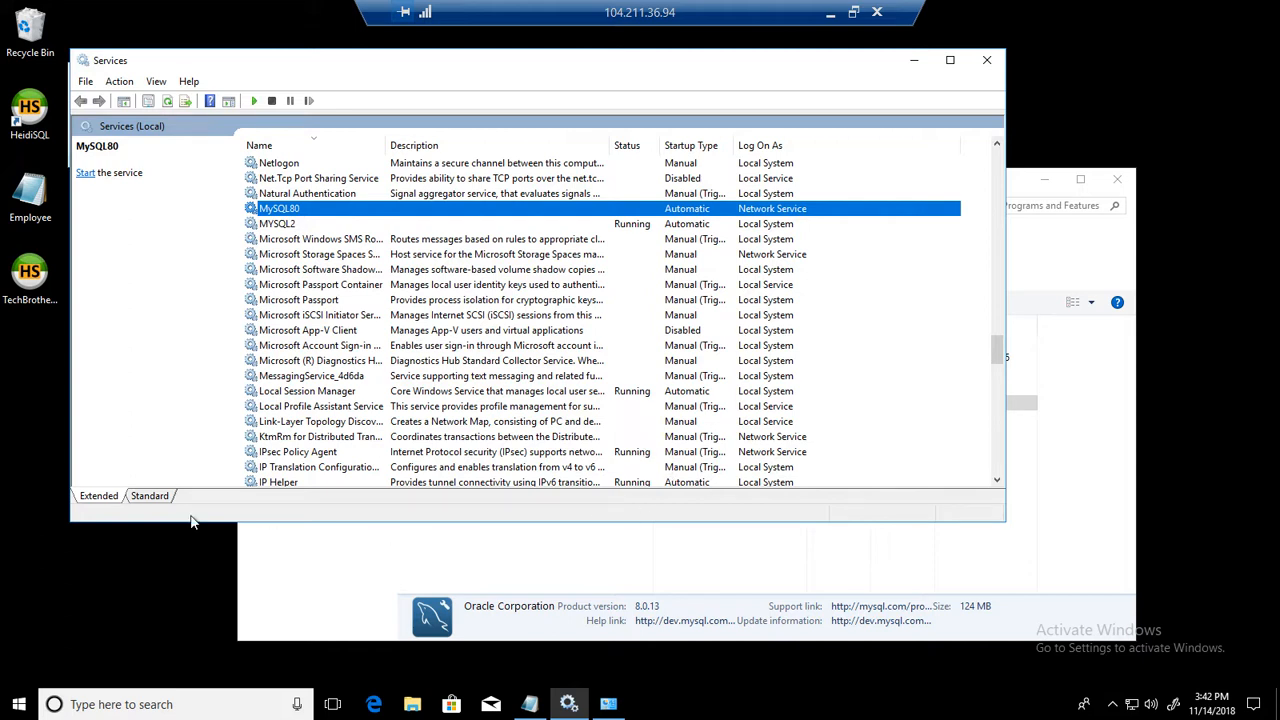
pyautogui.moveTo(664, 536)
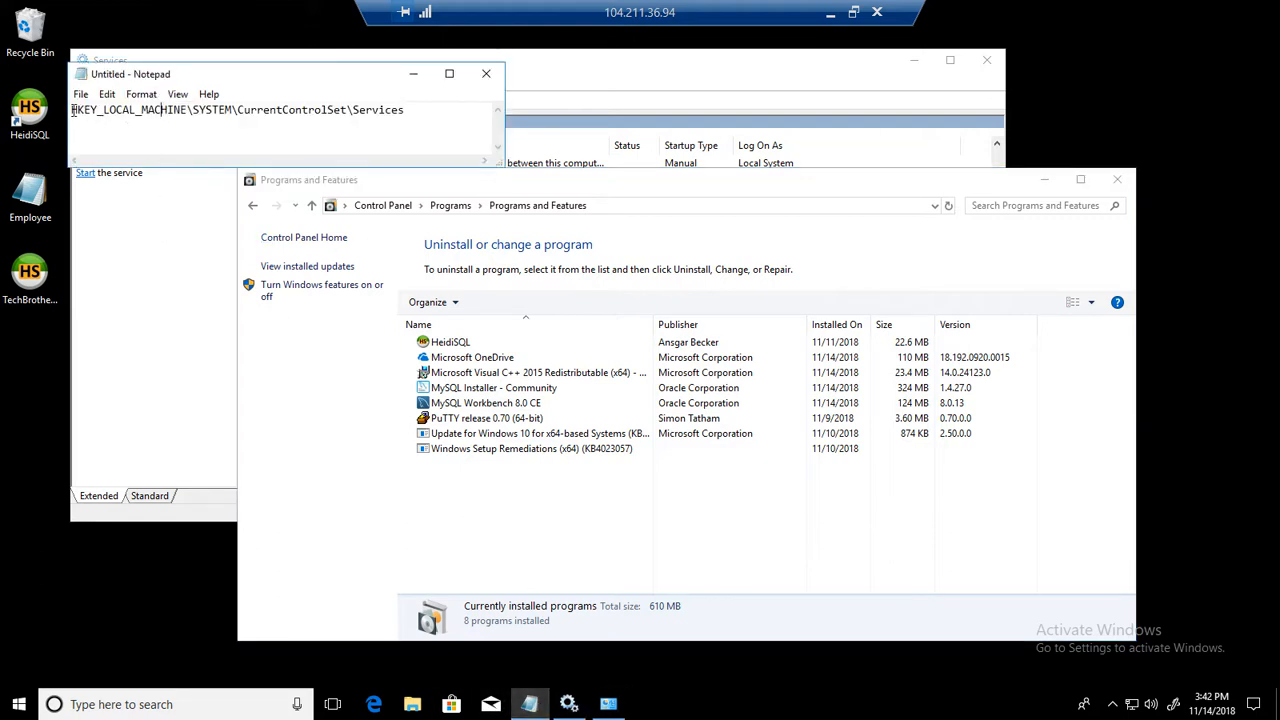
pyautogui.doubleClick(120, 108)
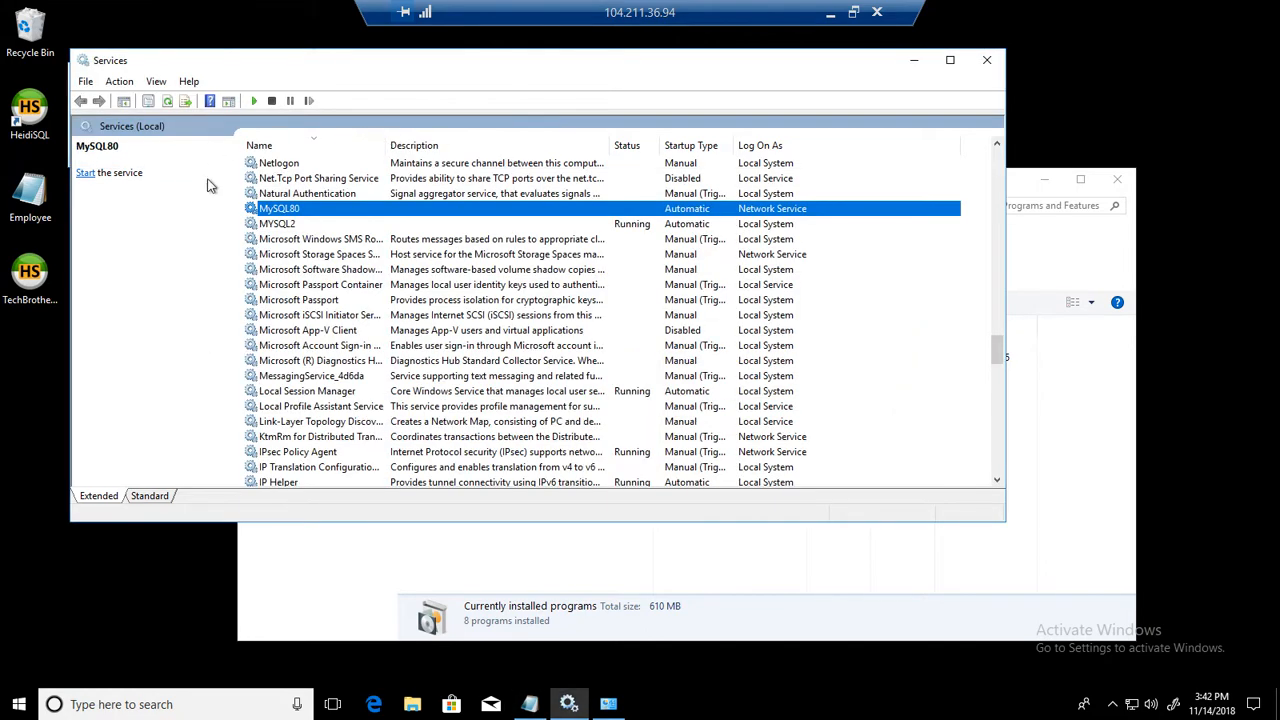
pyautogui.click(412, 704)
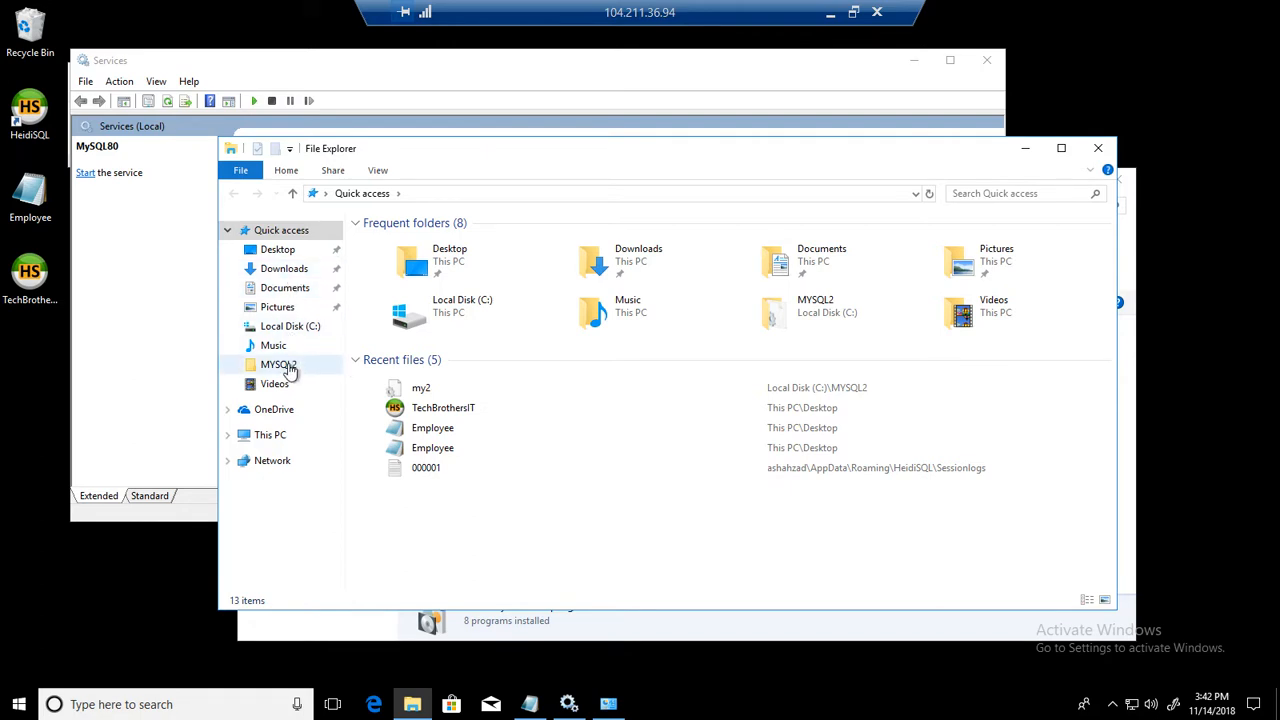
# Step: Browse Local Disk (C:) and inspect the MYSQL2 folder with its my2 configuration file
pyautogui.click(290, 326)
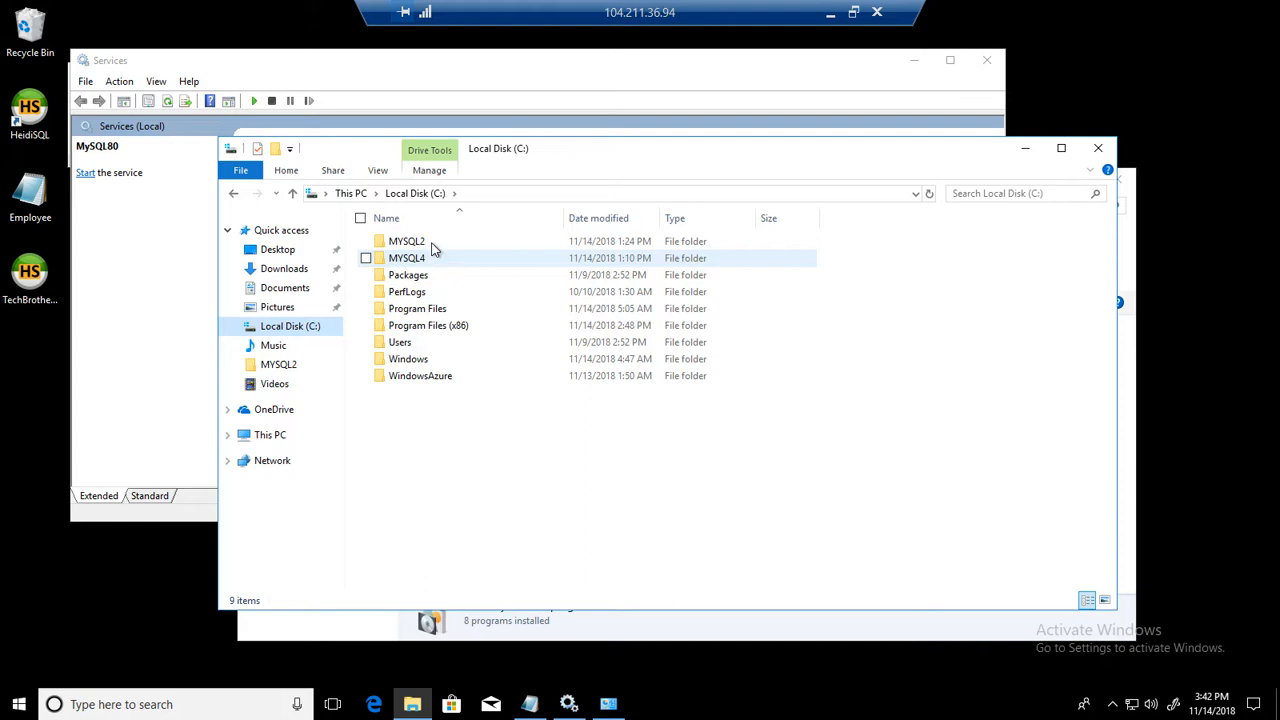
pyautogui.doubleClick(406, 240)
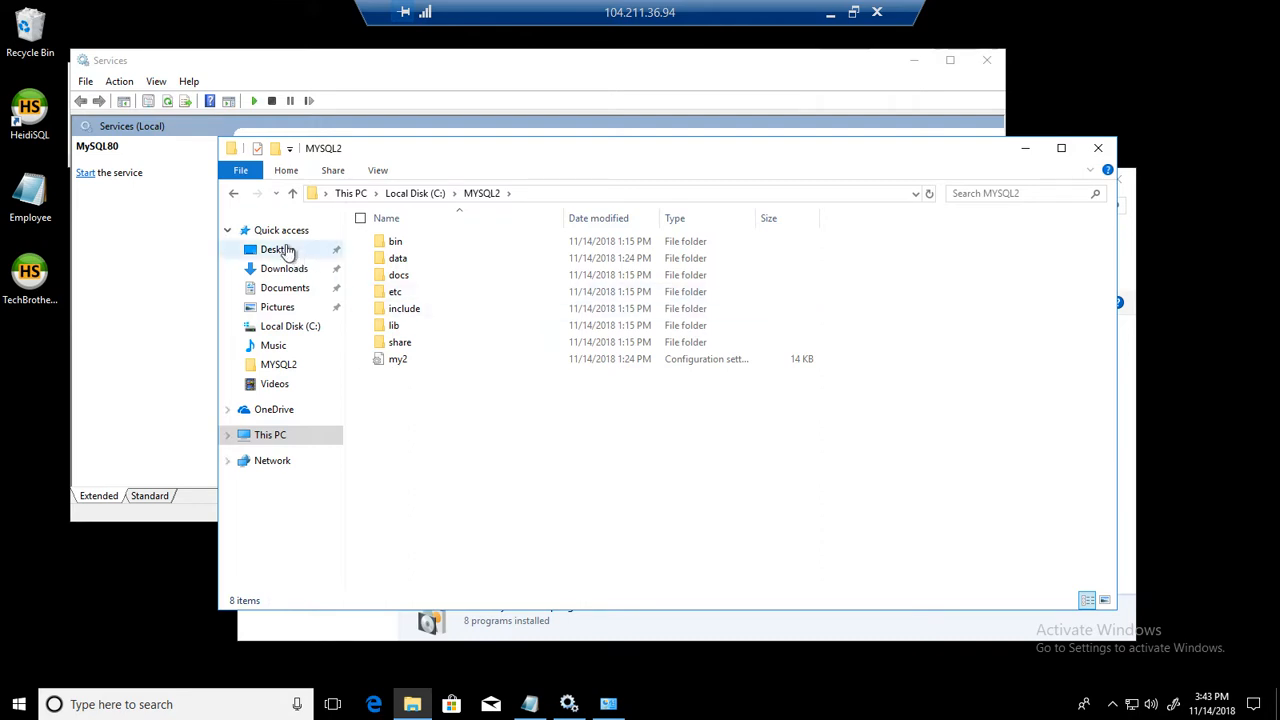
pyautogui.moveTo(234, 192)
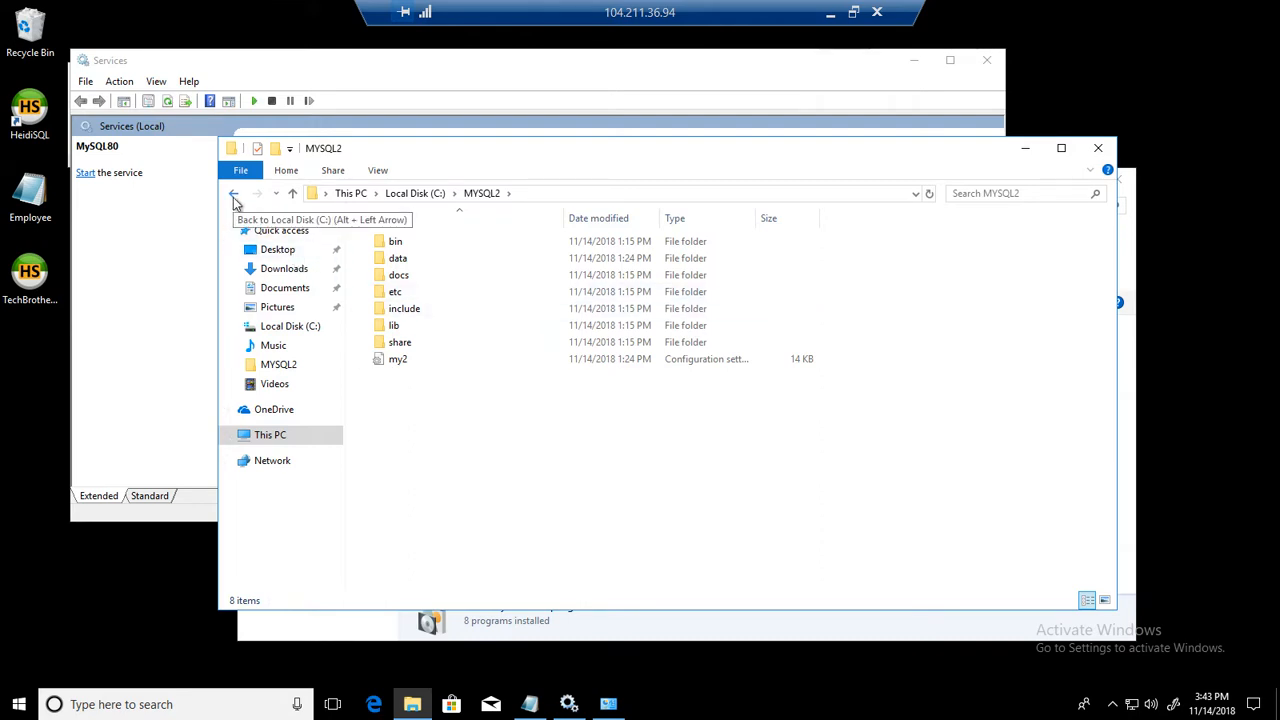
pyautogui.click(234, 192)
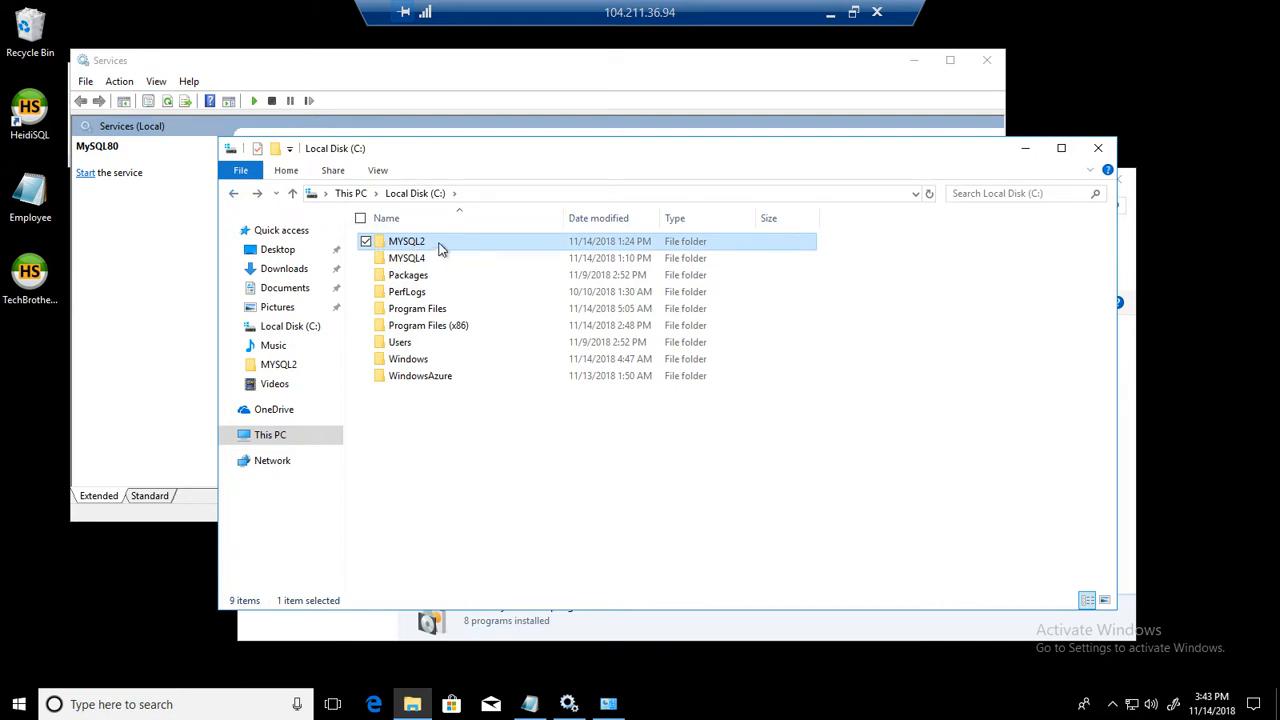
pyautogui.moveTo(436, 244)
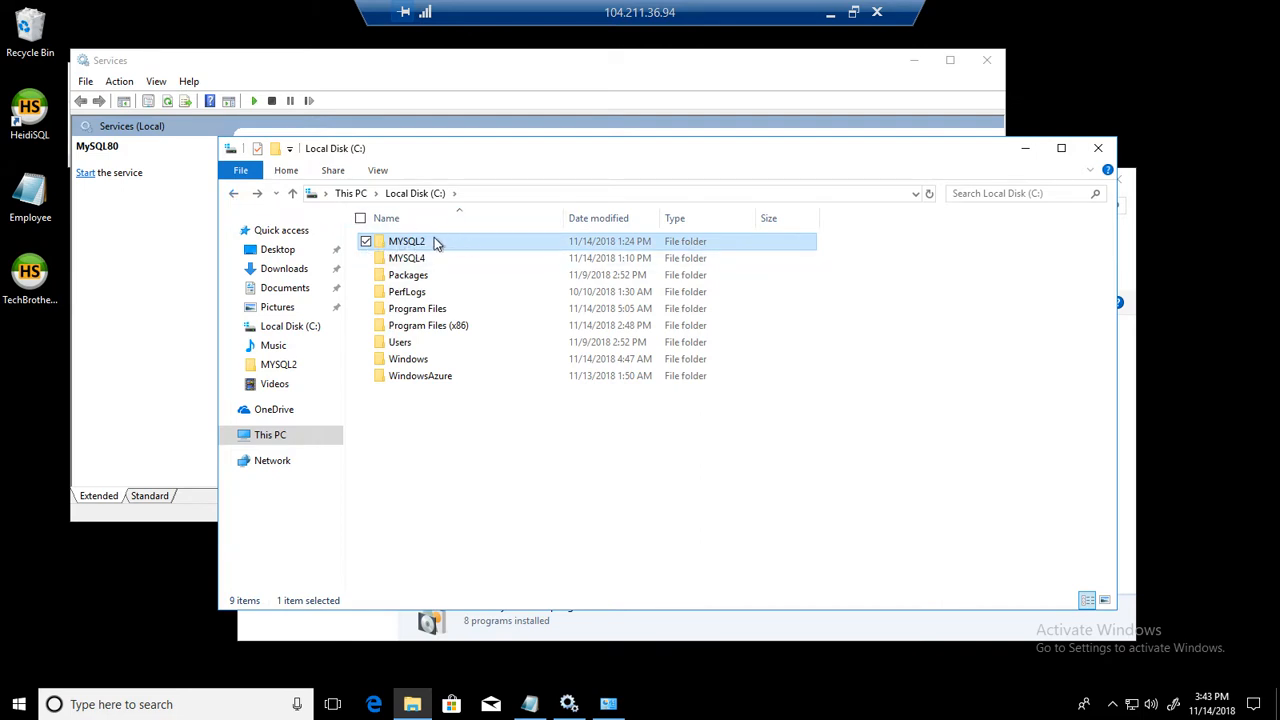
pyautogui.doubleClick(406, 240)
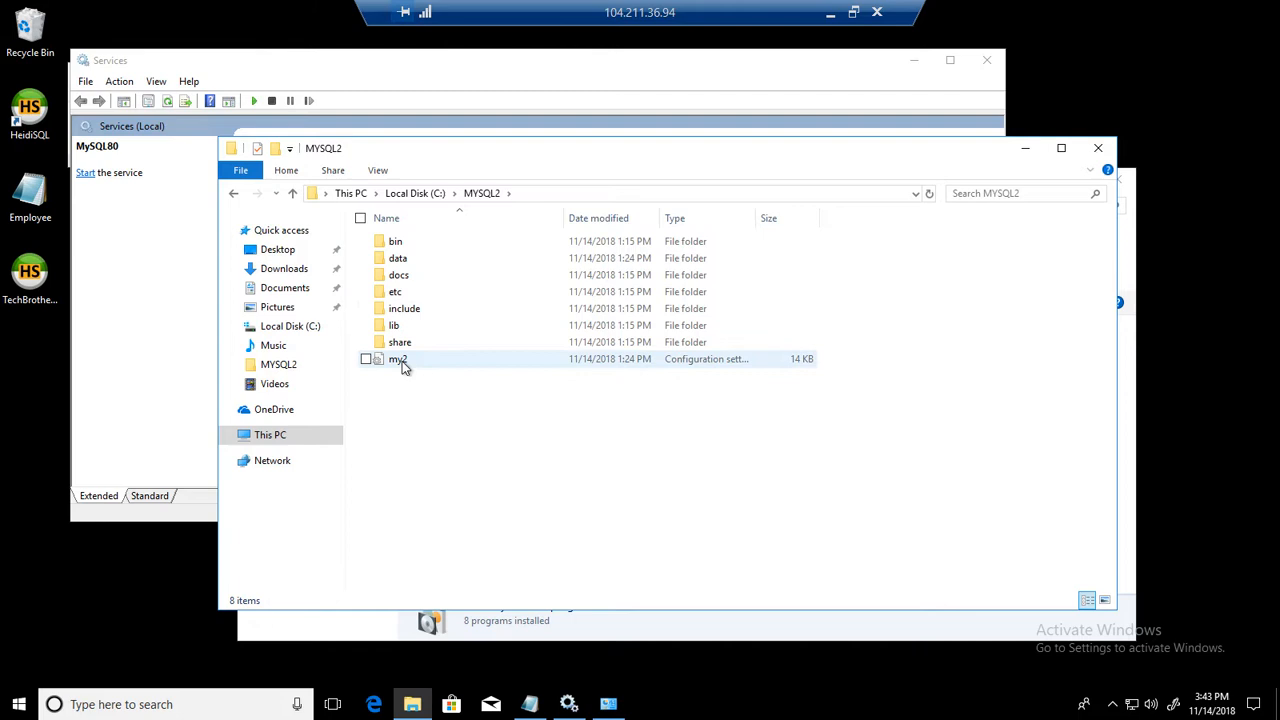
pyautogui.click(398, 358)
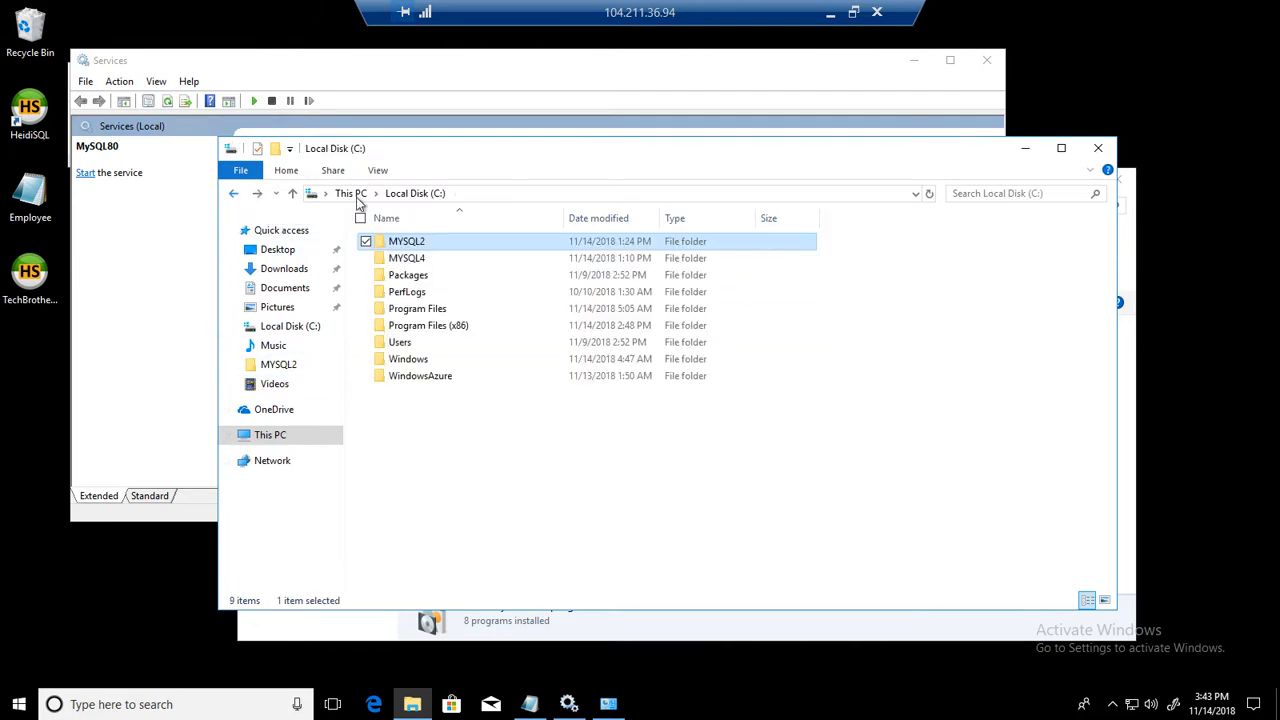
pyautogui.moveTo(496, 204)
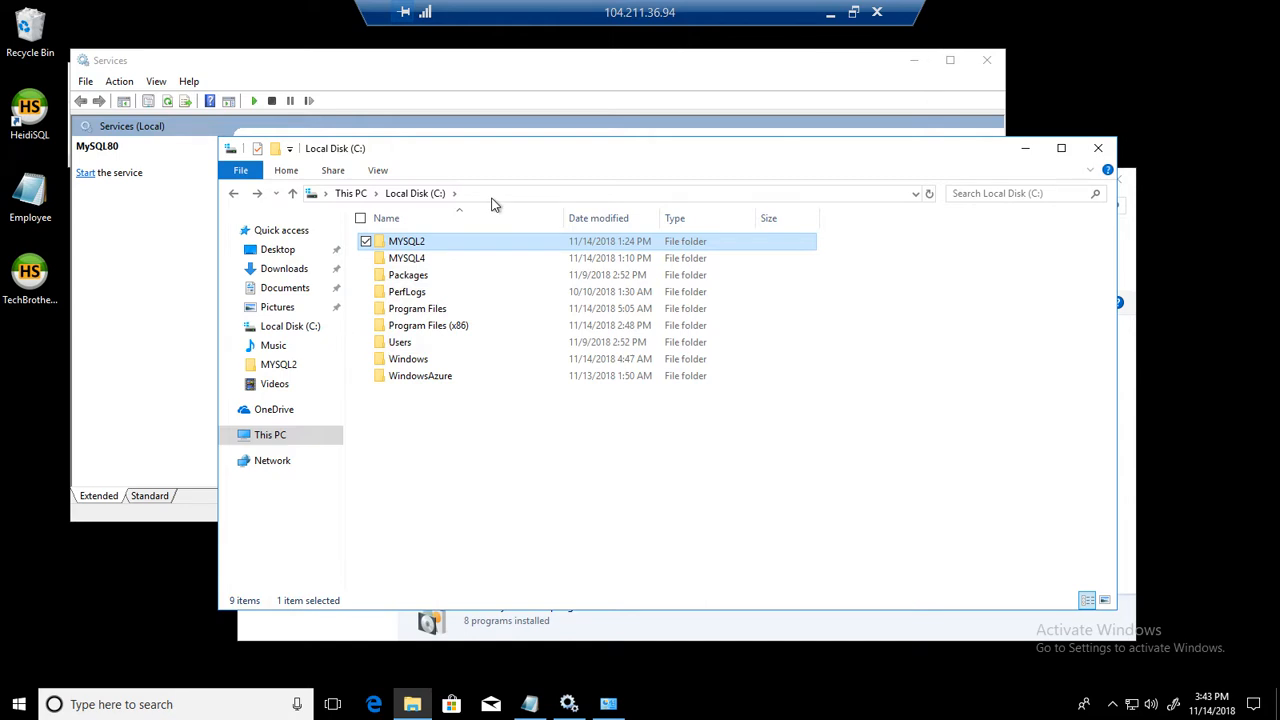
pyautogui.moveTo(400, 342)
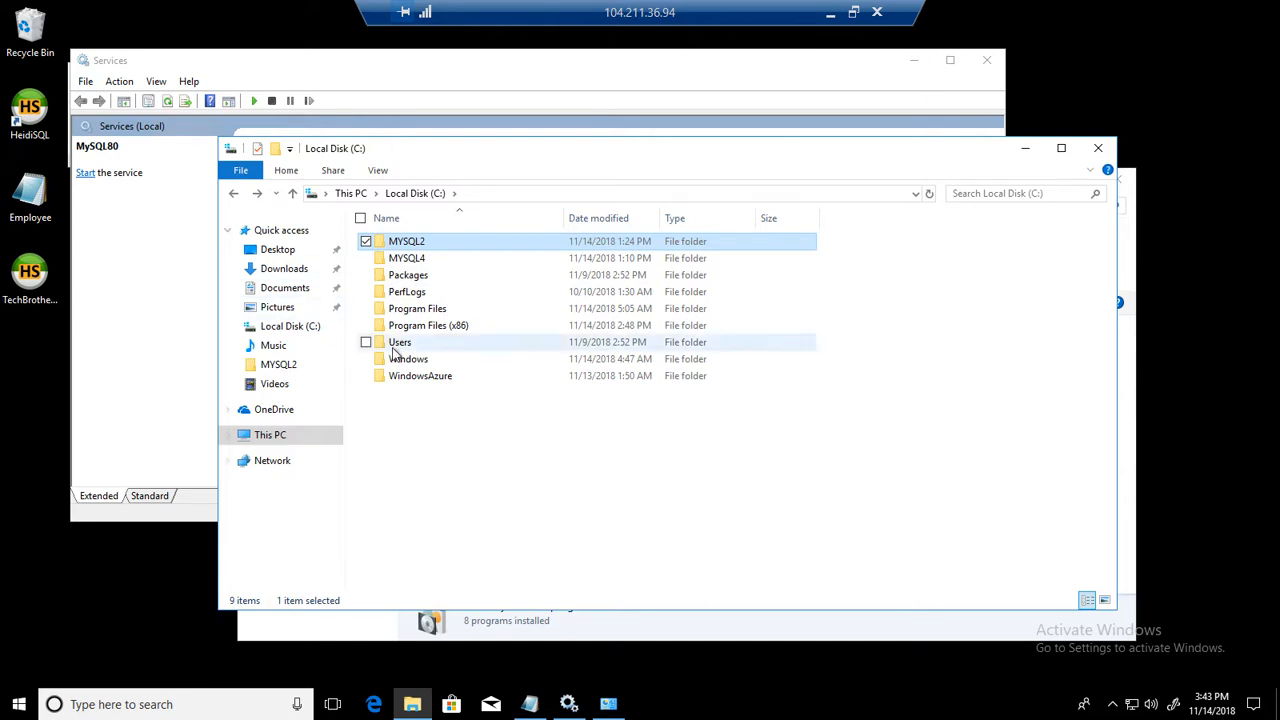
pyautogui.moveTo(406, 240)
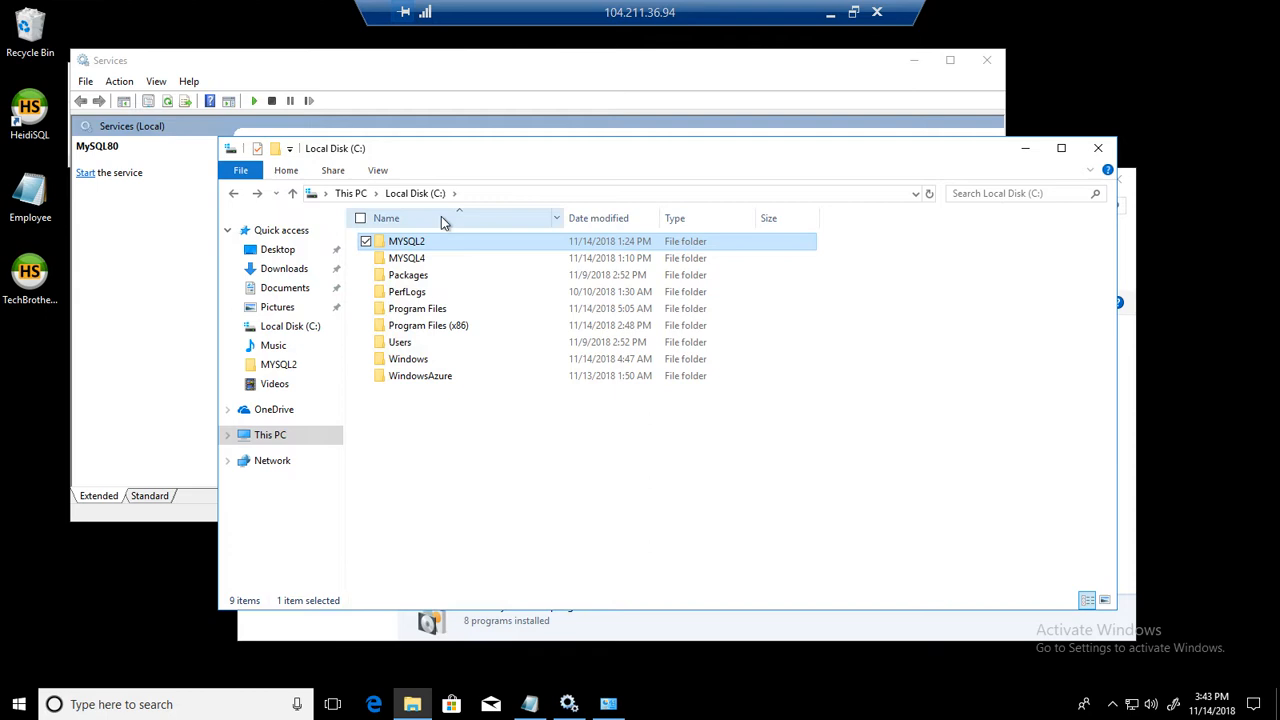
pyautogui.moveTo(424, 244)
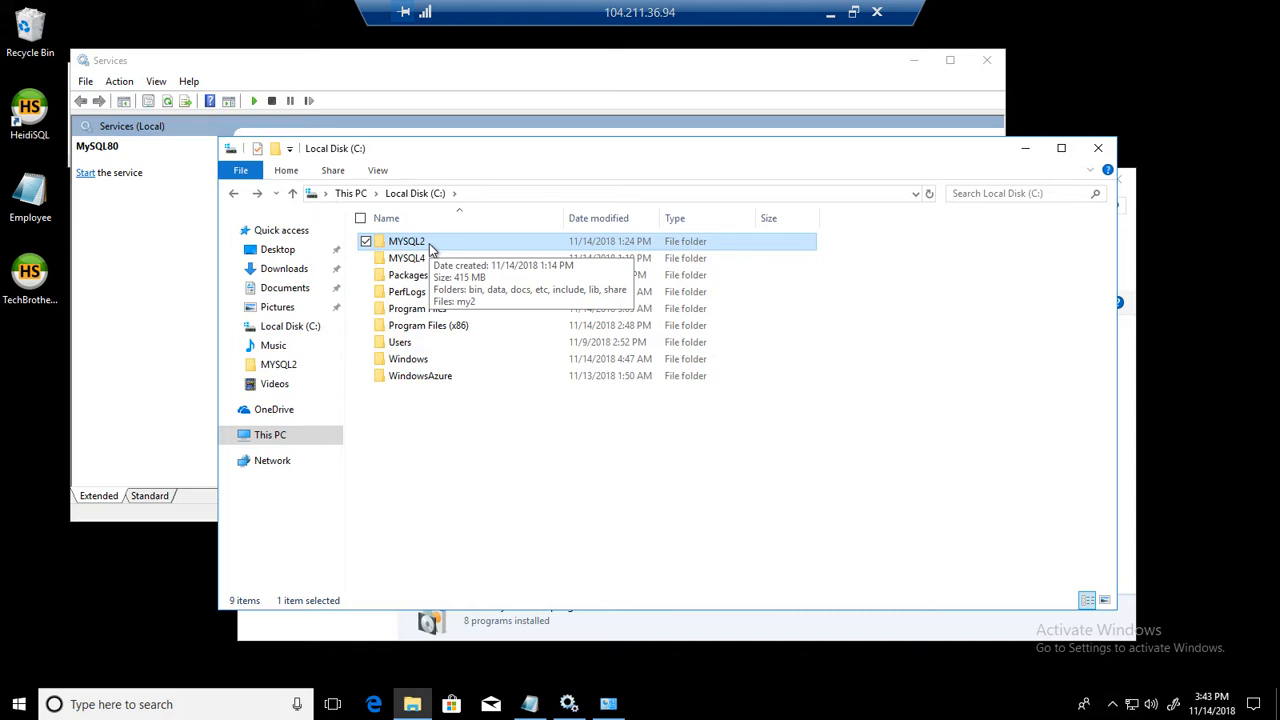
pyautogui.moveTo(416, 144)
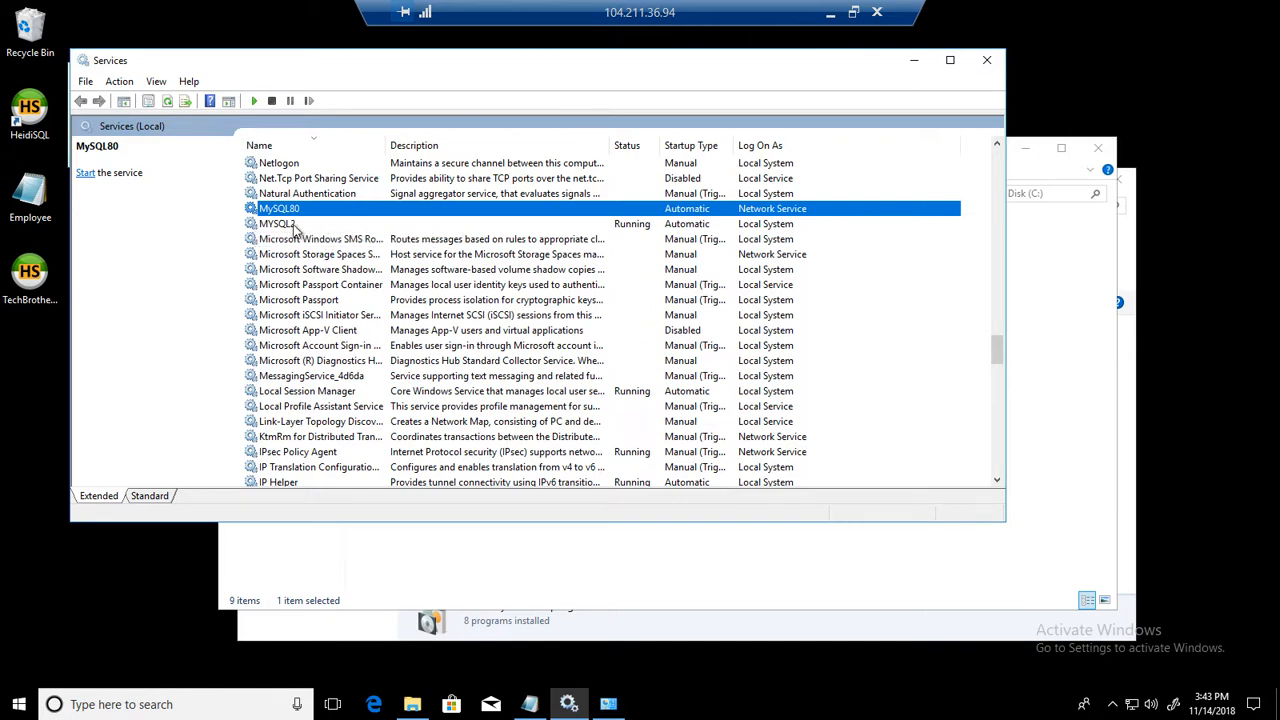
# Step: Select the running MYSQL2 service and search Start for the Run dialog
pyautogui.click(276, 224)
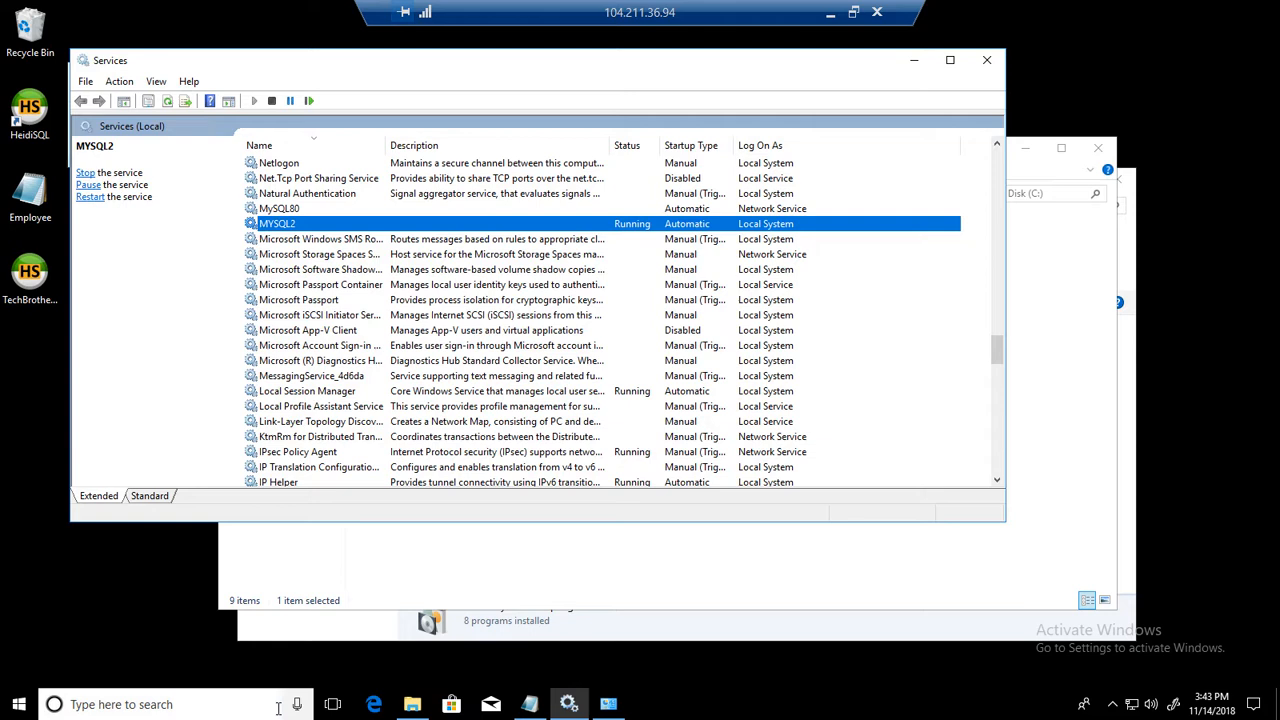
pyautogui.write('run')
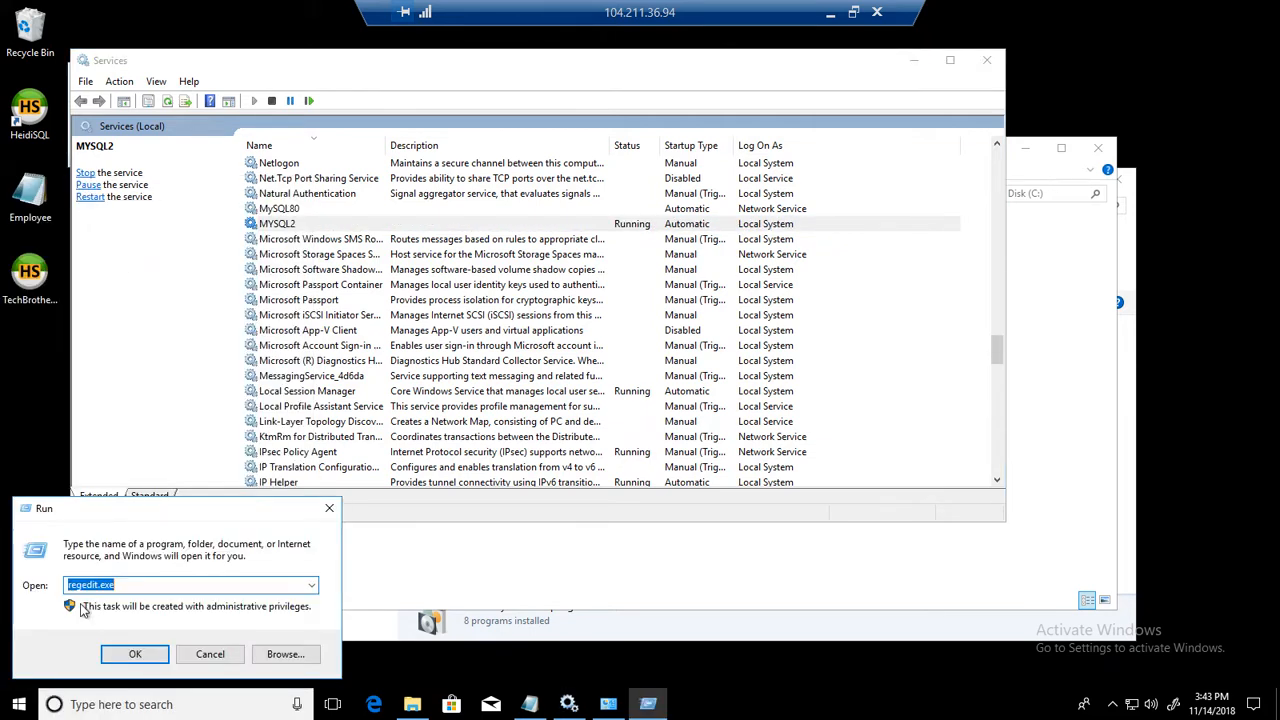
# Step: In Registry Editor, navigate to HKEY_LOCAL_MACHINE\SYSTEM\CurrentControlSet\Services and scroll to the MySQL keys
pyautogui.click(136, 654)
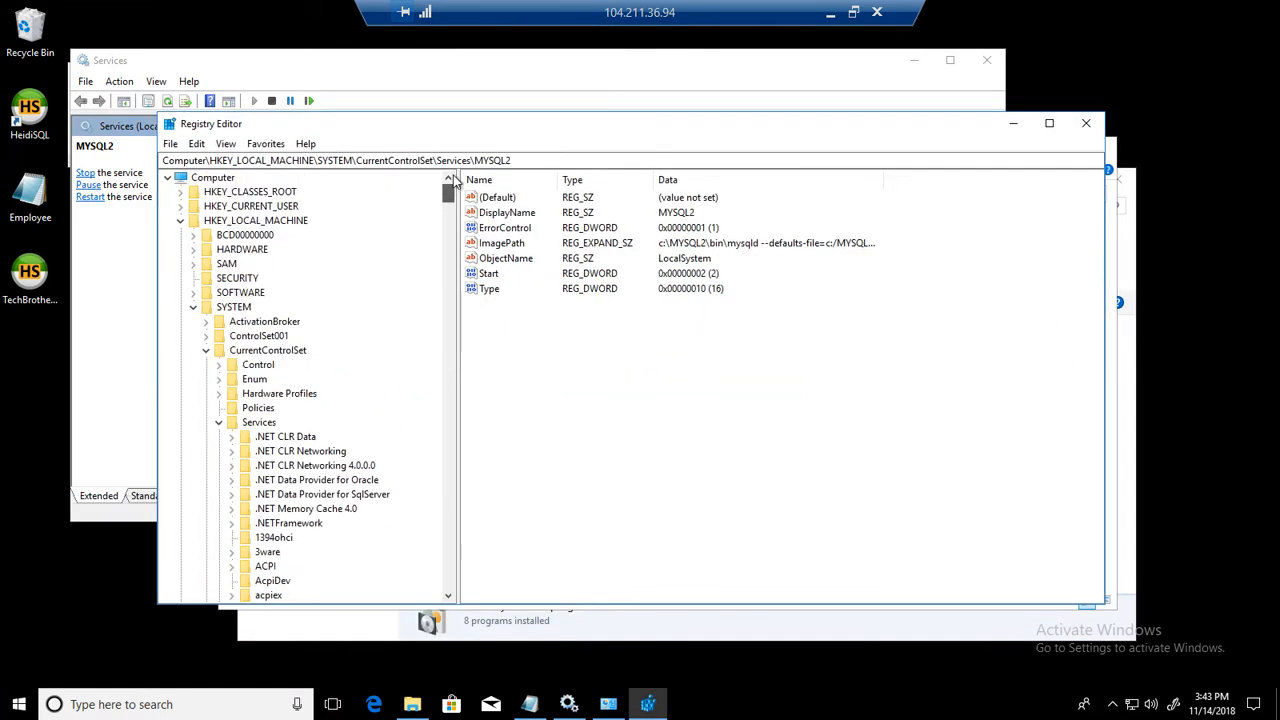
pyautogui.click(256, 220)
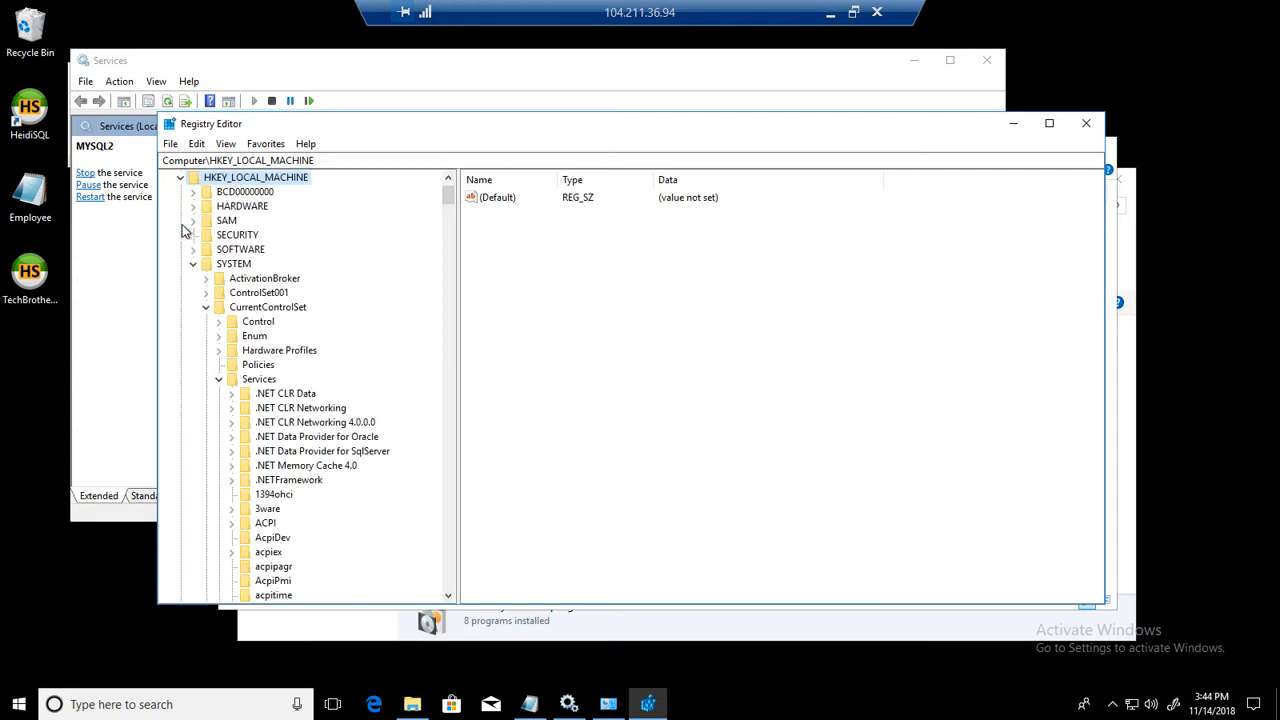
pyautogui.click(232, 264)
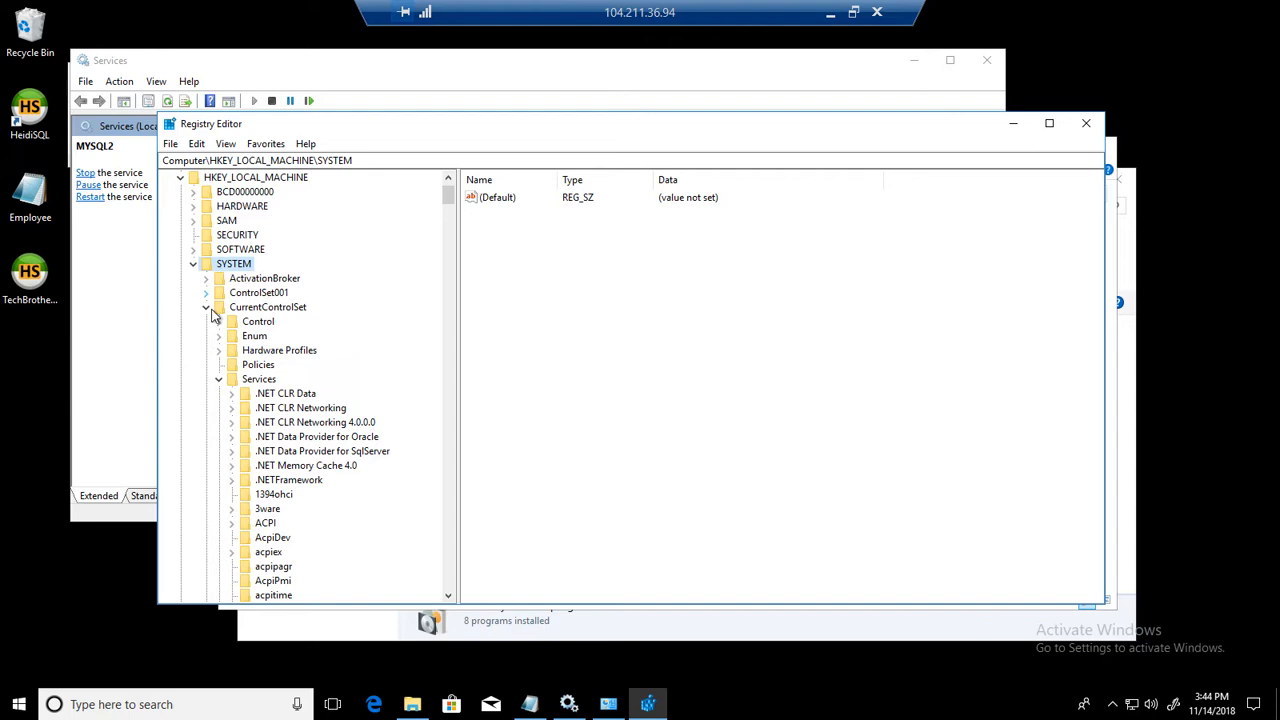
pyautogui.click(268, 308)
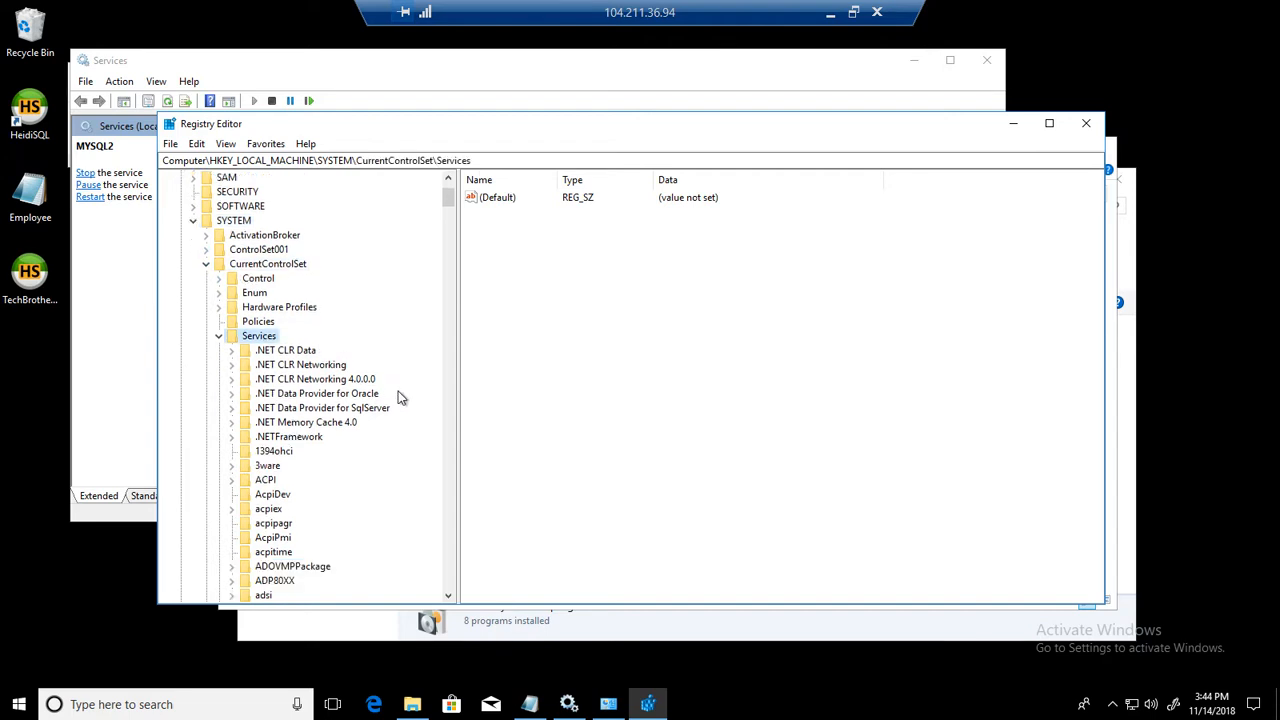
pyautogui.scroll(-3)
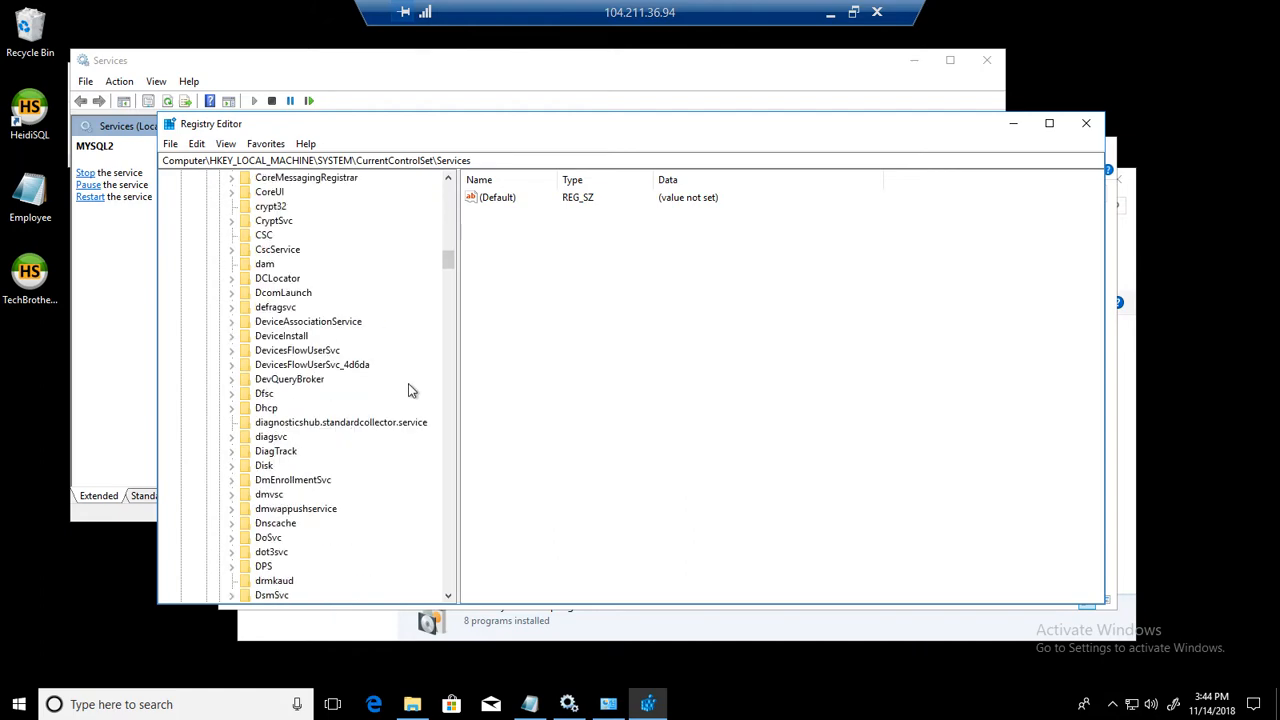
pyautogui.scroll(-3)
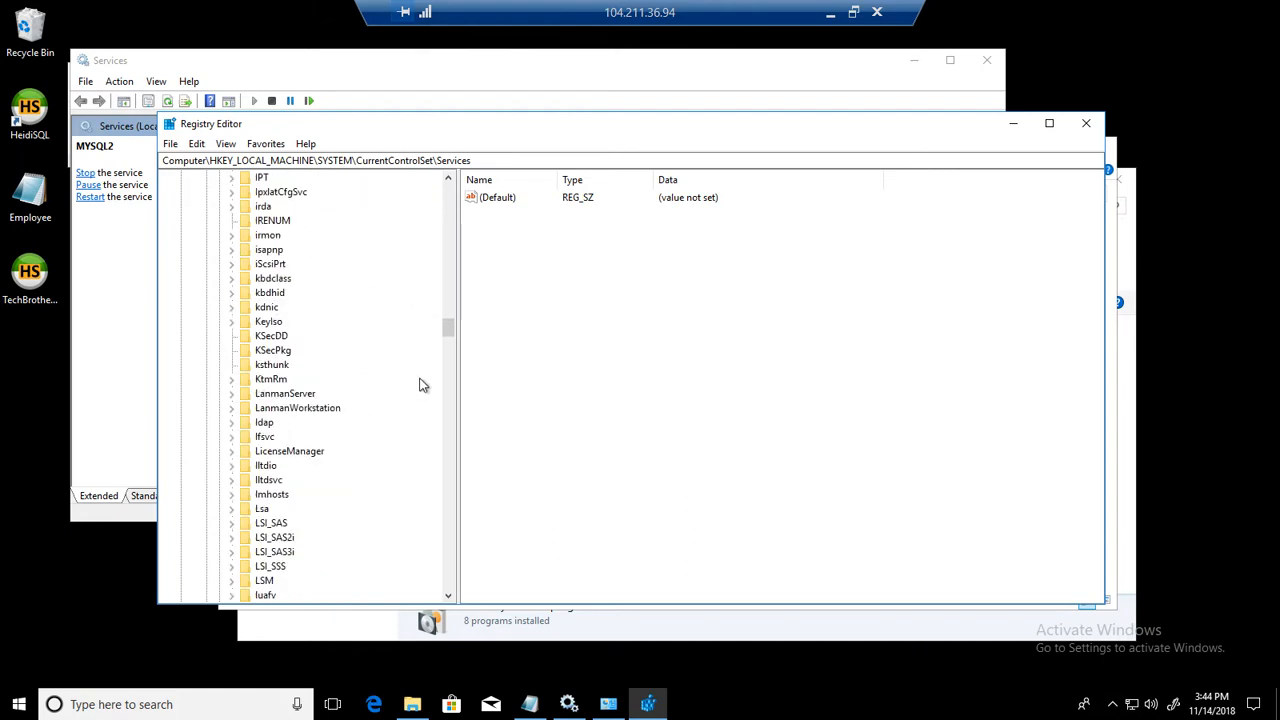
pyautogui.scroll(-3)
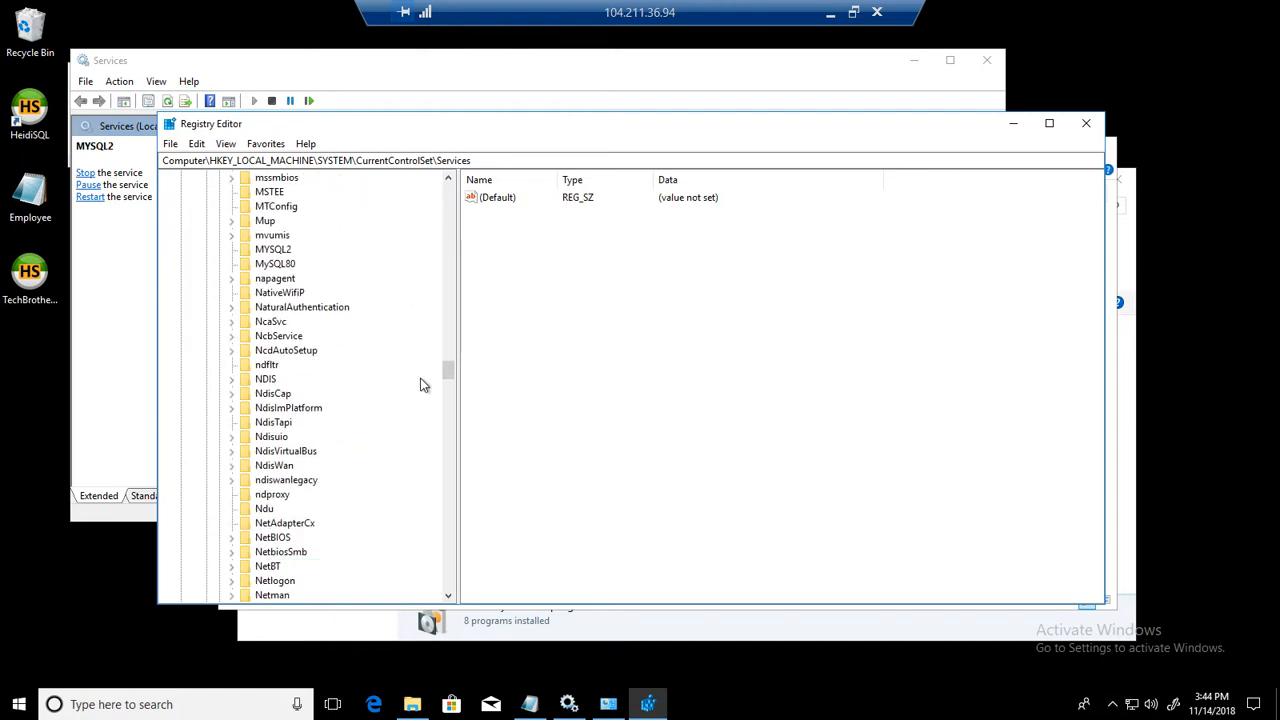
# Step: Review and delete the MYSQL2 and MySQL80 service keys
pyautogui.click(272, 248)
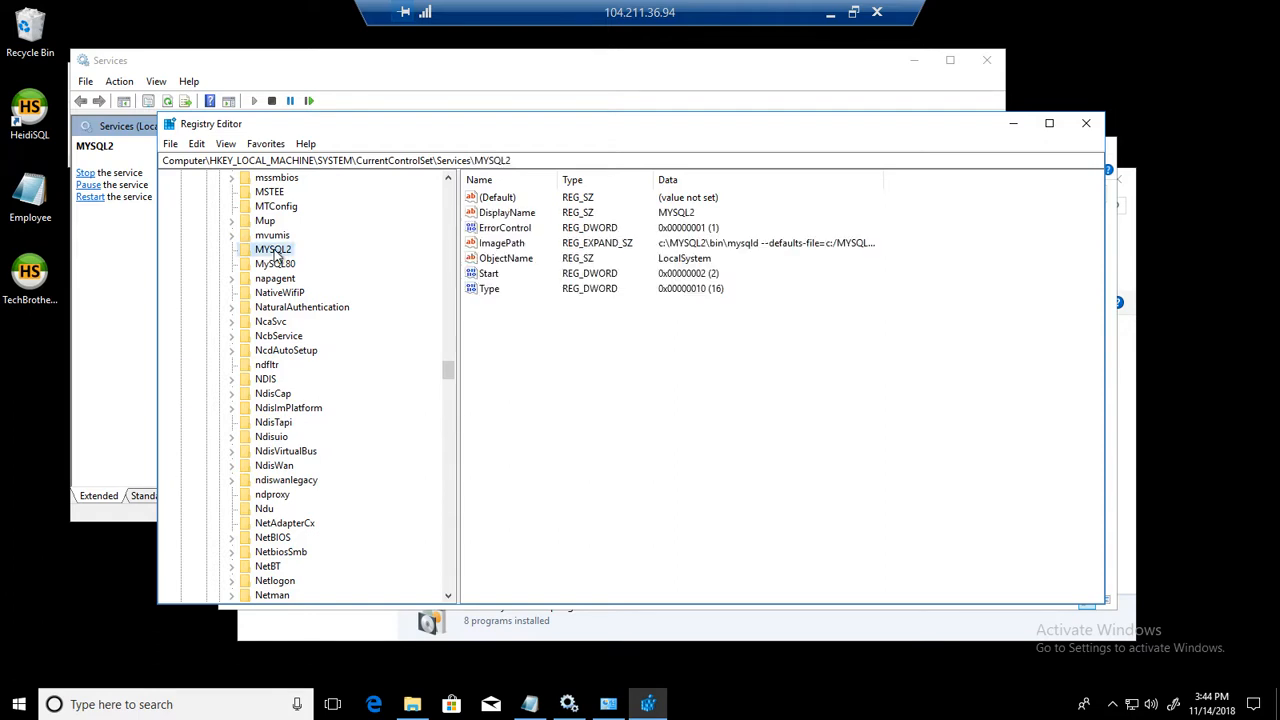
pyautogui.click(276, 264)
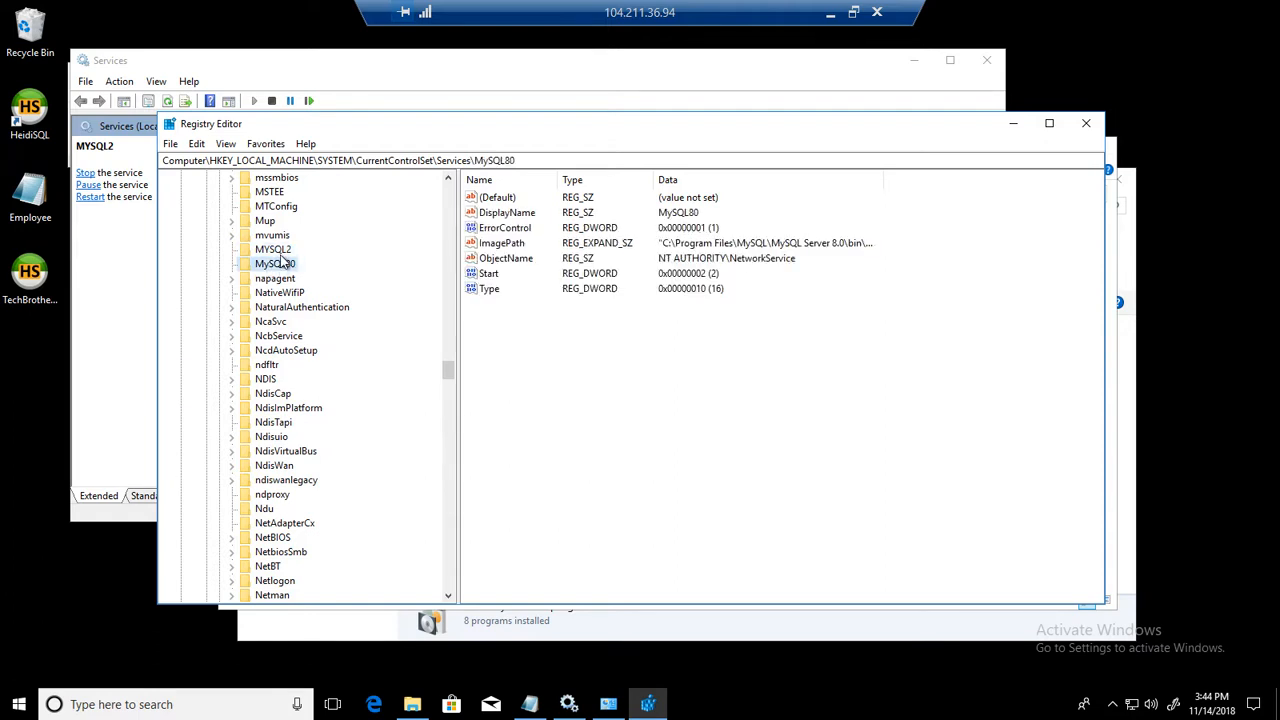
pyautogui.rightClick(272, 248)
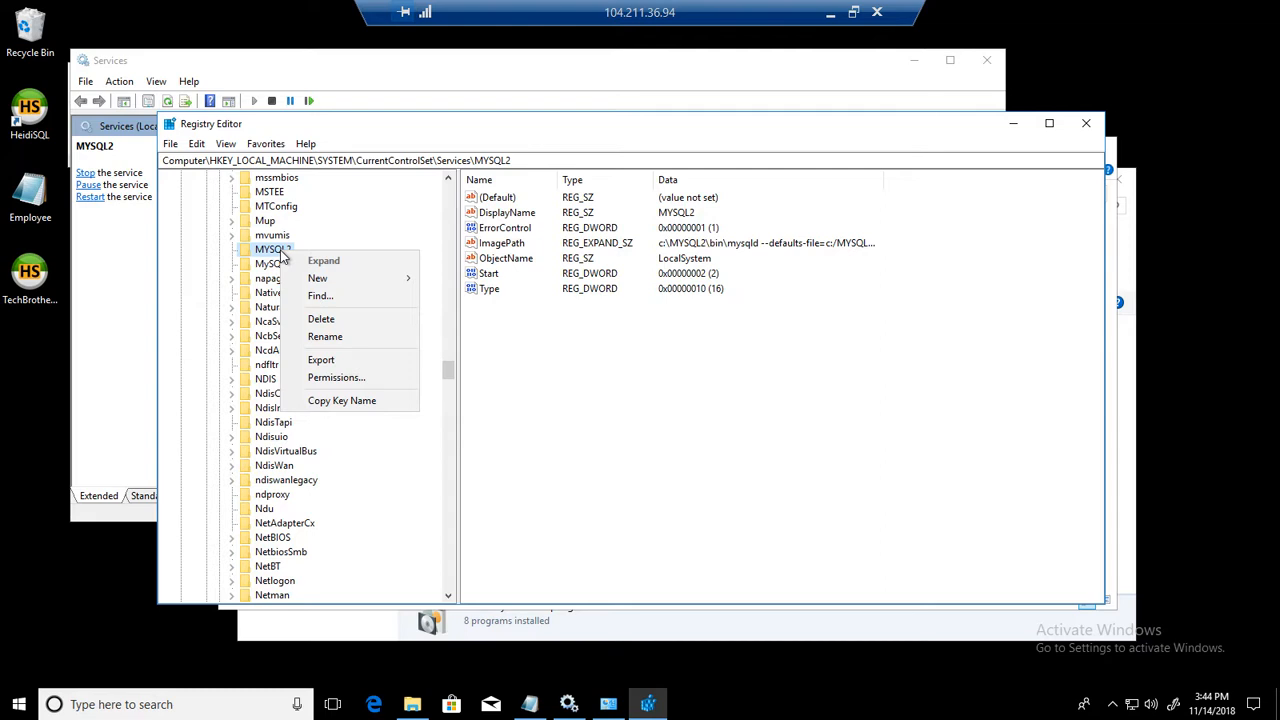
pyautogui.click(320, 318)
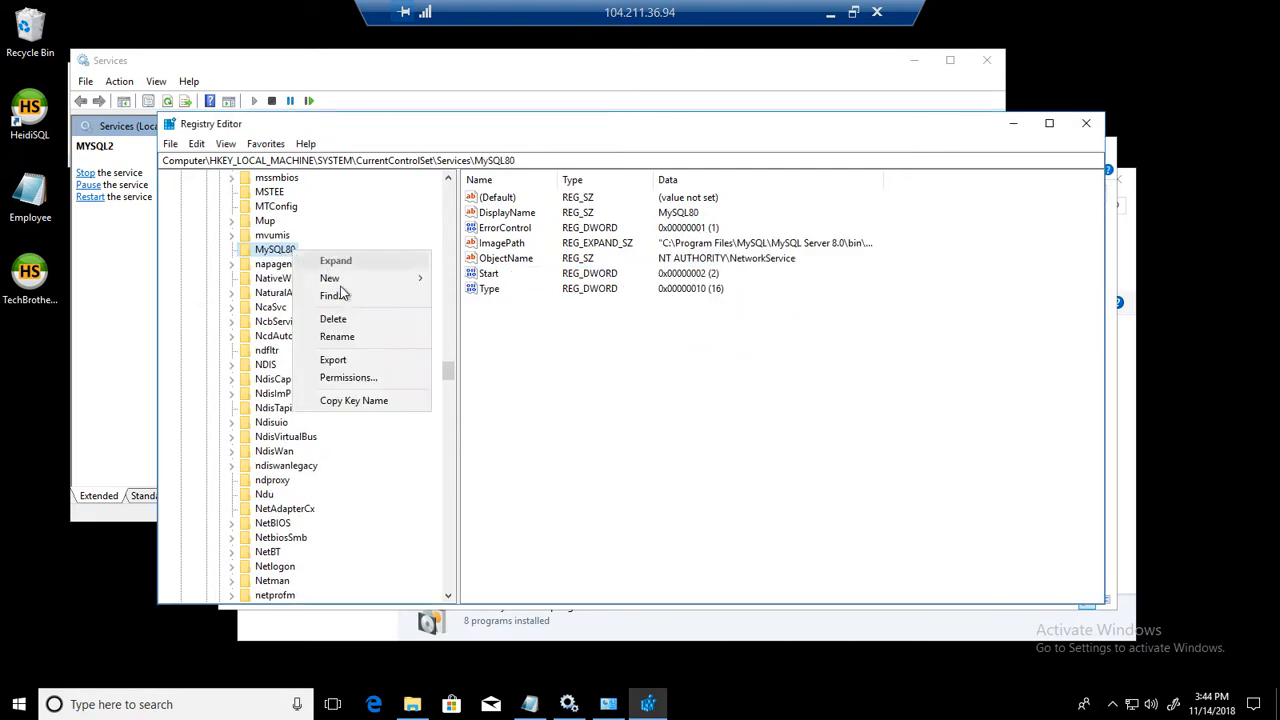
pyautogui.click(276, 248)
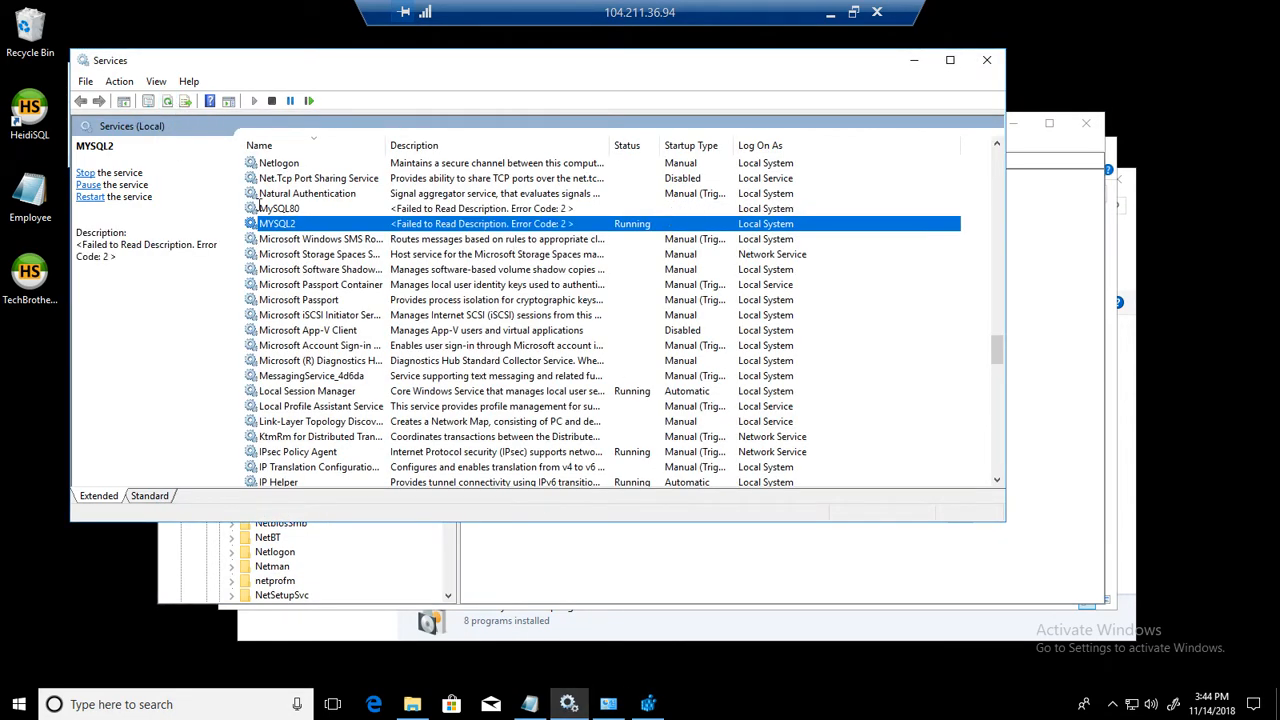
# Step: Check the MySQL80 service details in Services, then launch MySQL Workbench from Start search
pyautogui.click(280, 208)
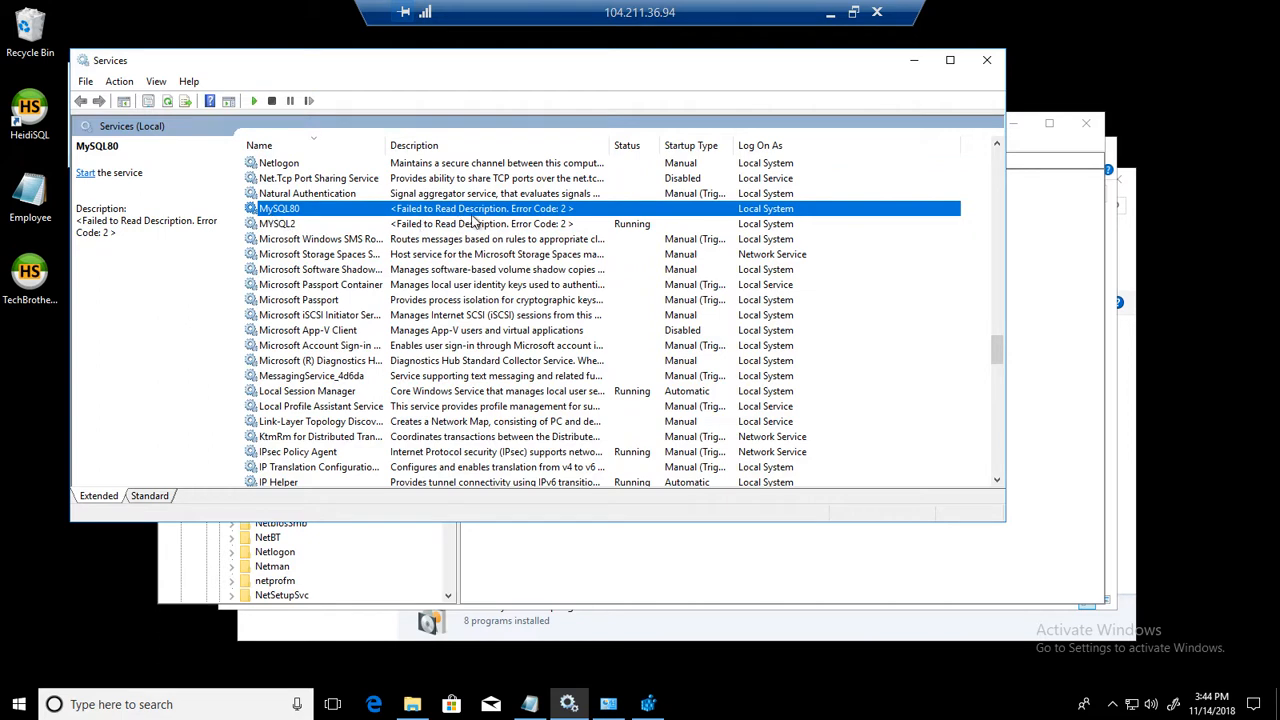
pyautogui.moveTo(464, 220)
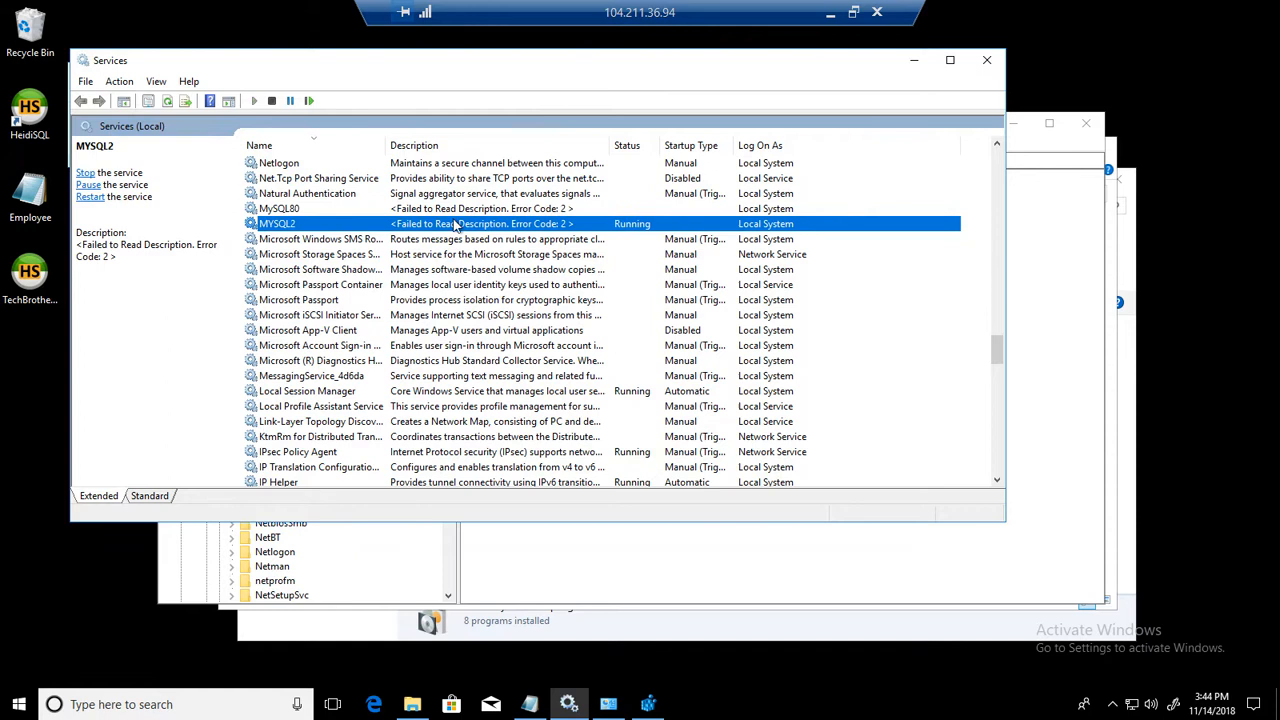
pyautogui.moveTo(280, 224)
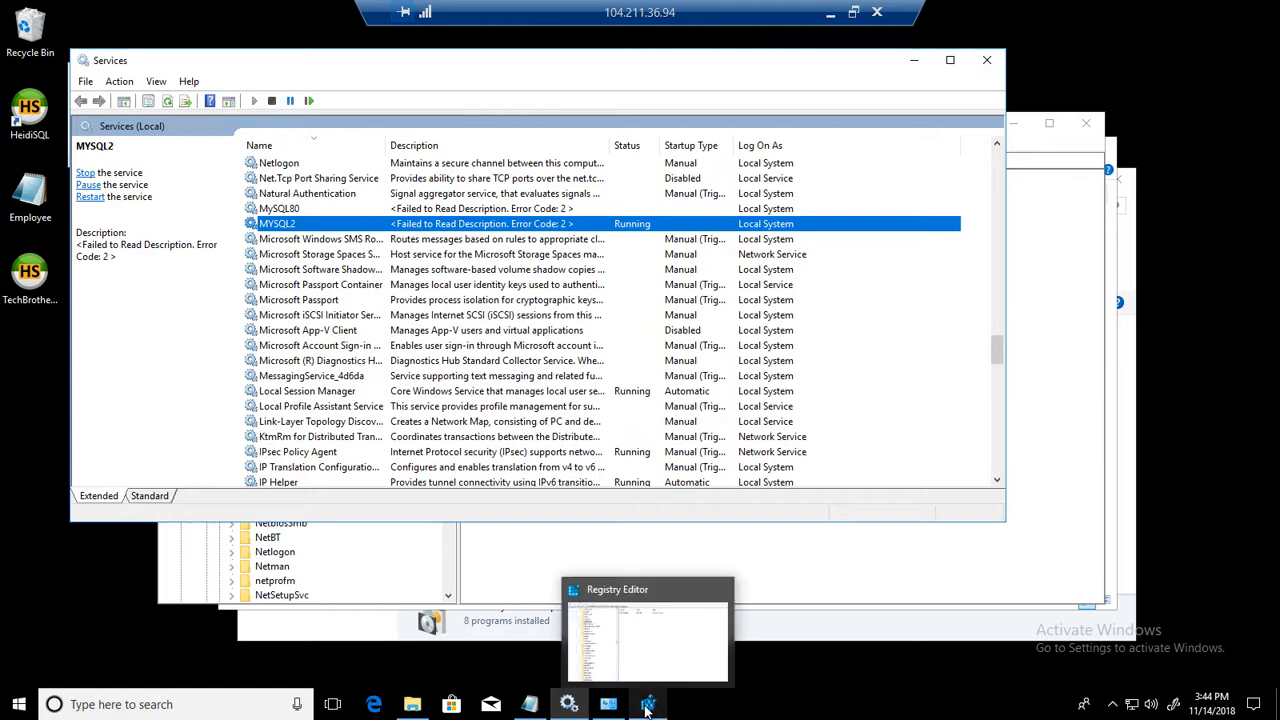
pyautogui.write('work')
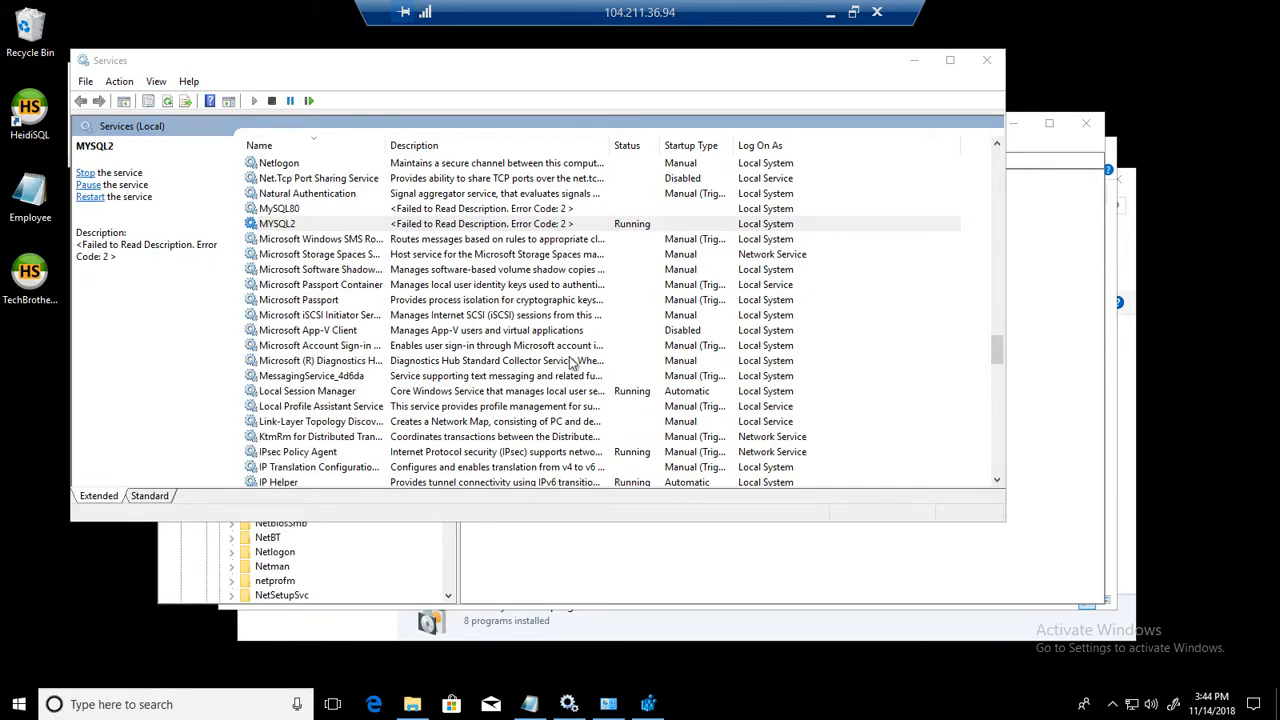
pyautogui.click(688, 704)
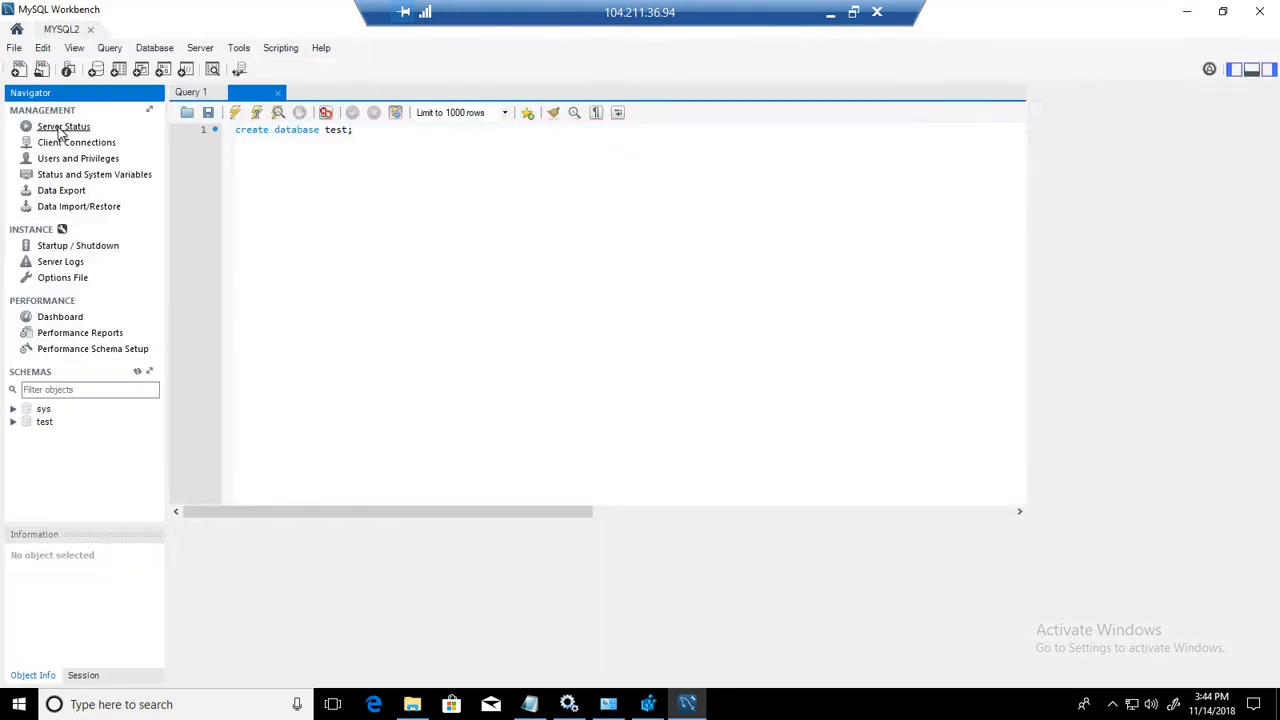
# Step: Show the MYSQL2 Server Status and refresh it twice, still reporting running
pyautogui.click(64, 126)
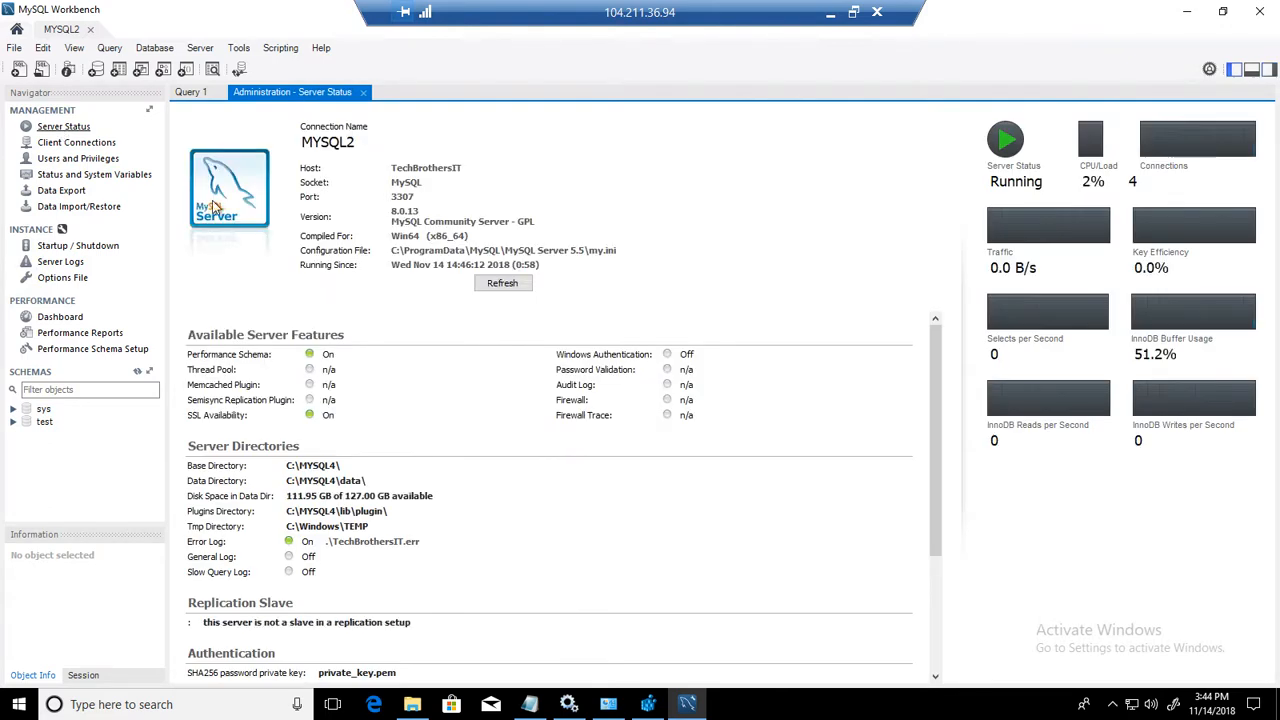
pyautogui.click(502, 284)
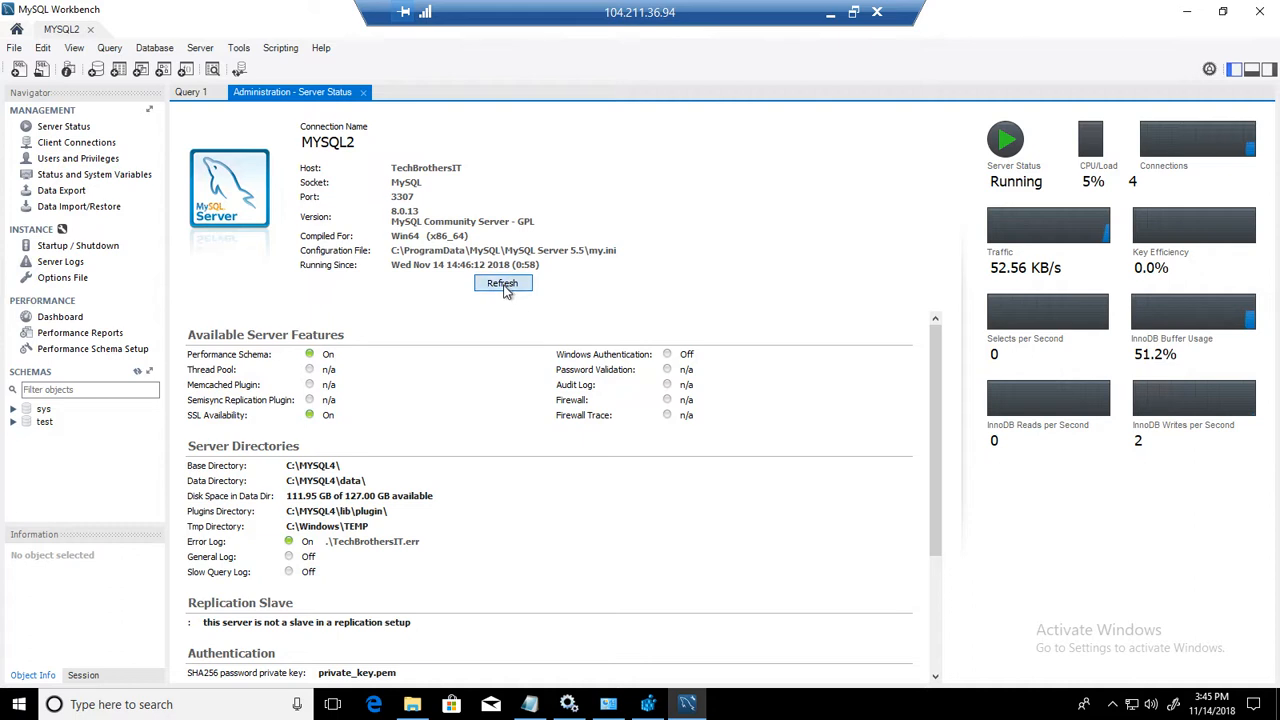
pyautogui.click(502, 284)
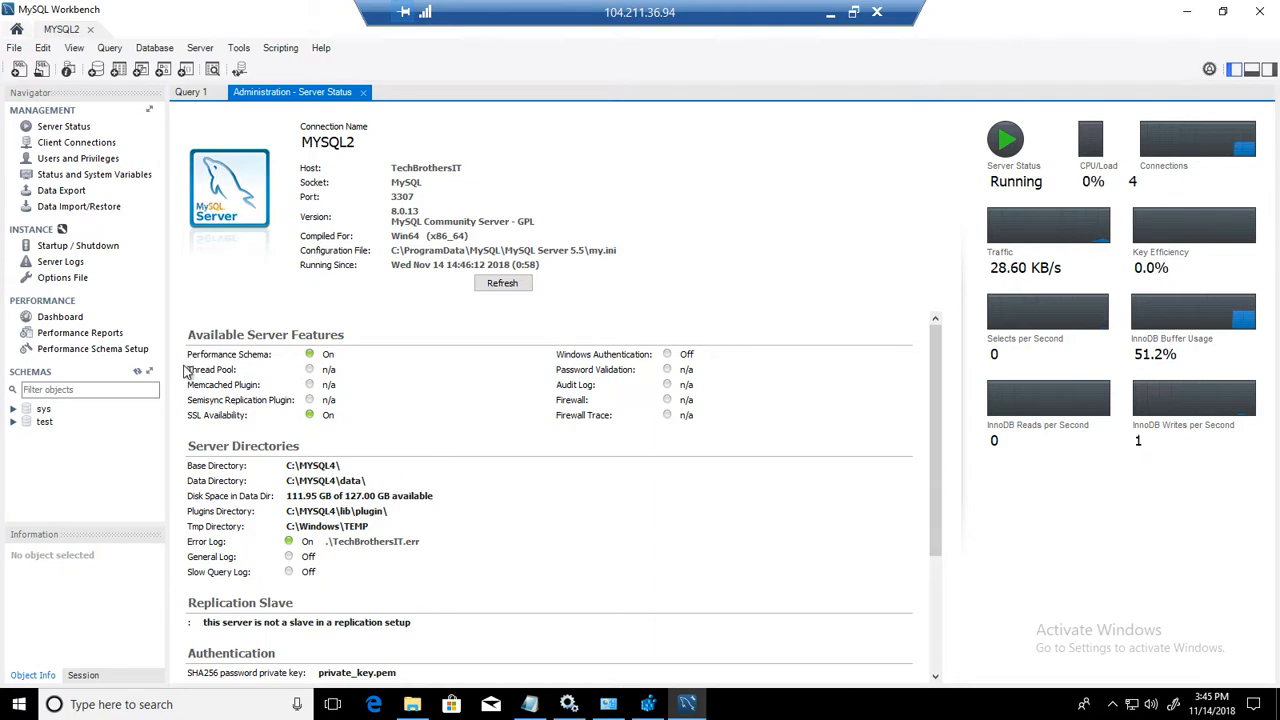
pyautogui.moveTo(276, 350)
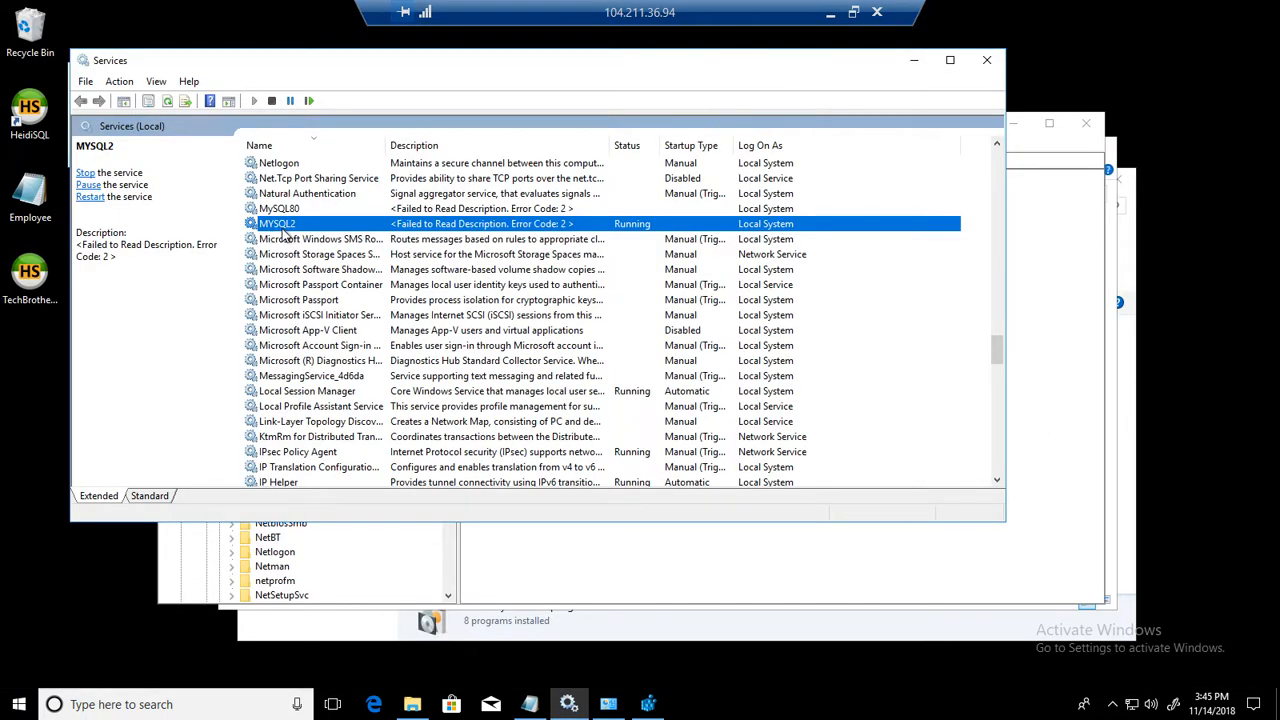
# Step: Stop the MySQL2 service from its context menu
pyautogui.rightClick(276, 224)
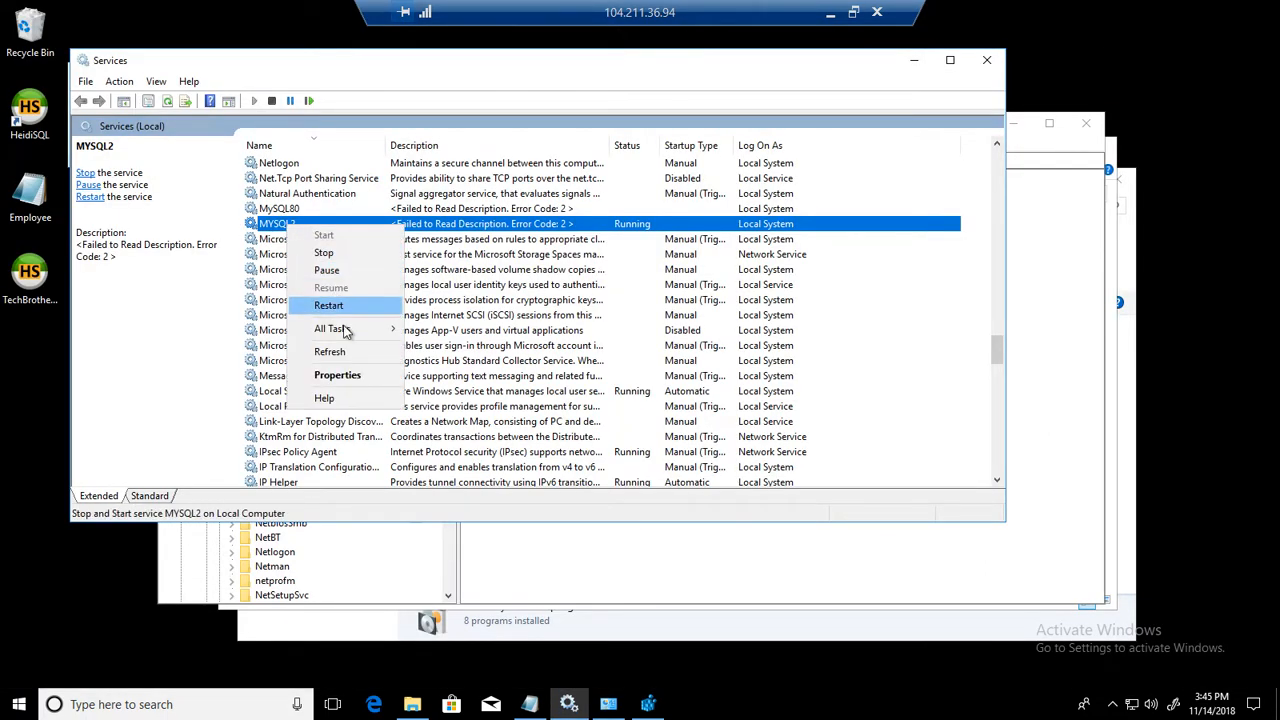
pyautogui.moveTo(332, 328)
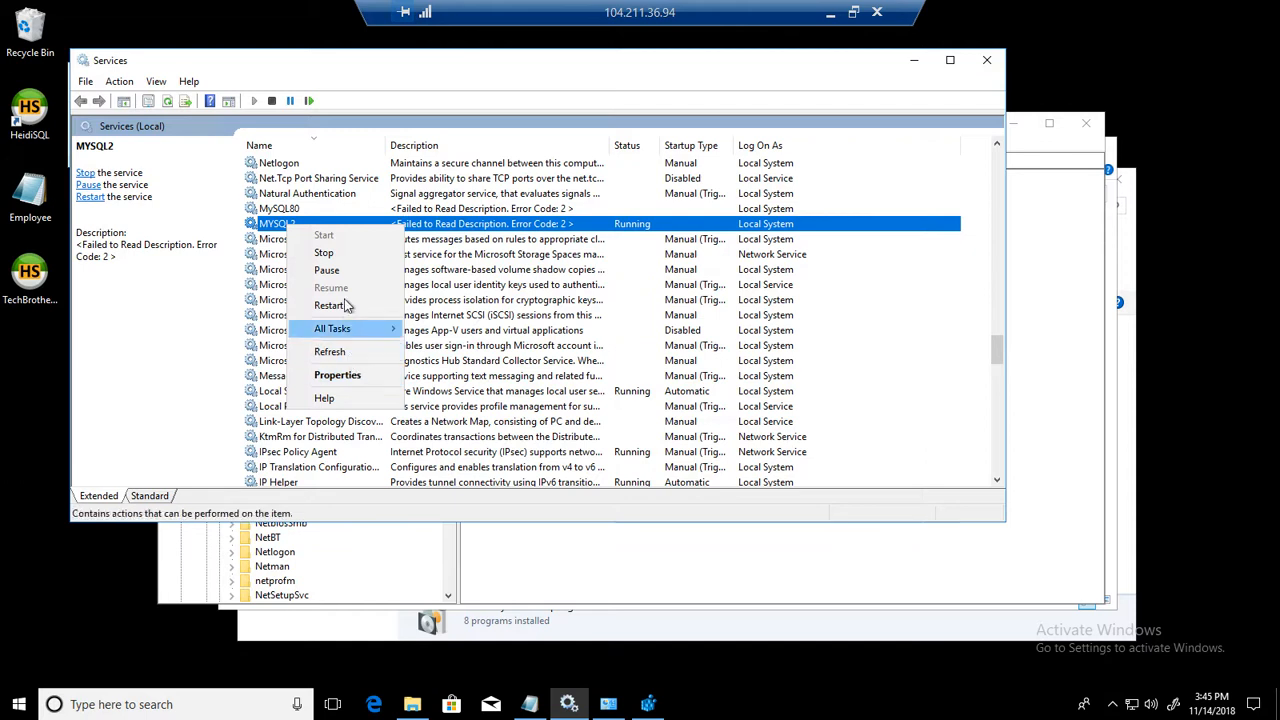
pyautogui.moveTo(324, 252)
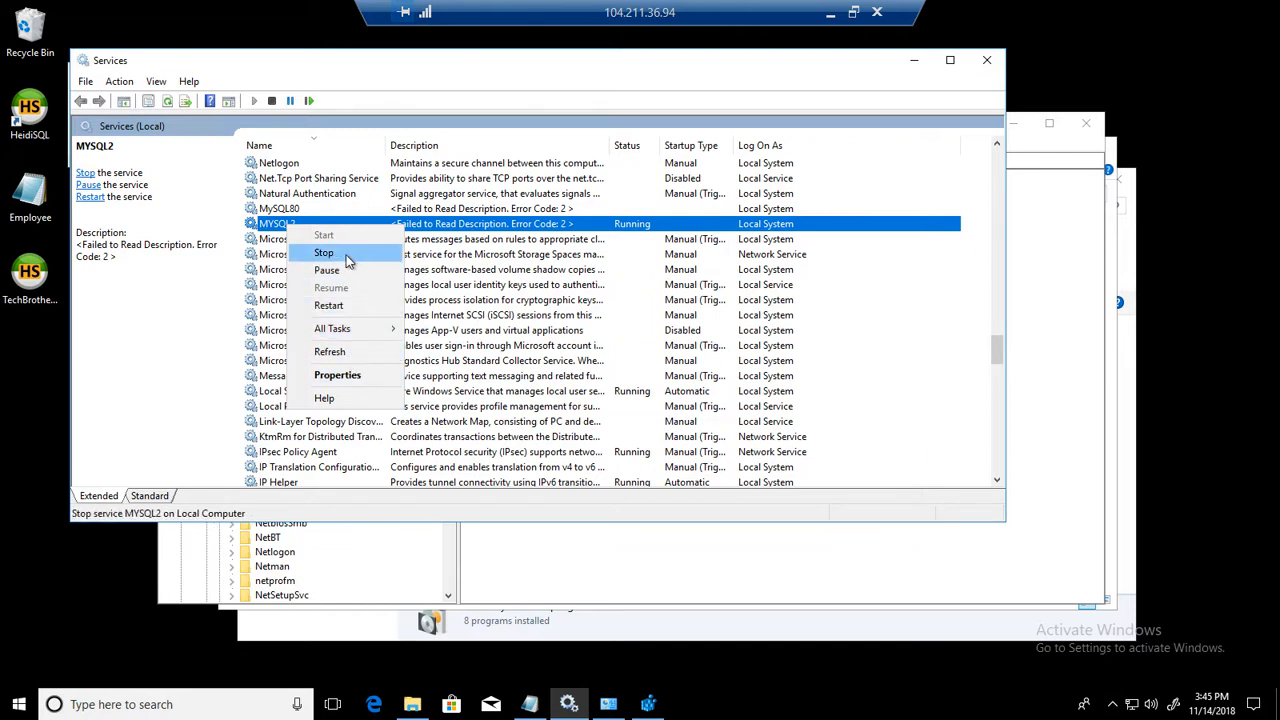
pyautogui.click(324, 252)
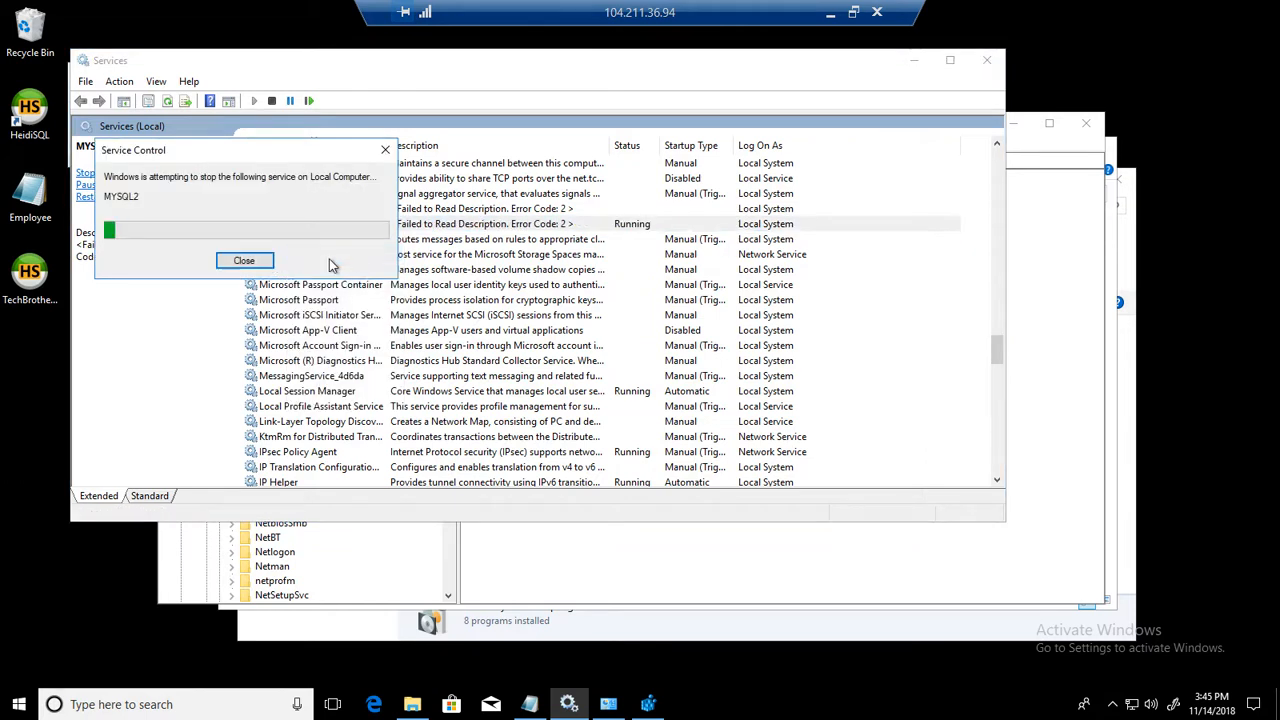
pyautogui.click(244, 260)
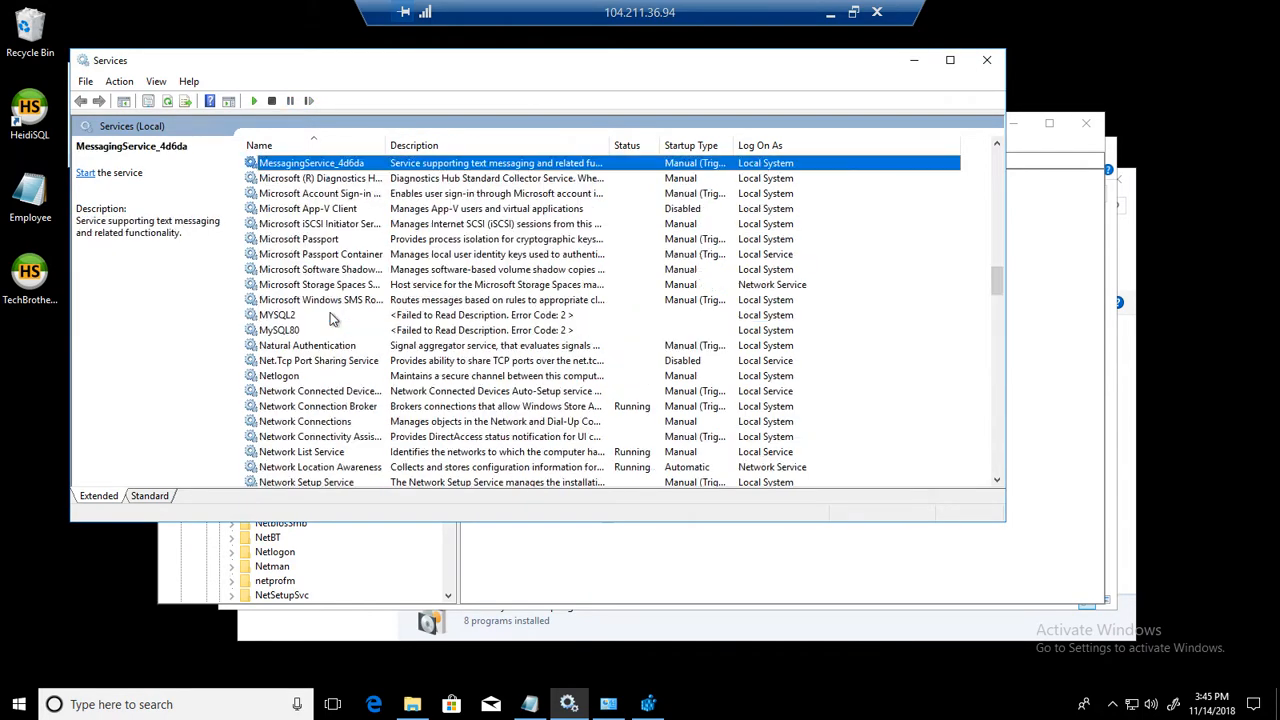
# Step: Attempt to start MySQL2 again and acknowledge the 'cannot find the file specified' error
pyautogui.click(276, 314)
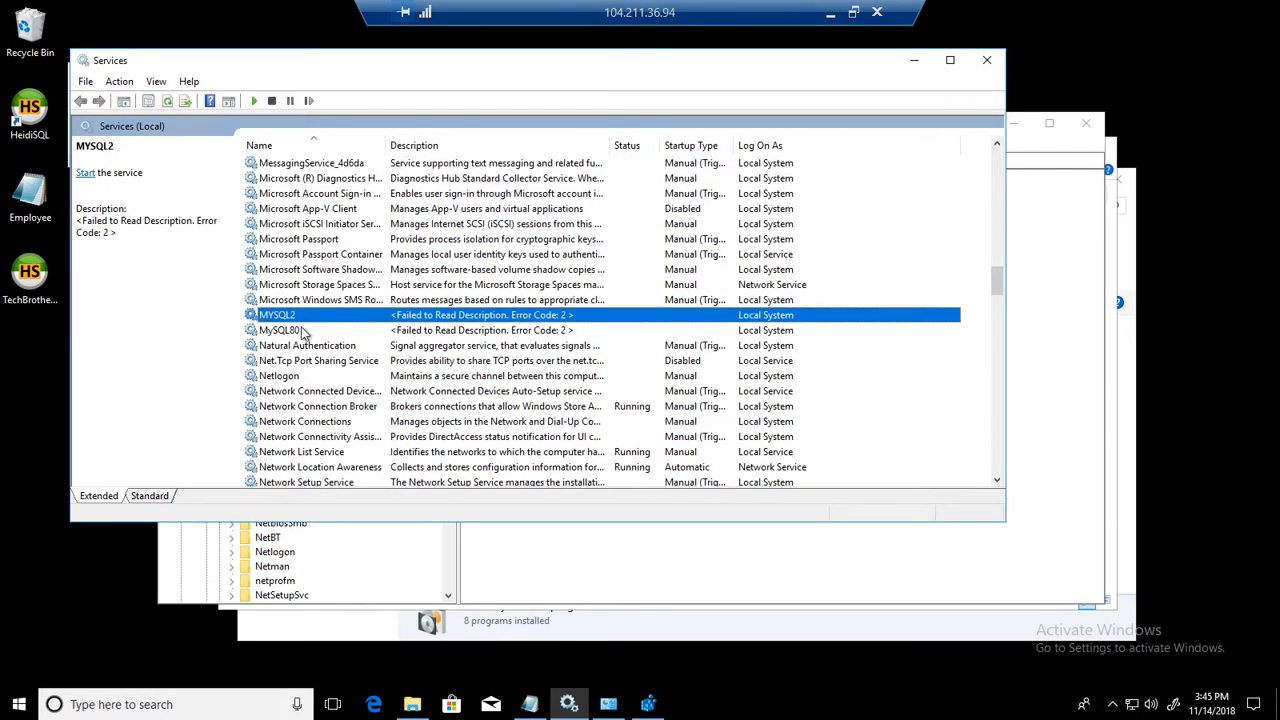
pyautogui.rightClick(276, 314)
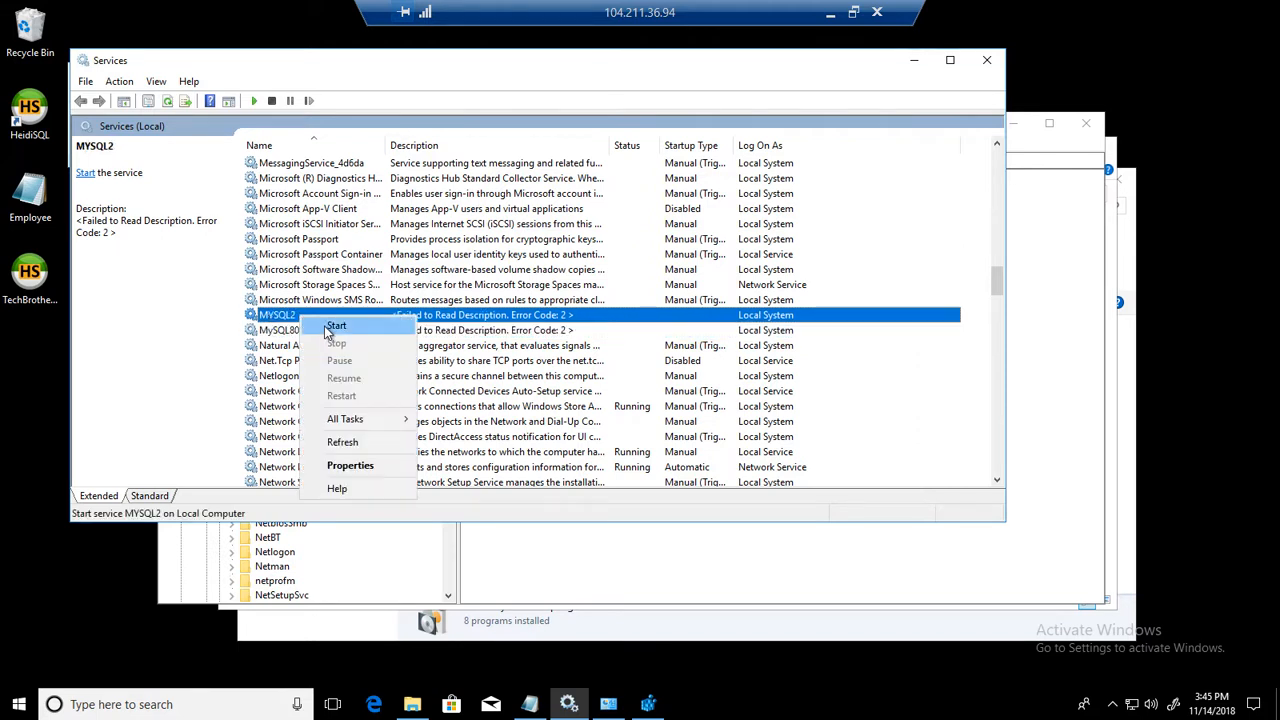
pyautogui.click(336, 324)
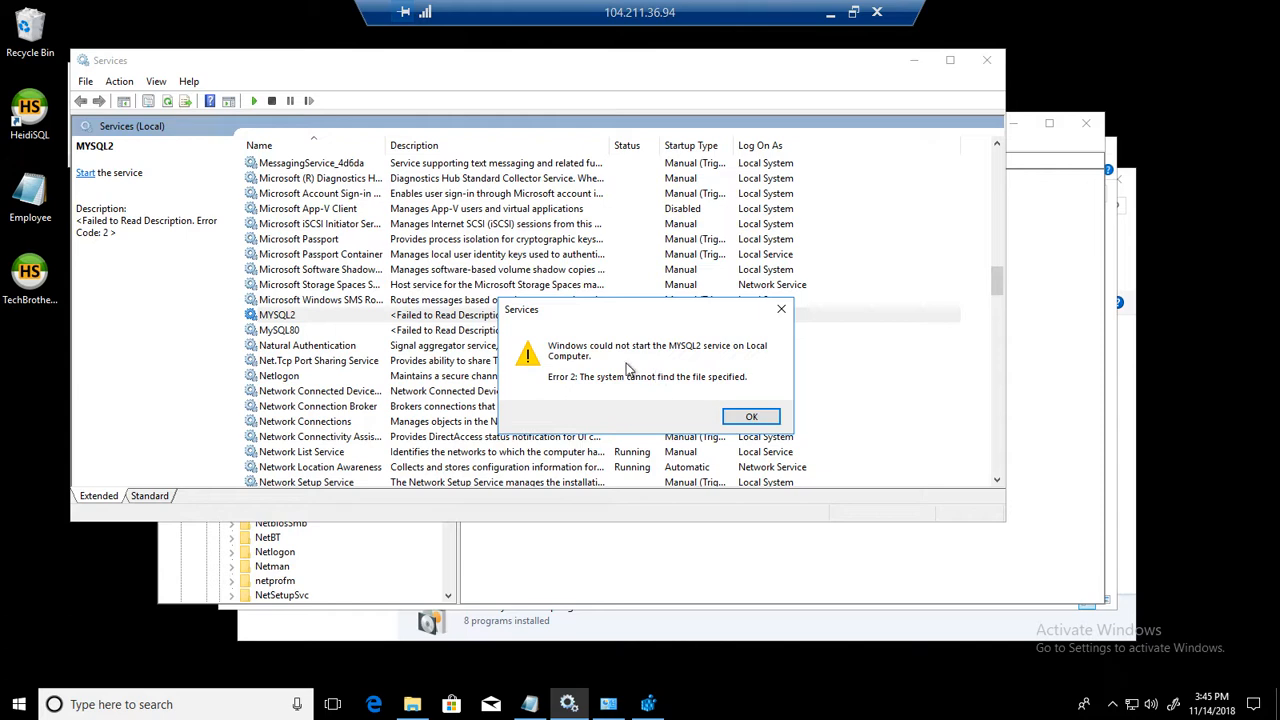
pyautogui.click(752, 416)
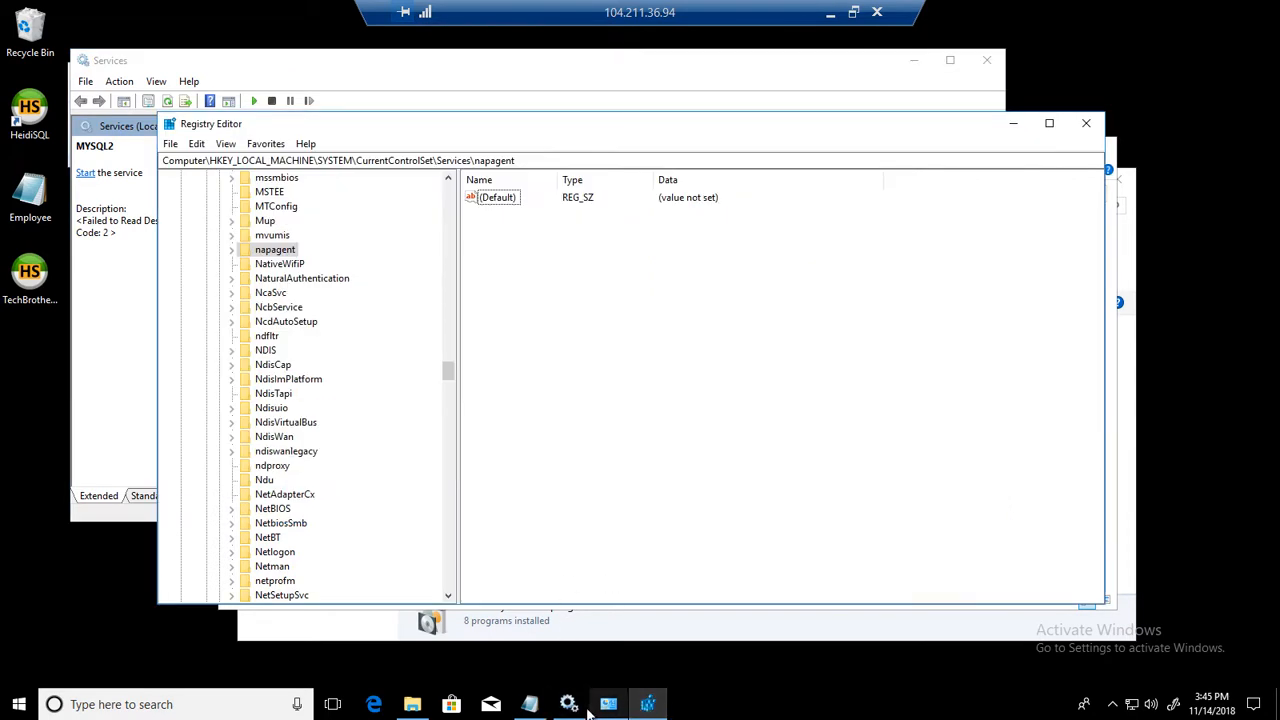
# Step: Launch MySQL Workbench 8.0 CE from Start search by entering 'work'
pyautogui.click(608, 704)
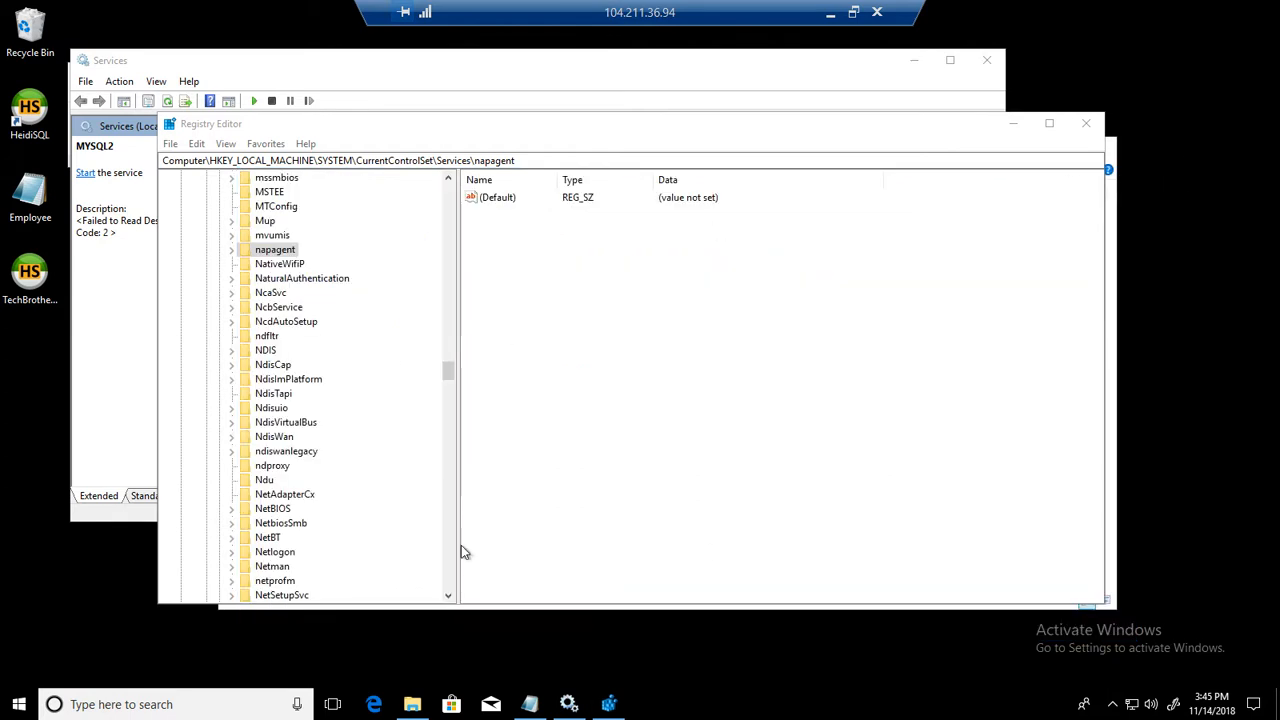
pyautogui.write('w')
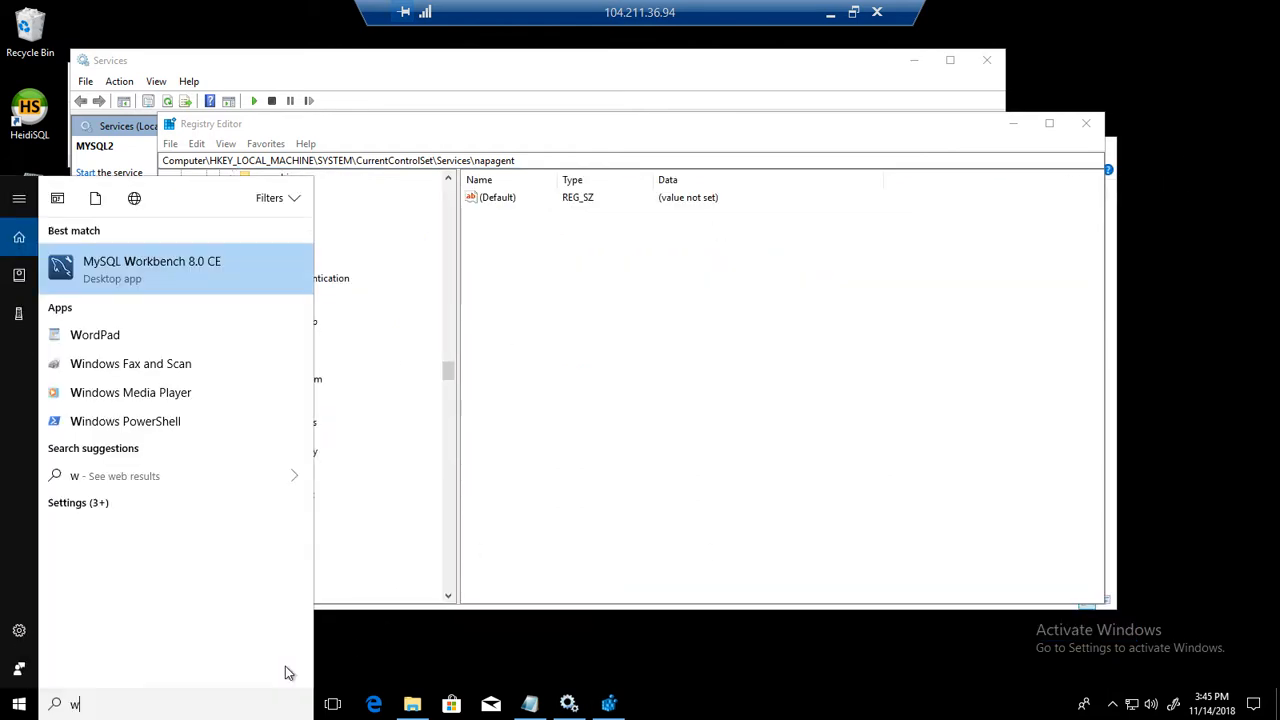
pyautogui.write('ork')
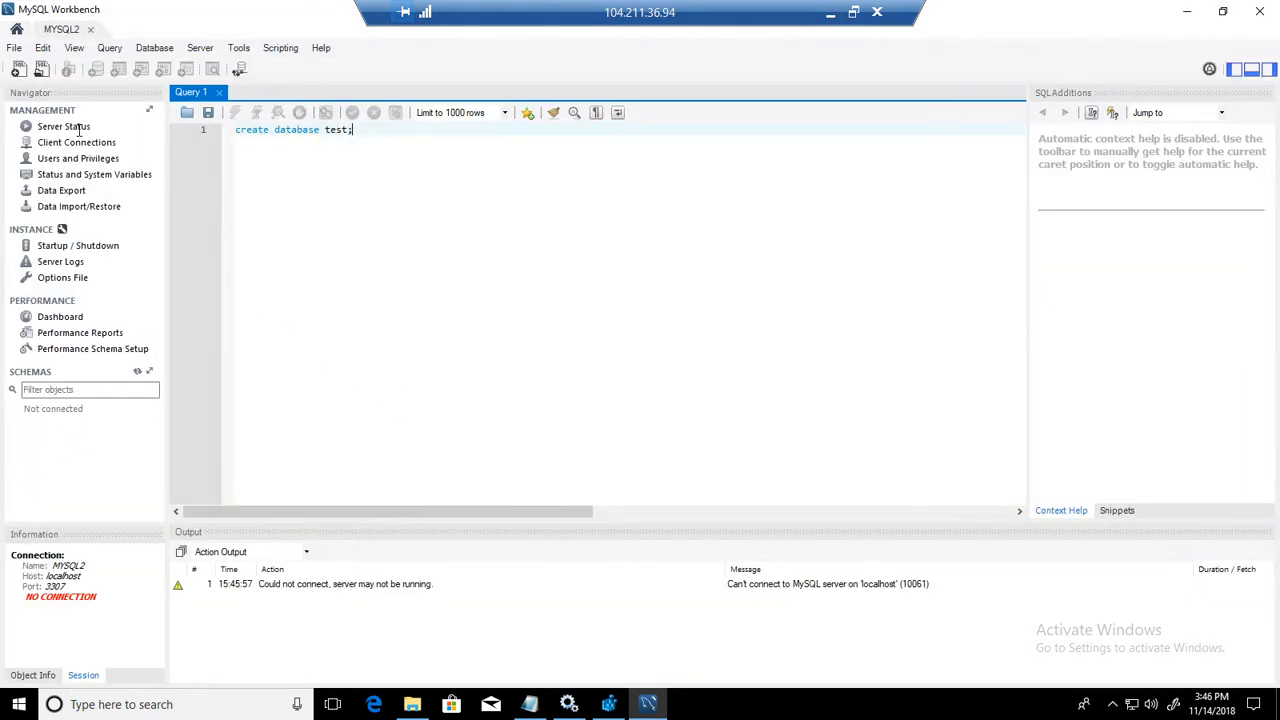
# Step: Check Server Status shows MYSQL2 as Stopped, then close Workbench
pyautogui.click(64, 126)
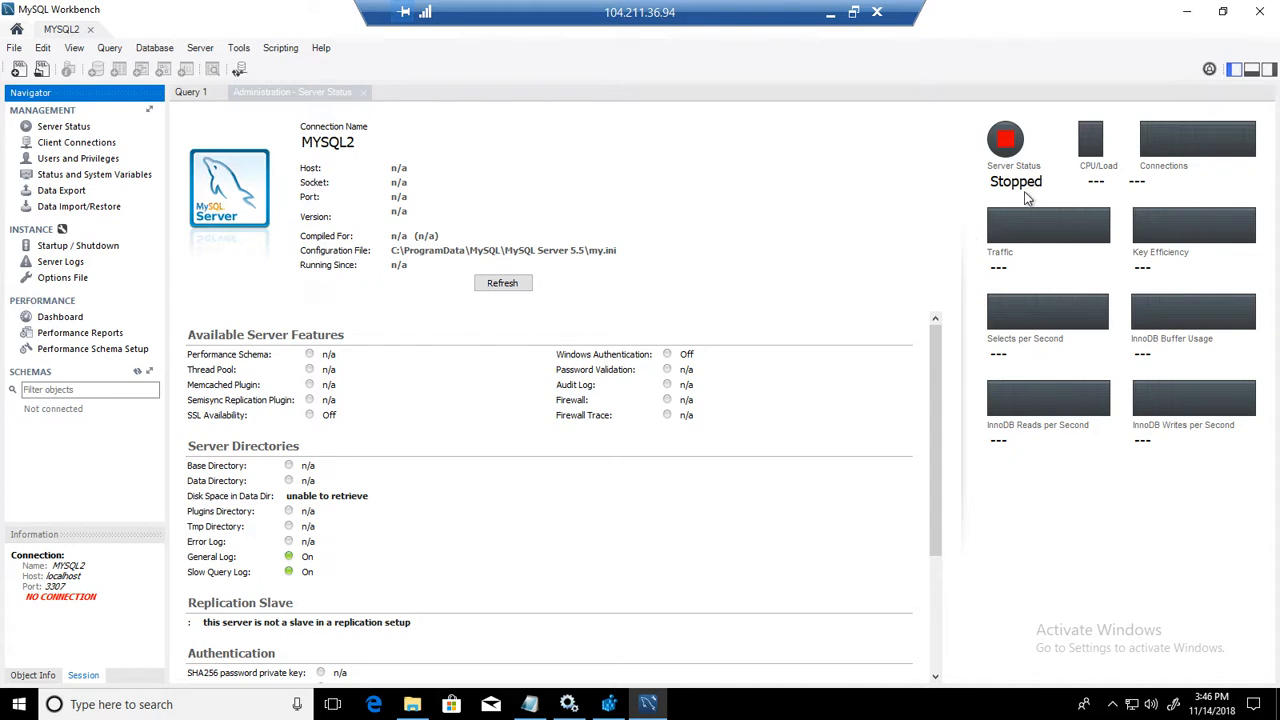
pyautogui.click(292, 92)
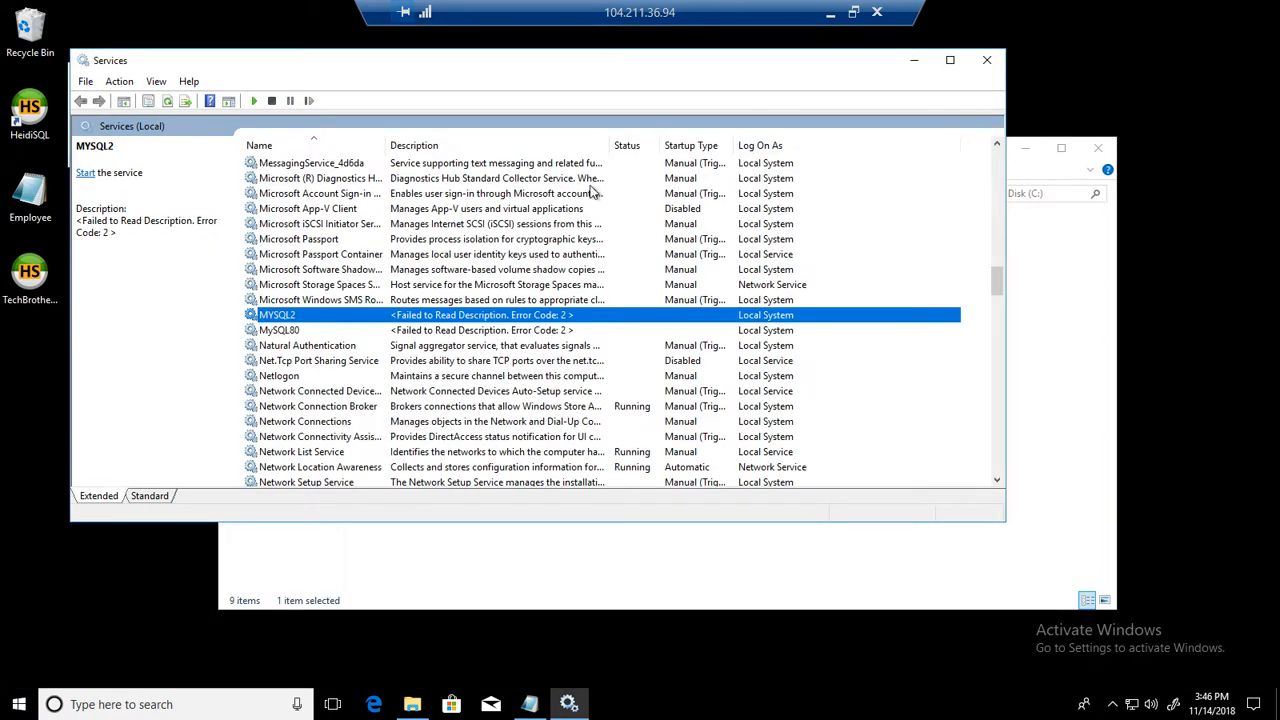
# Step: Delete the MYSQL2 and MYSQL4 folders from Local Disk (C:)
pyautogui.click(280, 330)
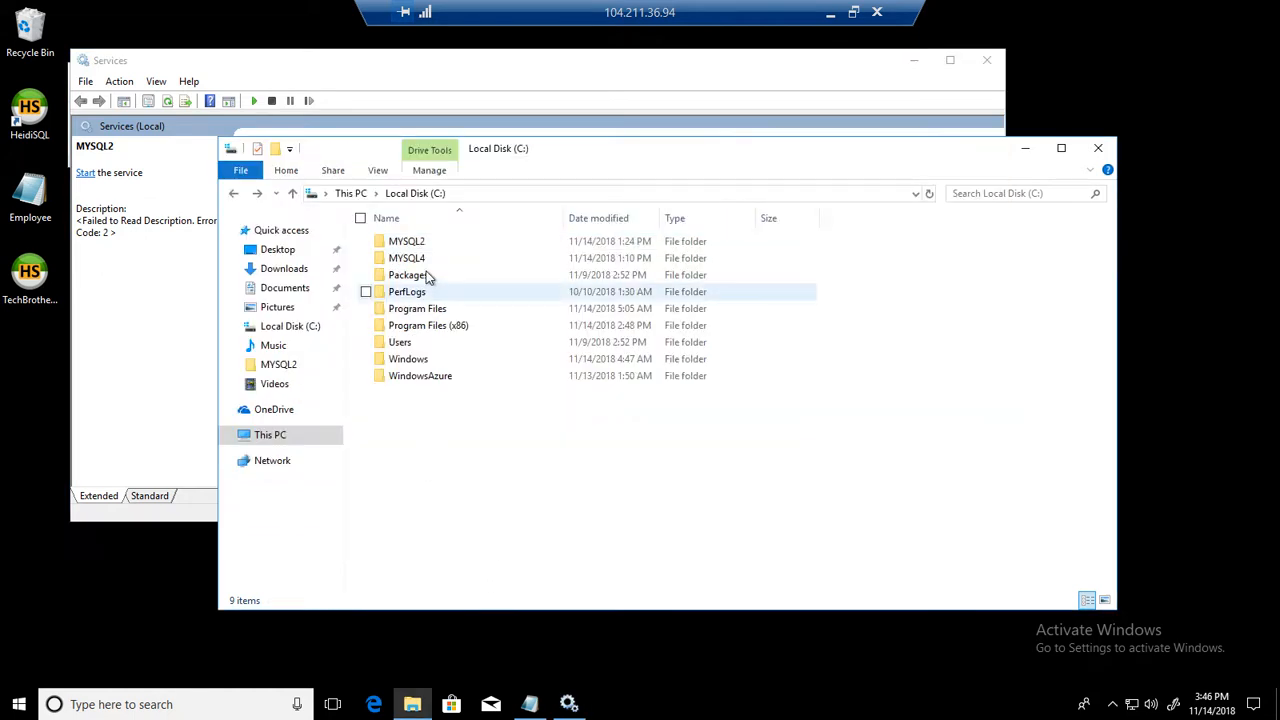
pyautogui.doubleClick(408, 240)
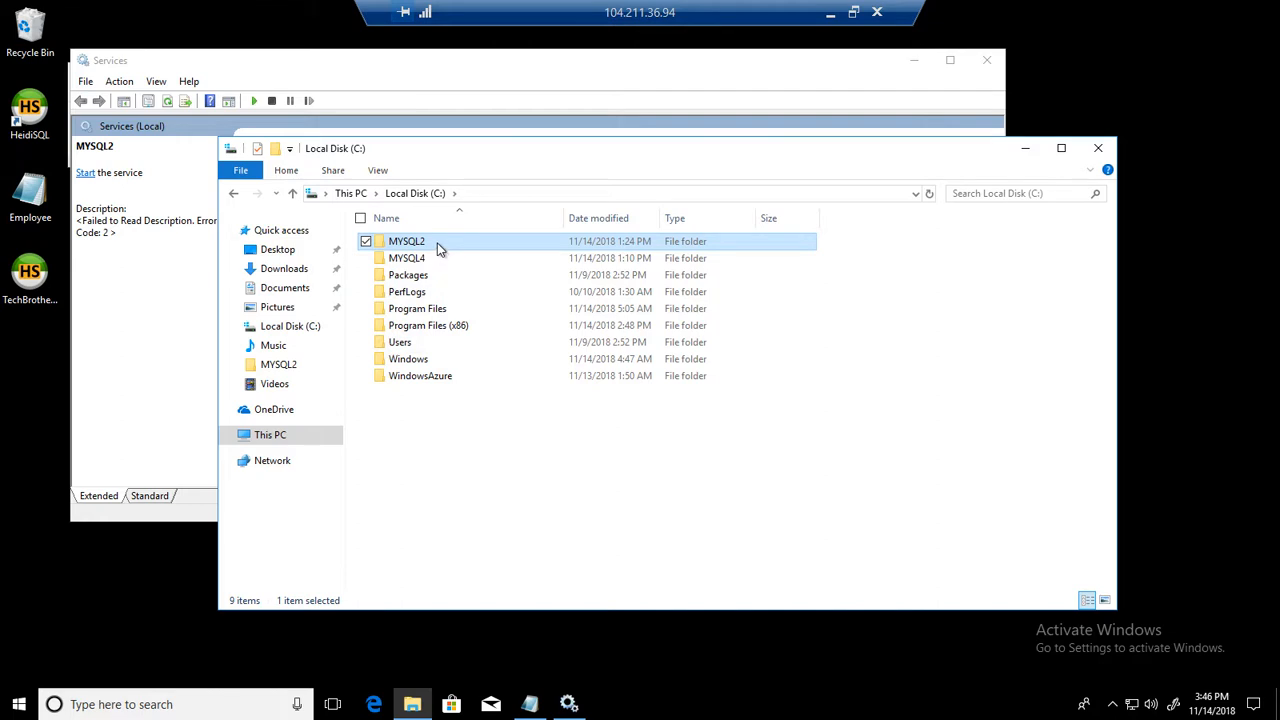
pyautogui.rightClick(406, 240)
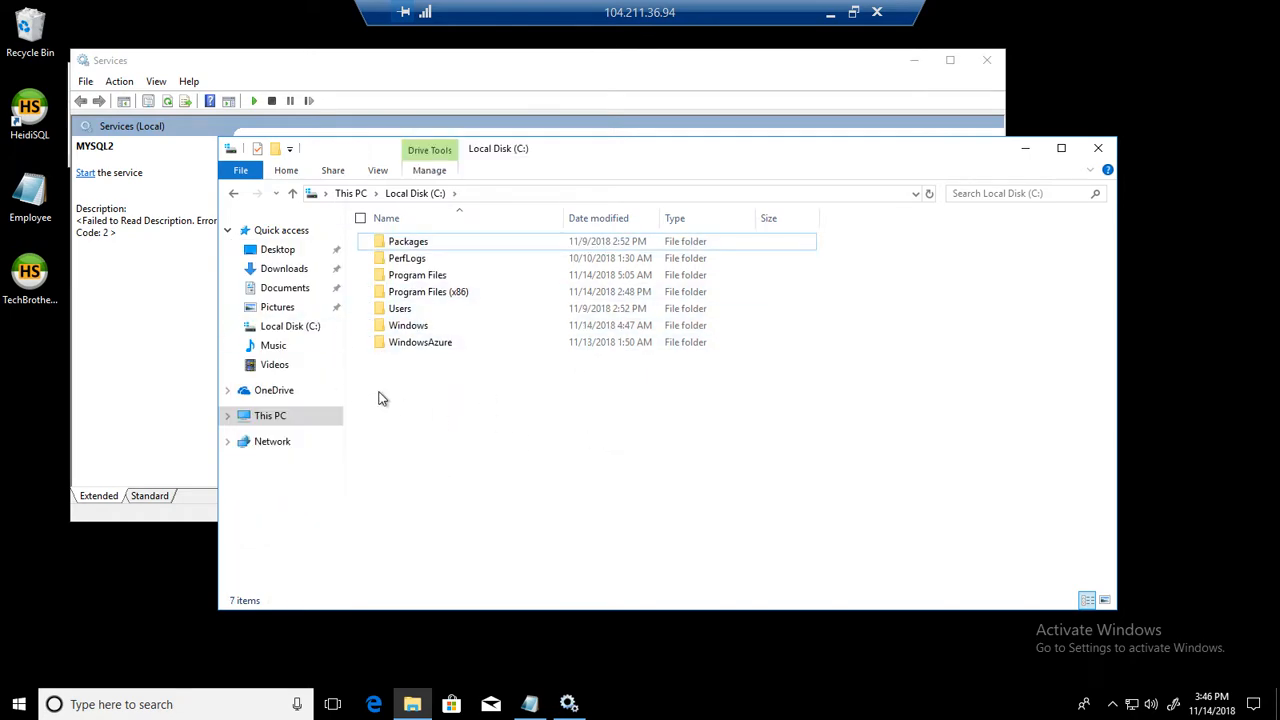
pyautogui.moveTo(864, 92)
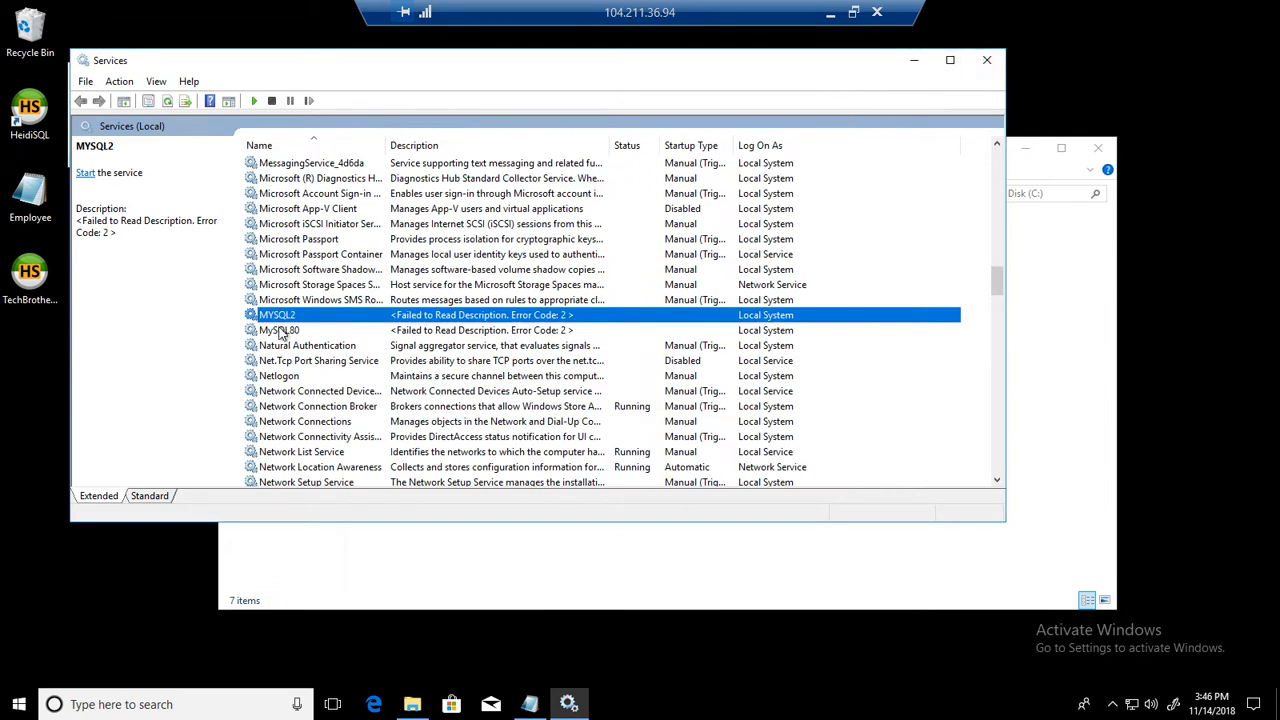
# Step: Close the Services window and the registry-path note without saving changes
pyautogui.click(280, 330)
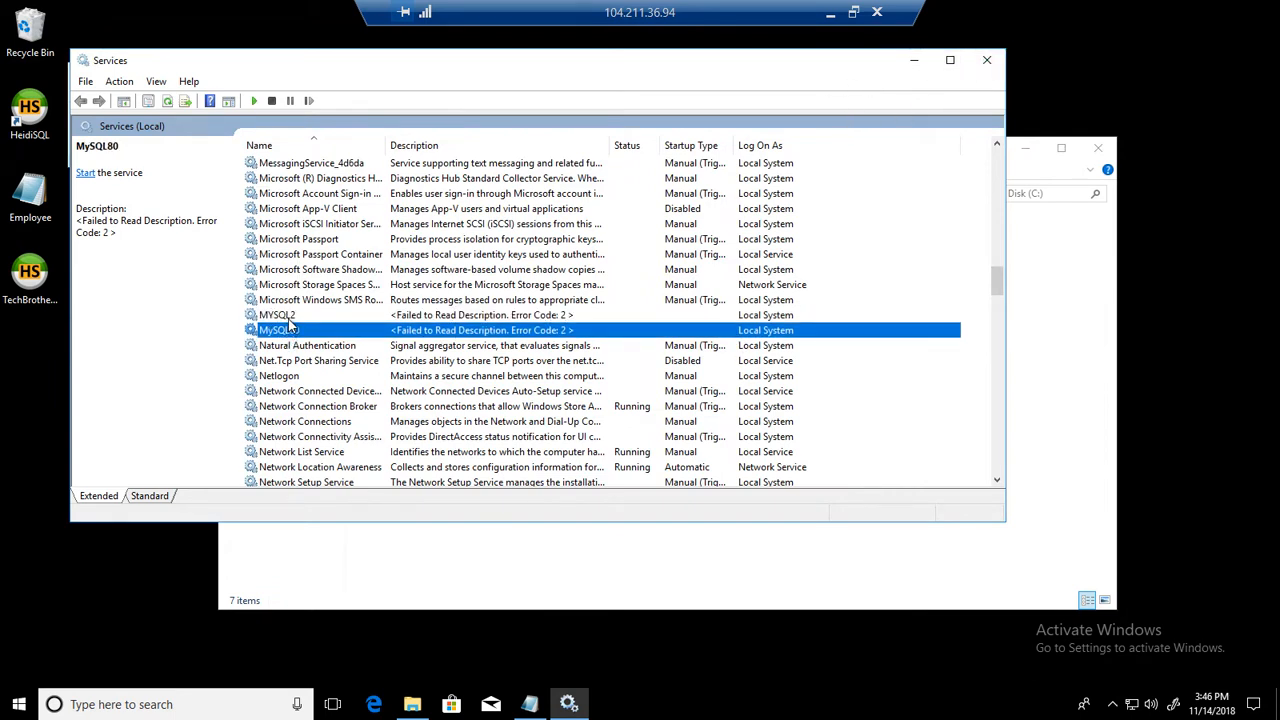
pyautogui.click(276, 314)
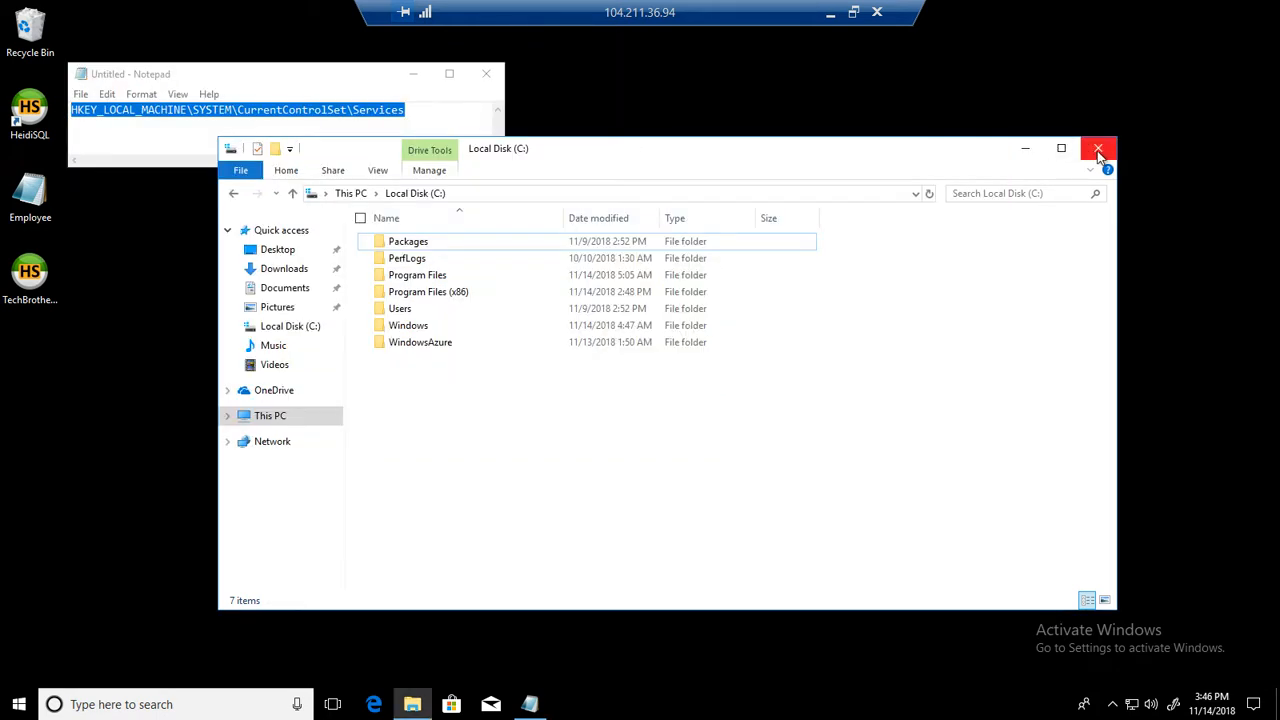
pyautogui.click(1098, 148)
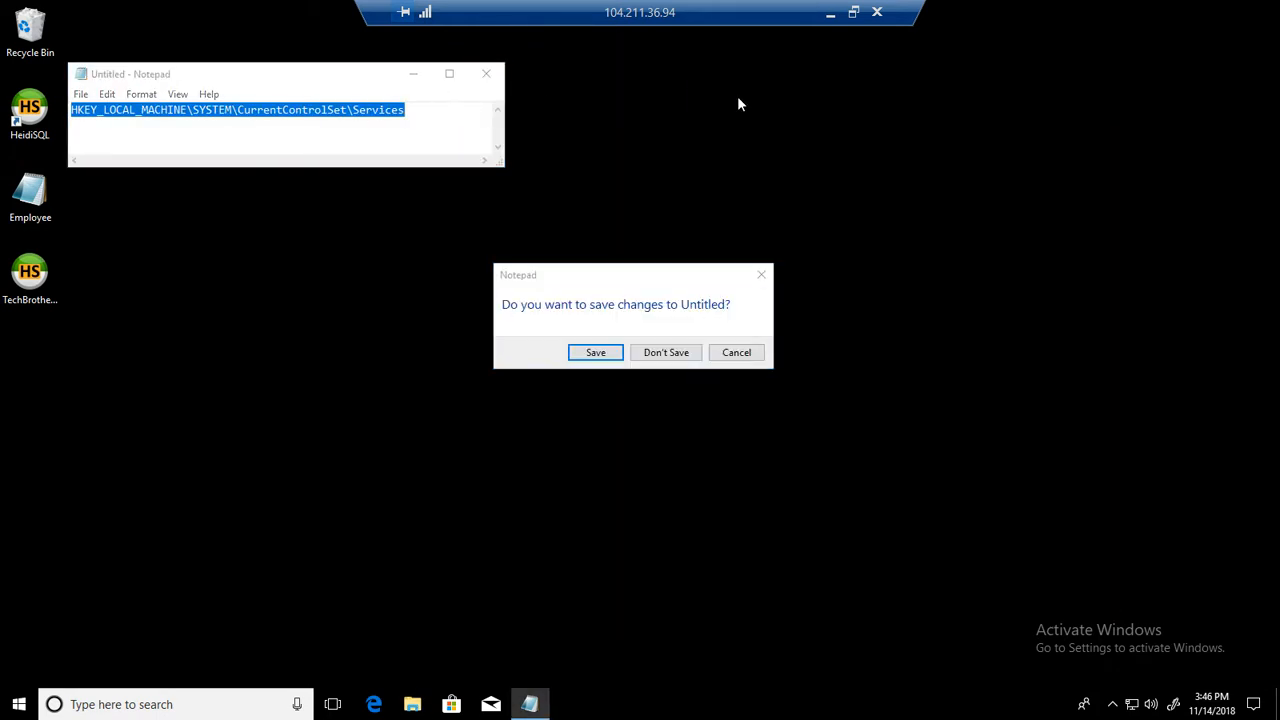
pyautogui.click(664, 352)
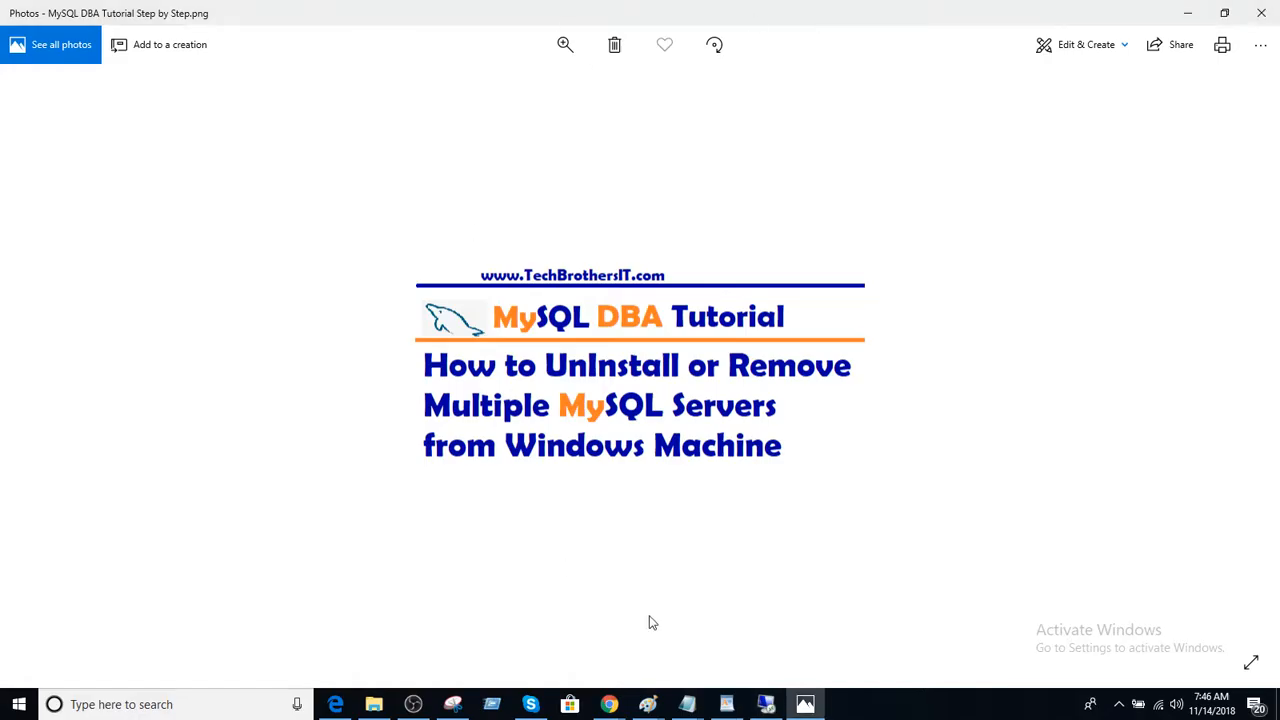
pyautogui.moveTo(608, 704)
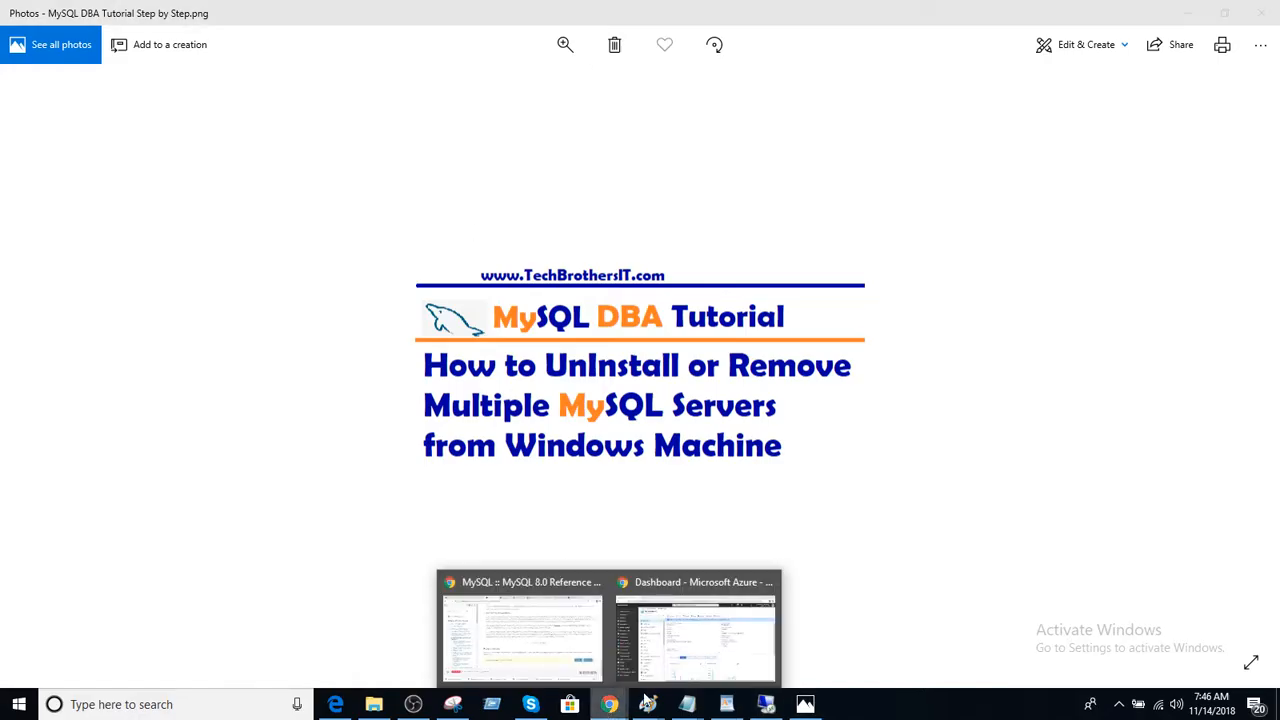
# Step: Restart the TechBrothersIT VM from its Azure overview and bring up its Connect panel
pyautogui.click(696, 624)
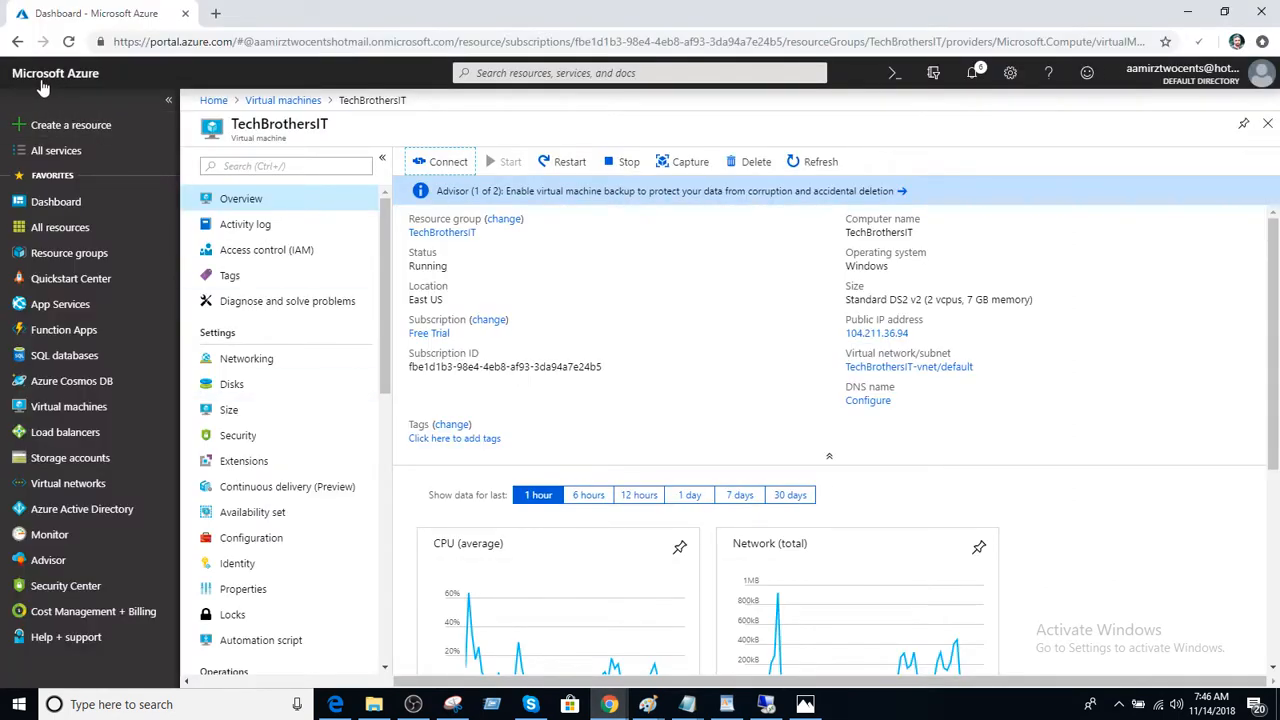
pyautogui.moveTo(910, 516)
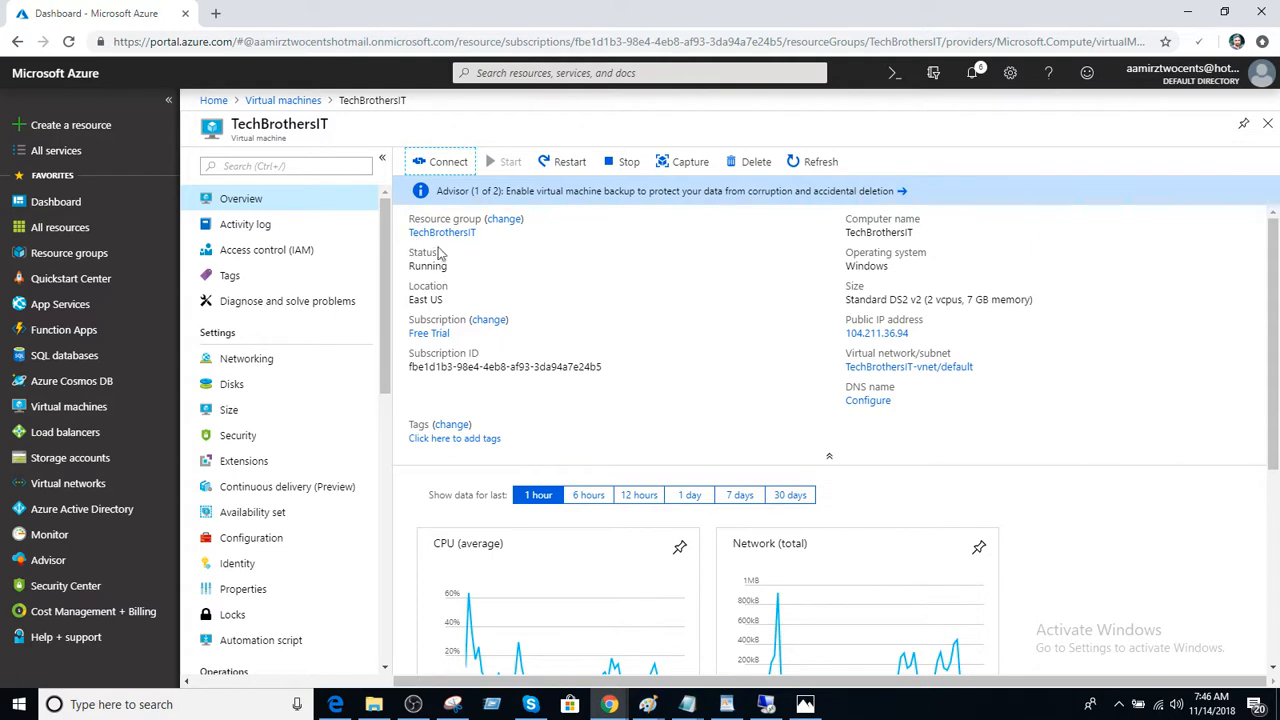
pyautogui.moveTo(284, 152)
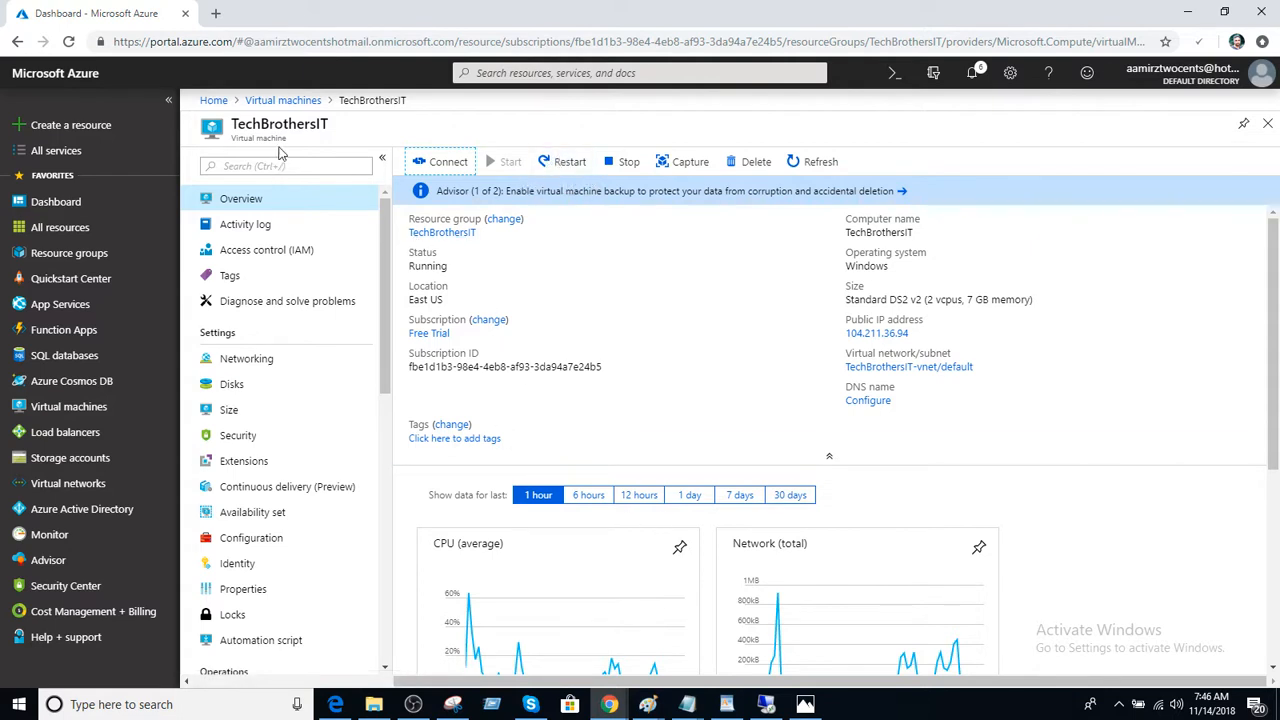
pyautogui.doubleClick(280, 124)
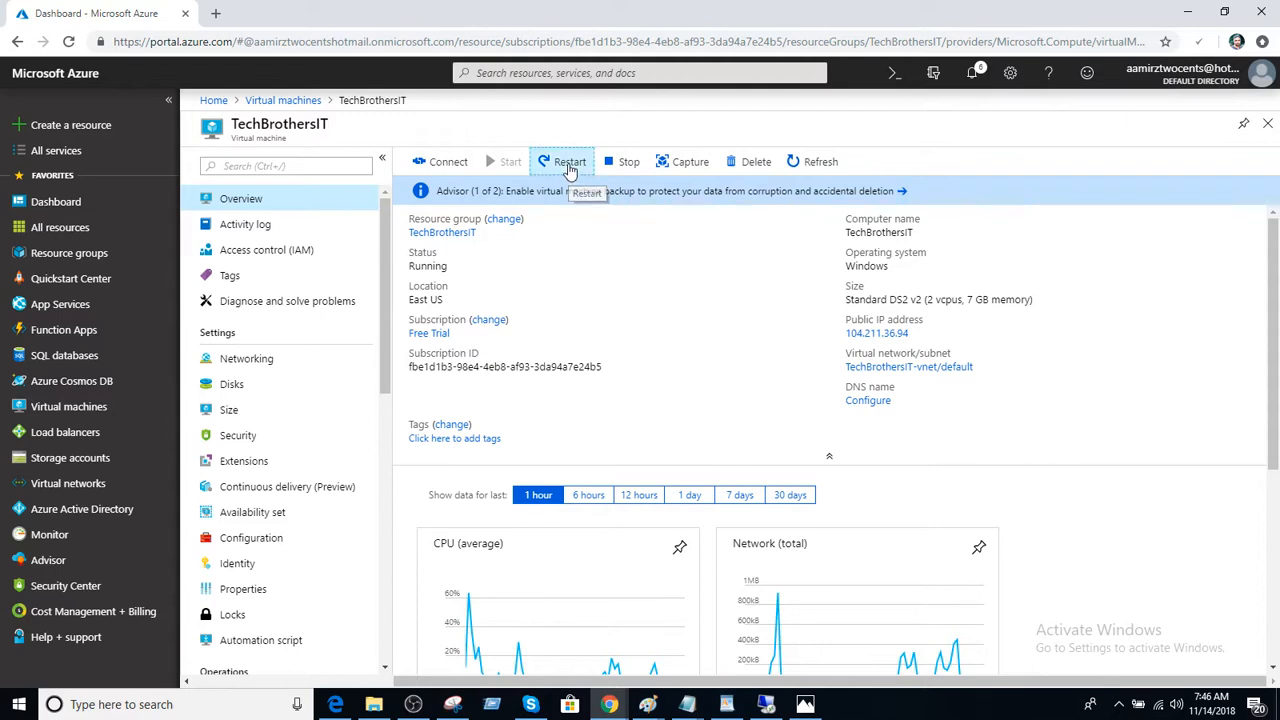
pyautogui.click(570, 160)
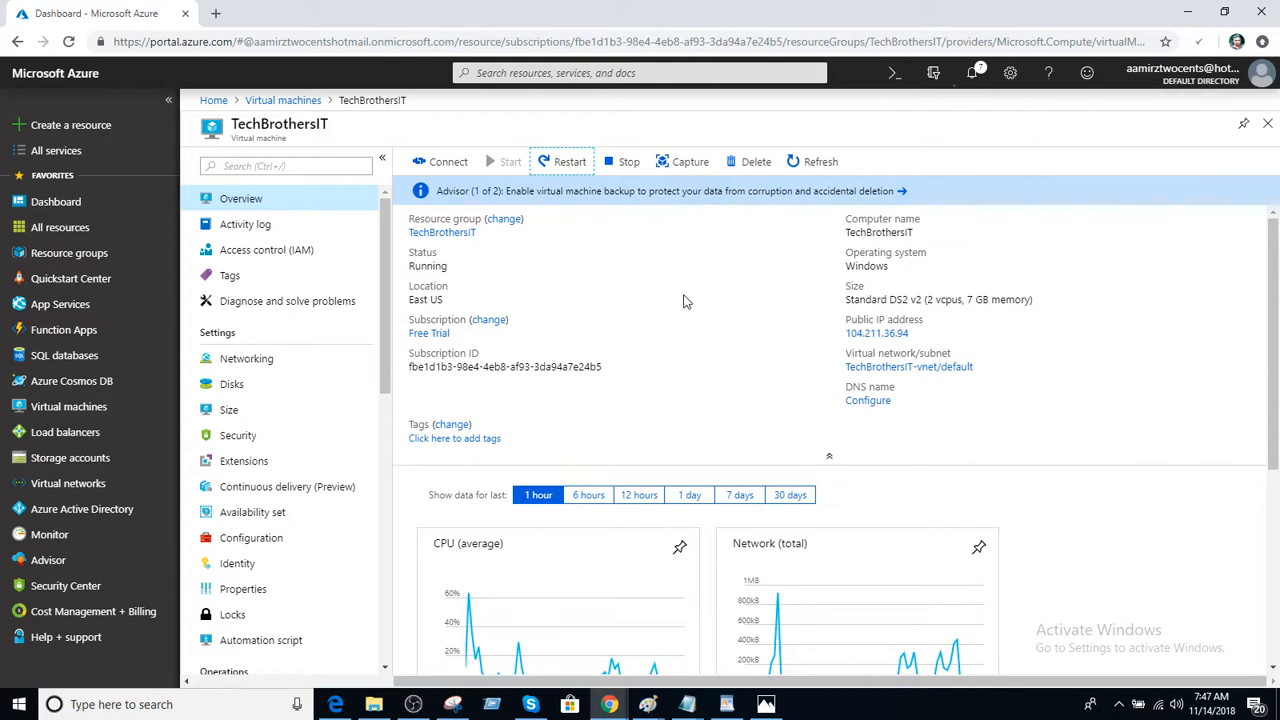
pyautogui.click(448, 160)
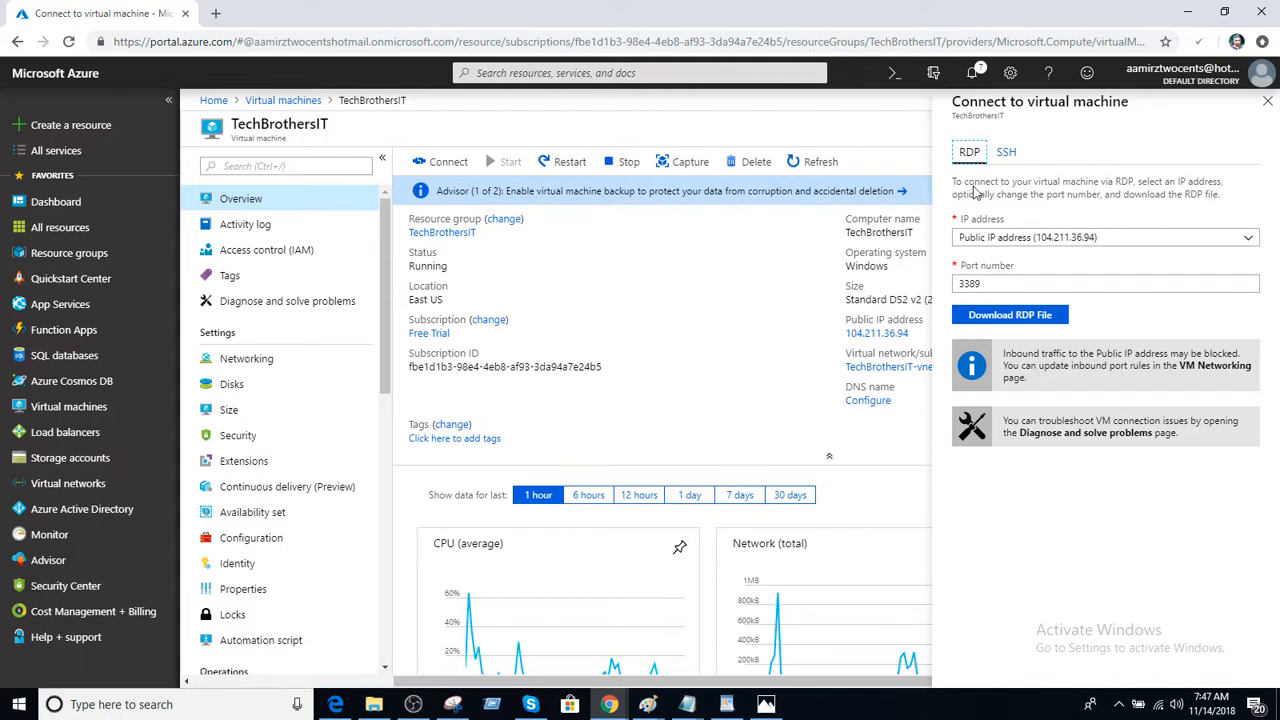
# Step: Download and open the RDP file, then cancel the stalled first connection attempt
pyautogui.click(1008, 314)
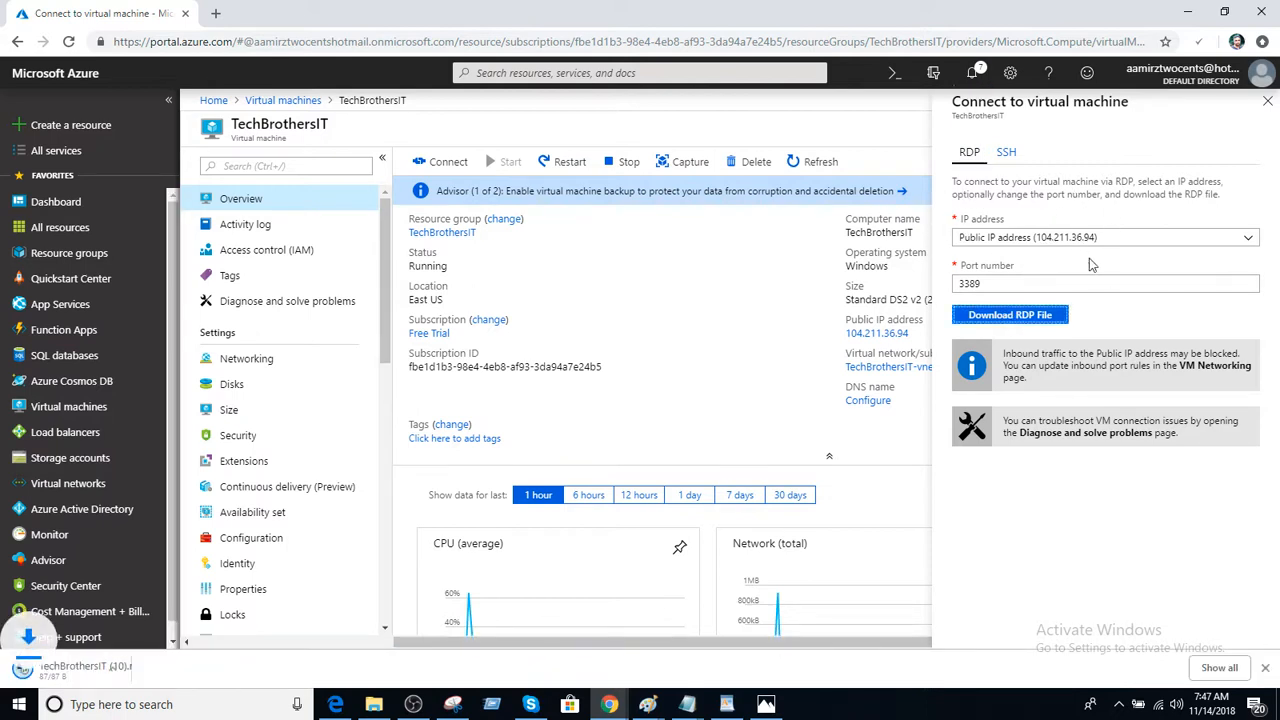
pyautogui.click(1010, 314)
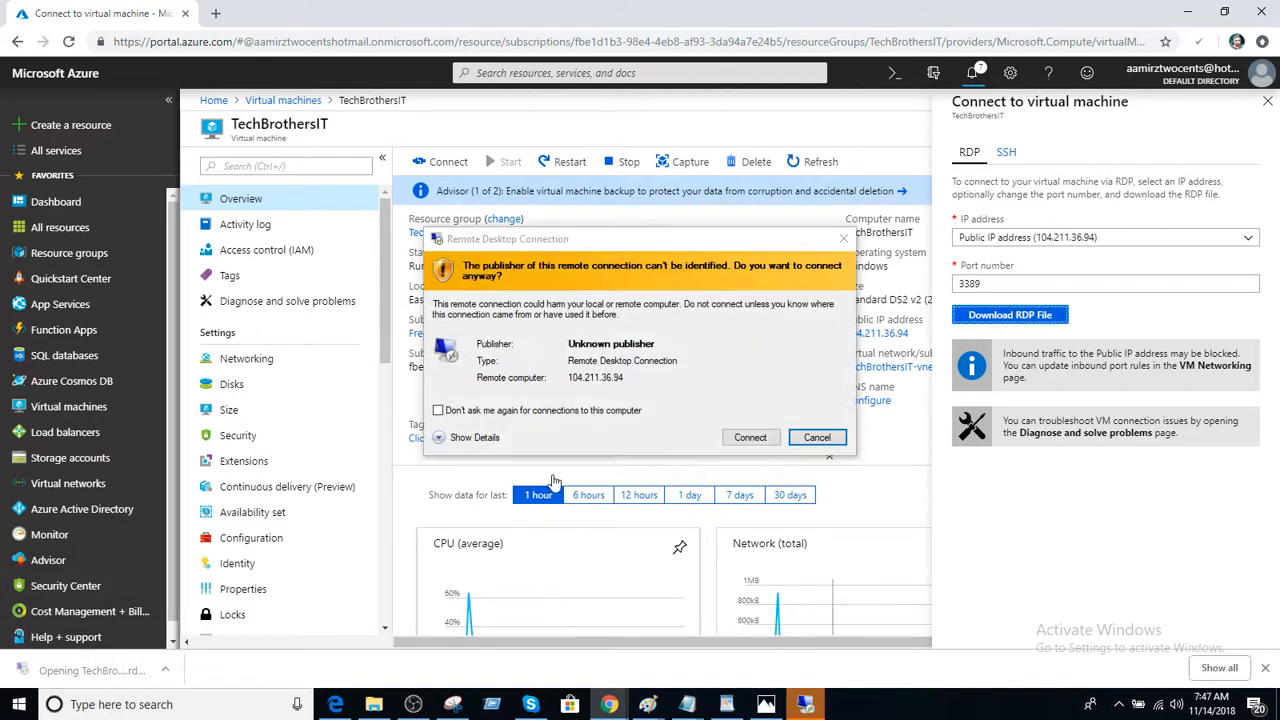
pyautogui.click(750, 436)
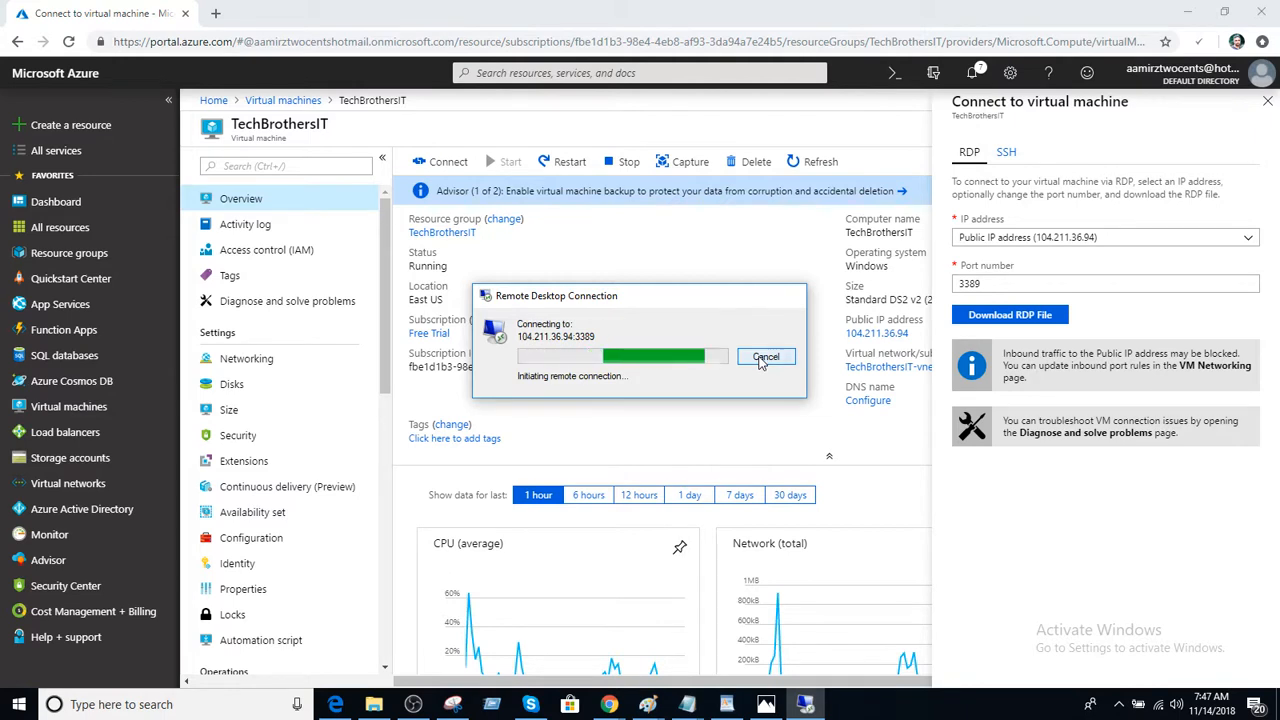
pyautogui.click(764, 356)
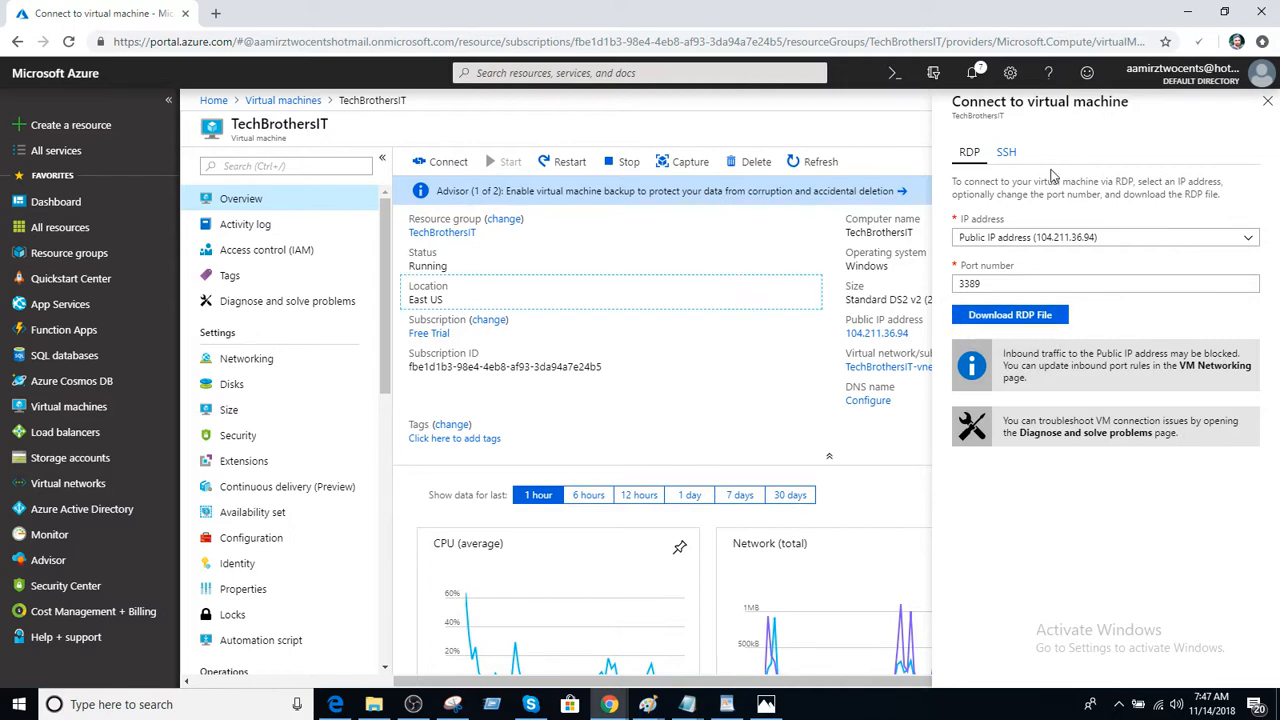
pyautogui.click(1268, 100)
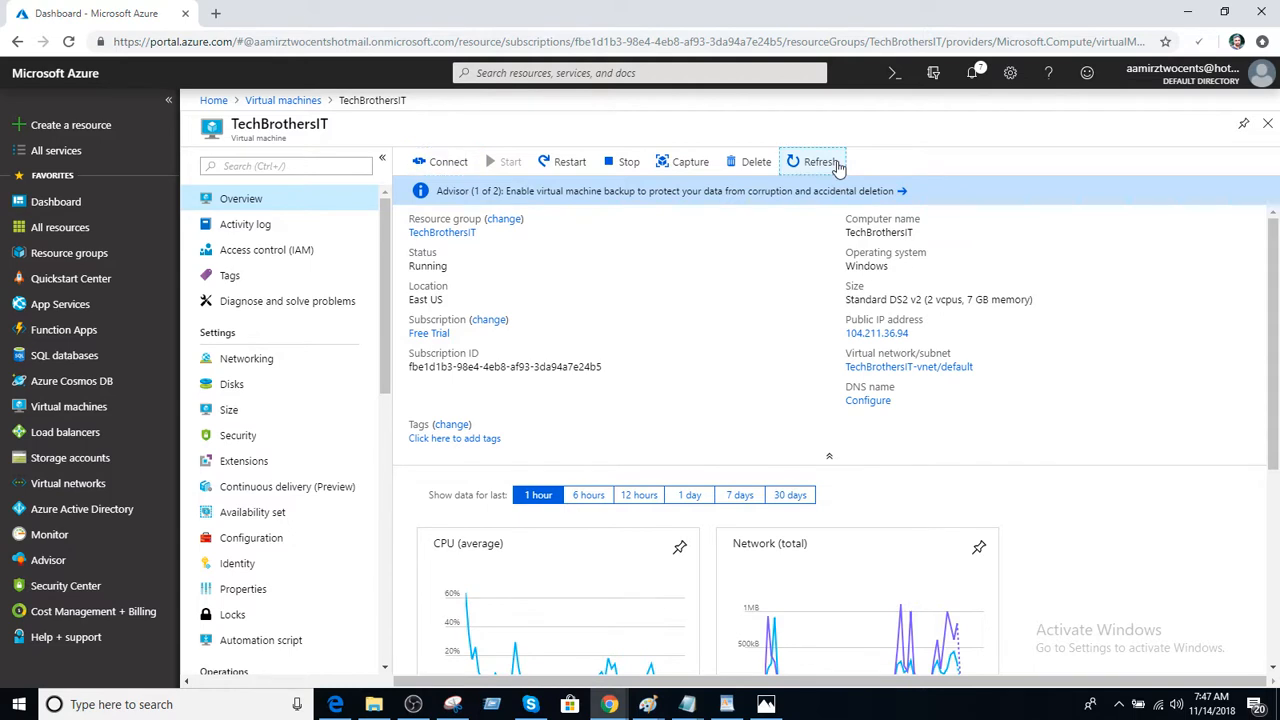
# Step: Re-download the RDP file, connect to the VM and sign in with the credentials
pyautogui.click(448, 160)
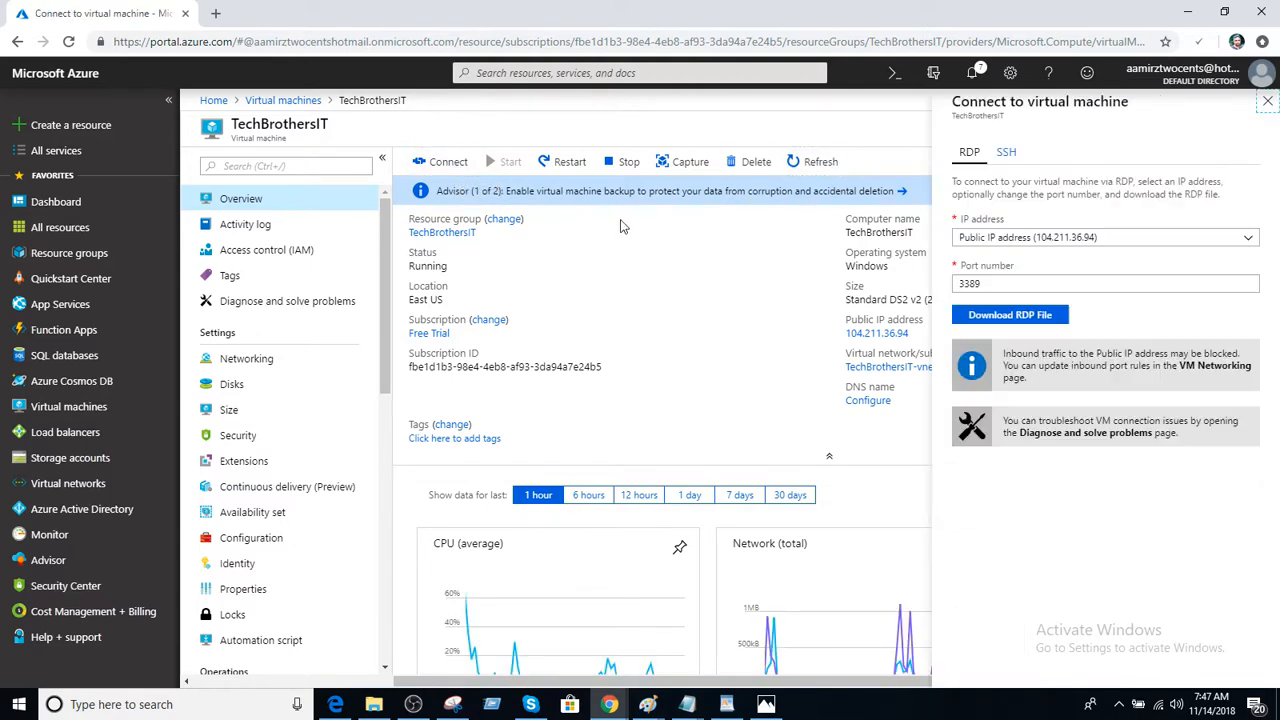
pyautogui.click(1010, 316)
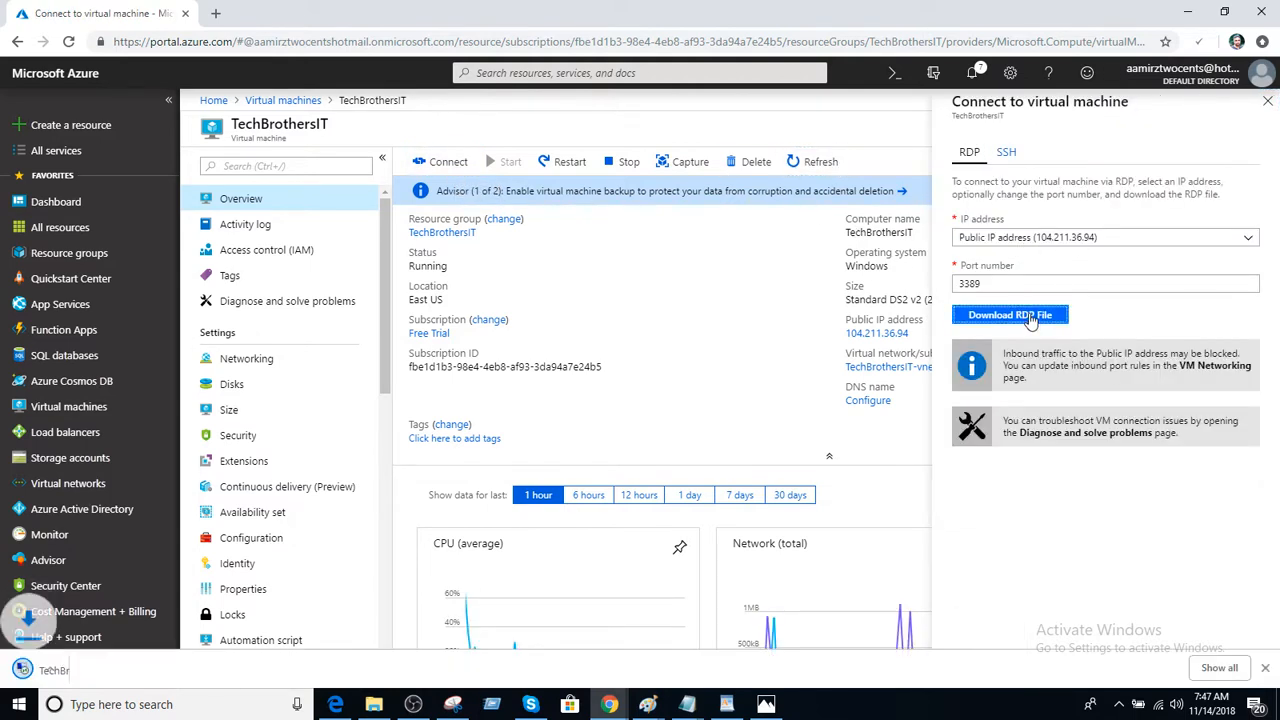
pyautogui.click(1010, 316)
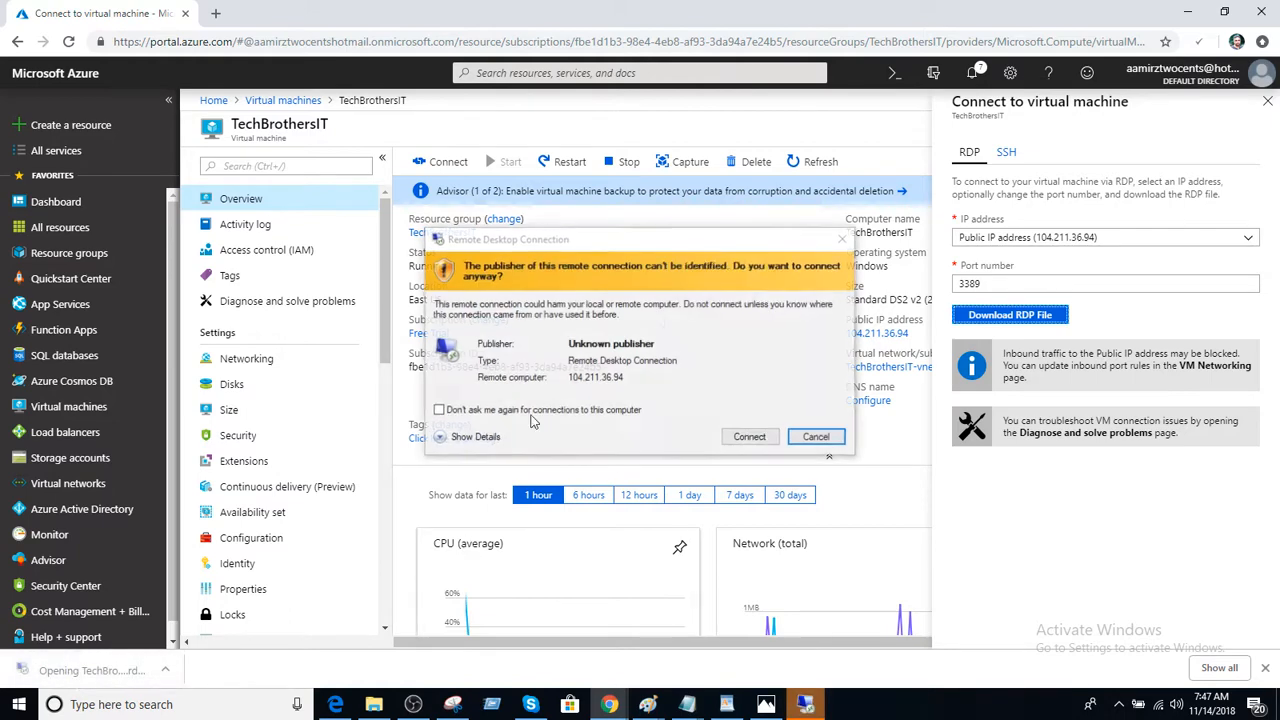
pyautogui.click(748, 436)
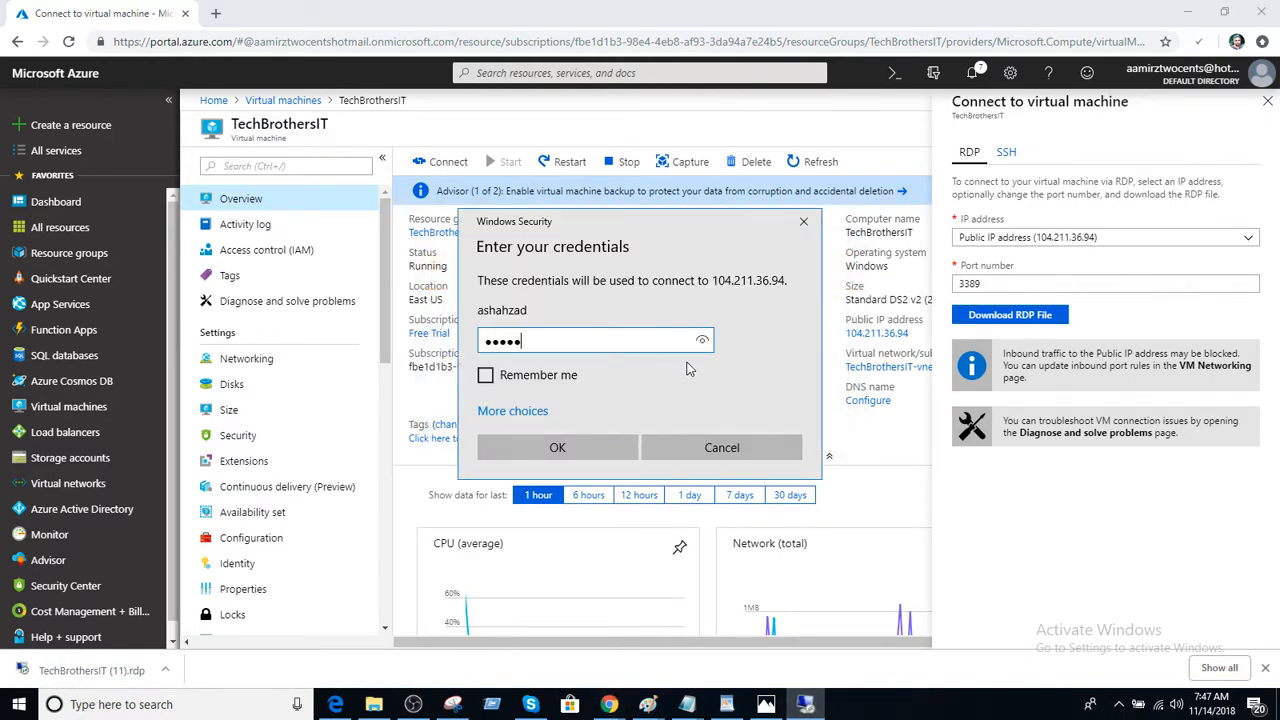
pyautogui.click(556, 448)
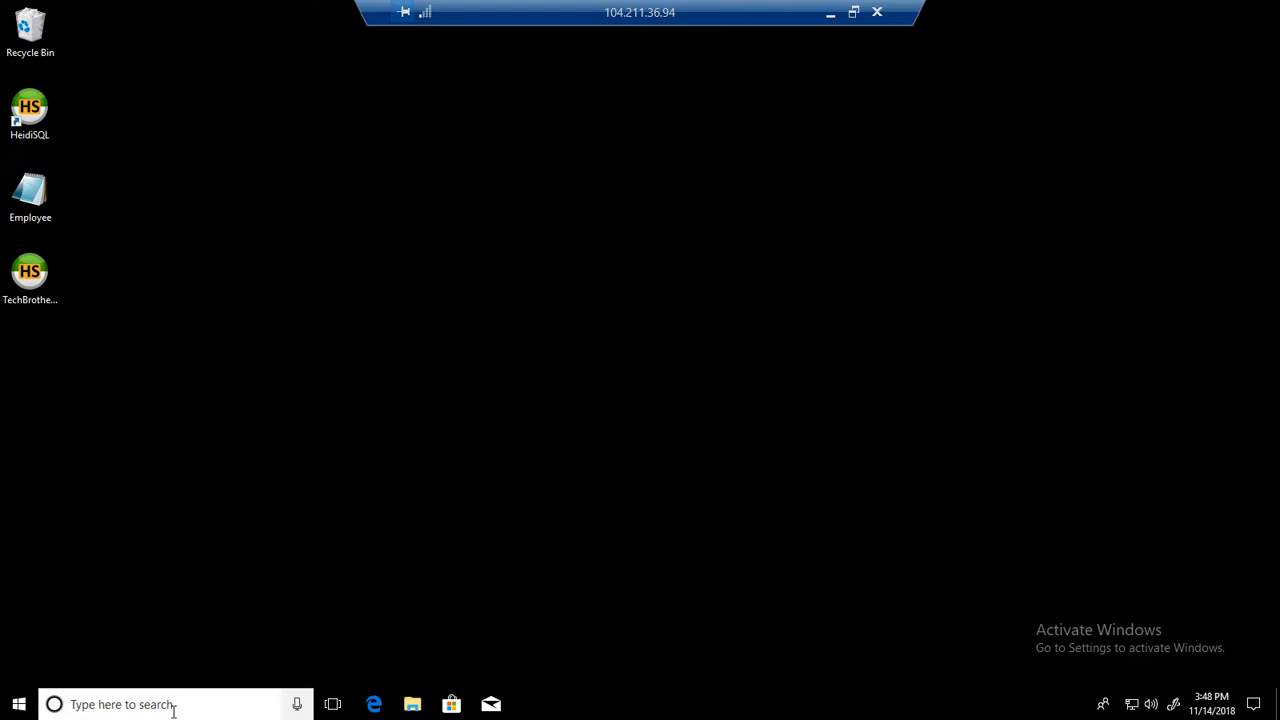
pyautogui.write('servic')
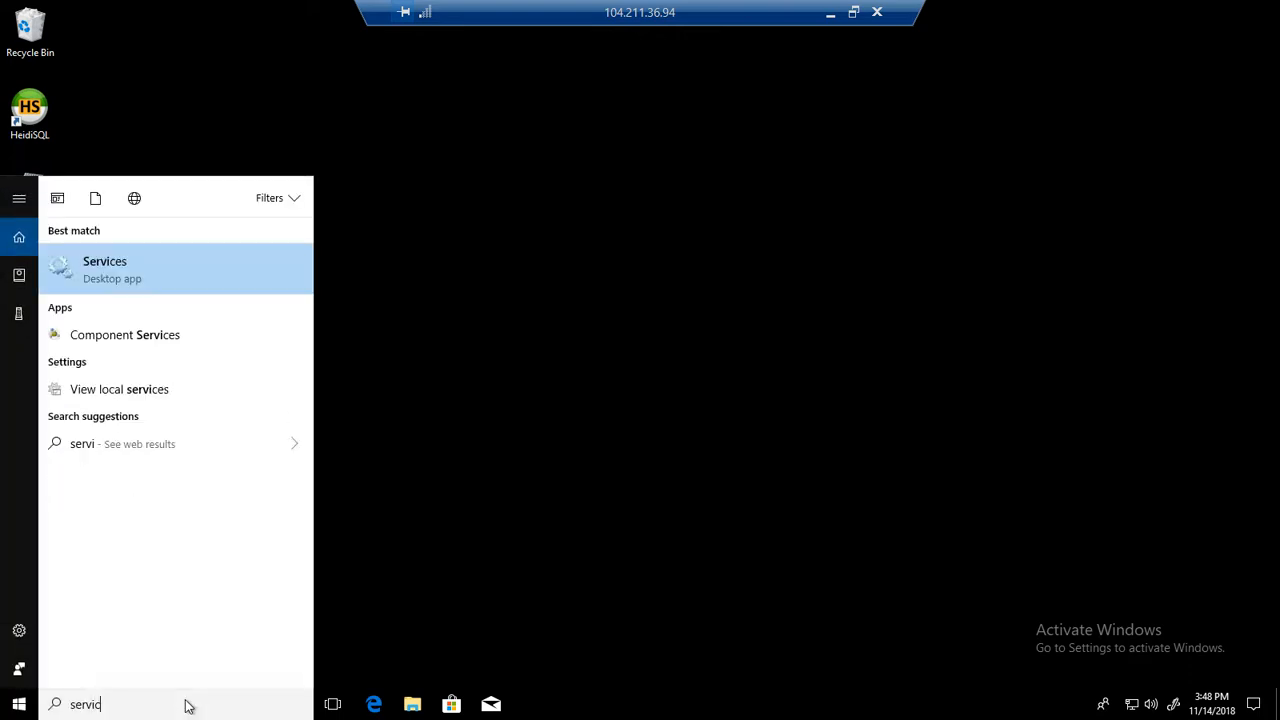
pyautogui.click(104, 268)
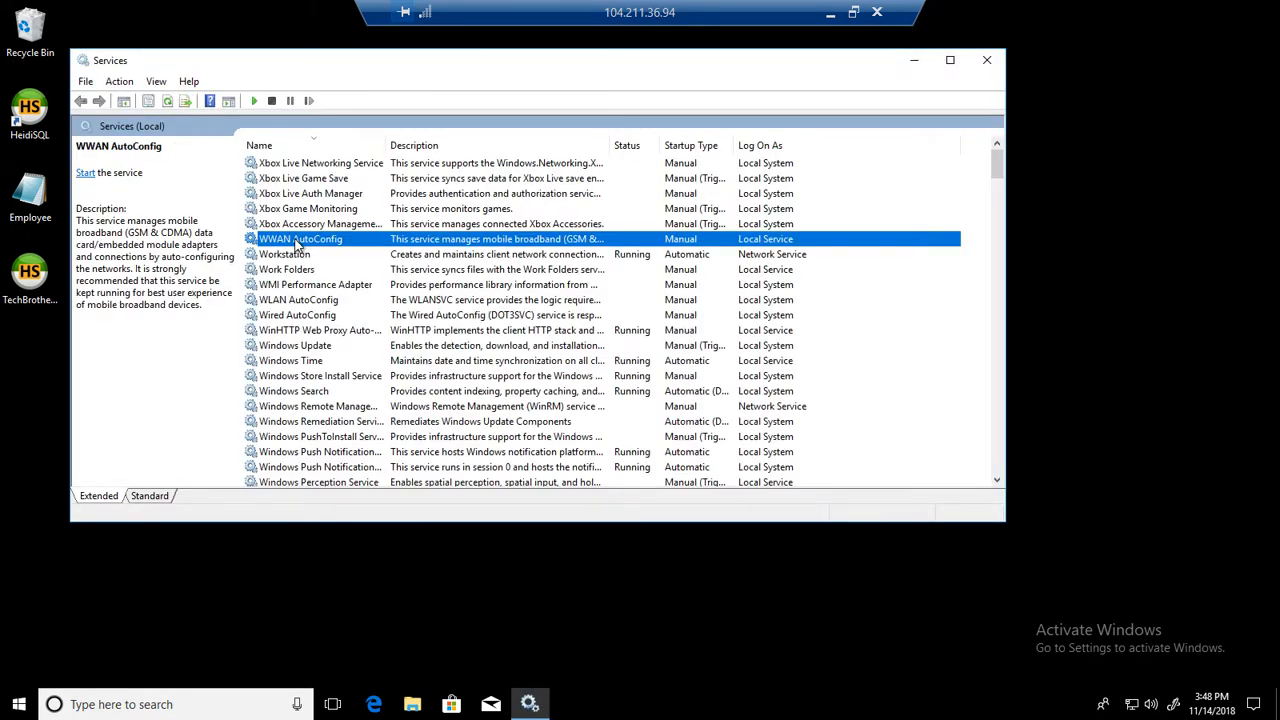
pyautogui.scroll(3)
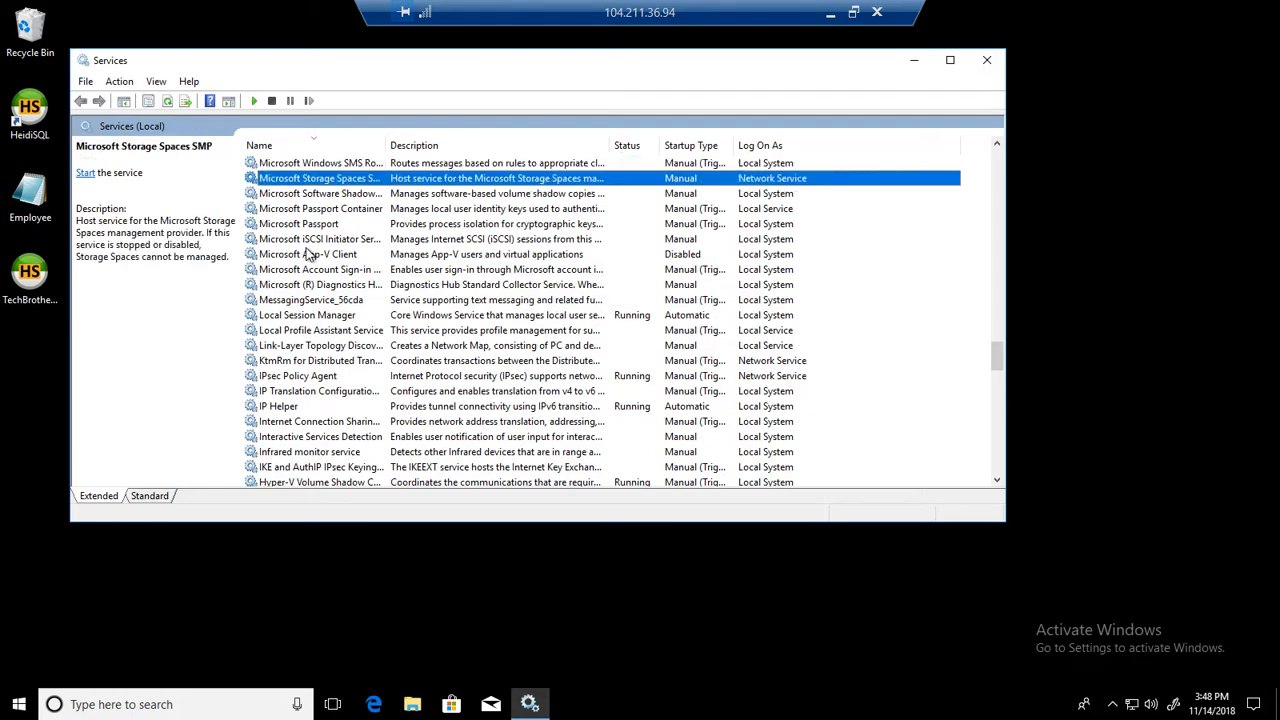
pyautogui.click(316, 238)
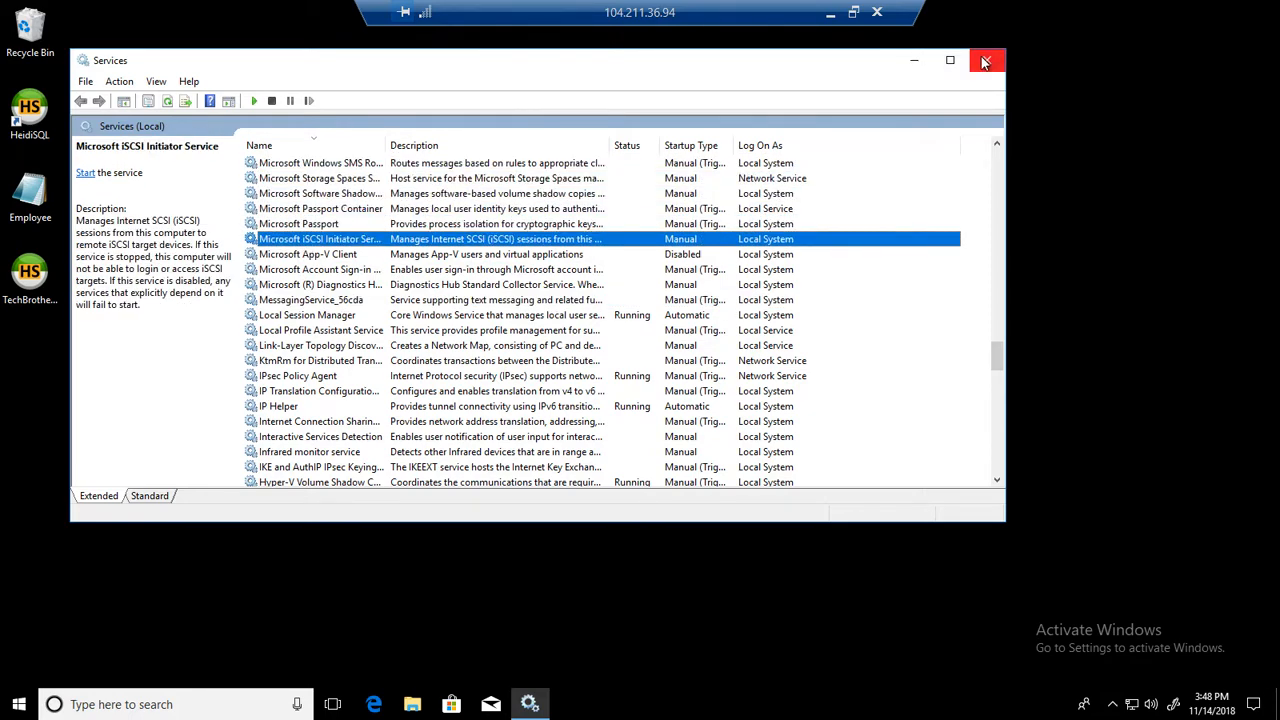
pyautogui.click(986, 60)
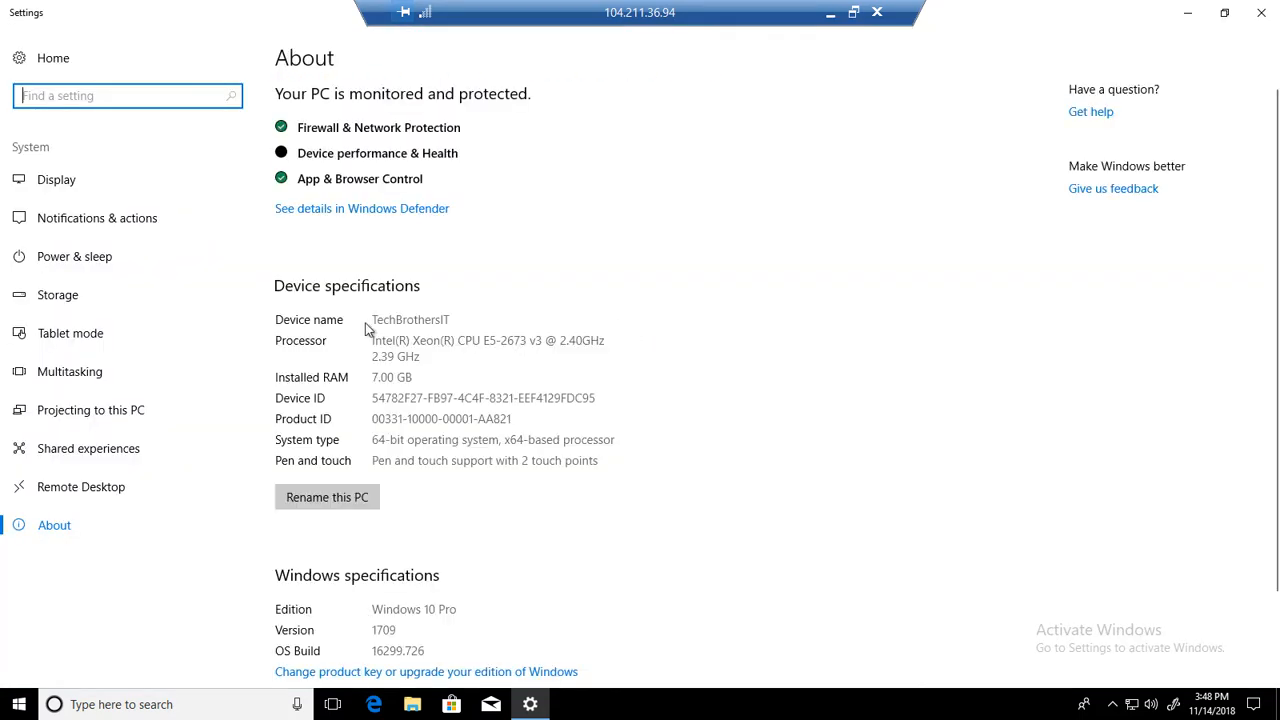
pyautogui.moveTo(580, 376)
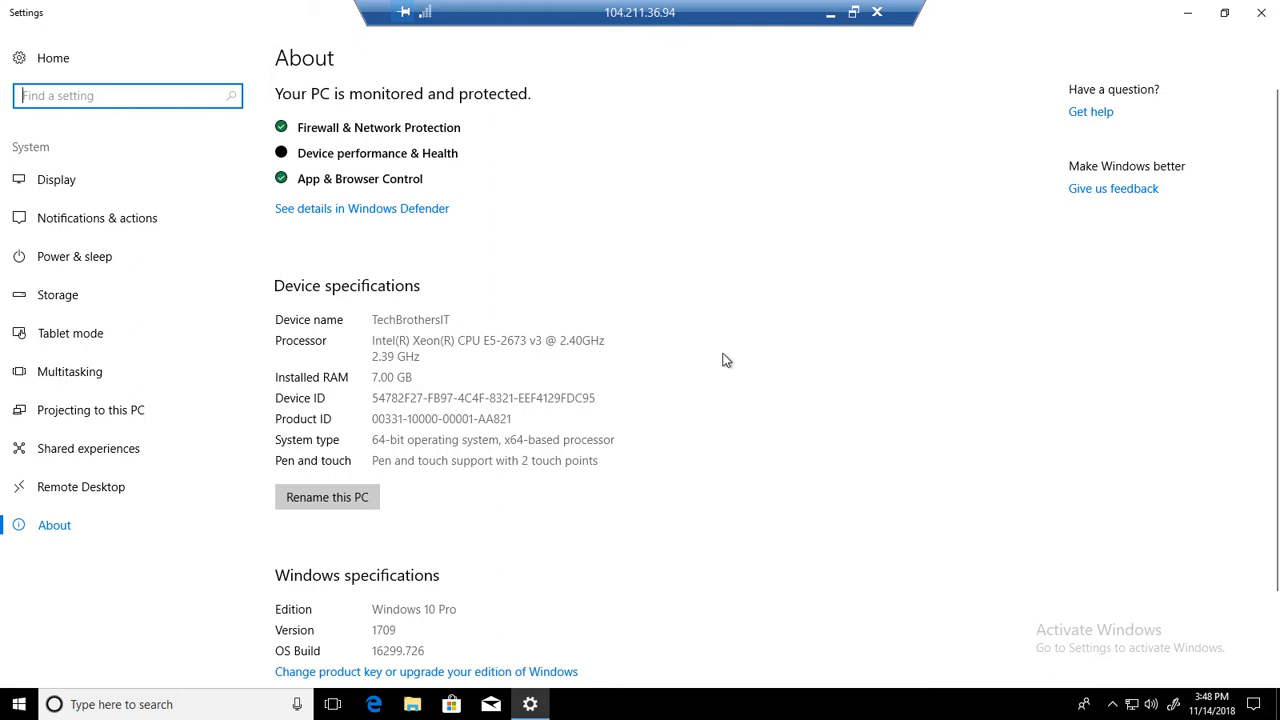
# Step: Scroll the About page down to the Windows specifications (Windows 10 Pro, version 1709)
pyautogui.scroll(-3)
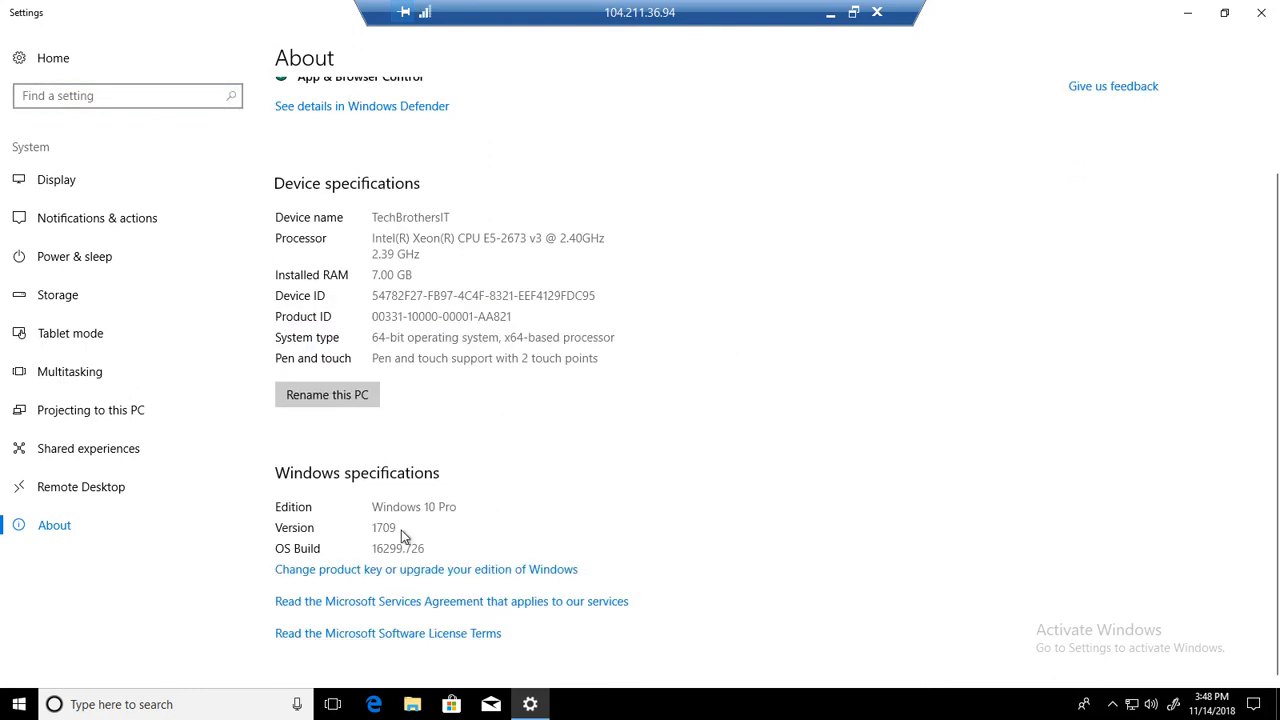
pyautogui.moveTo(368, 510)
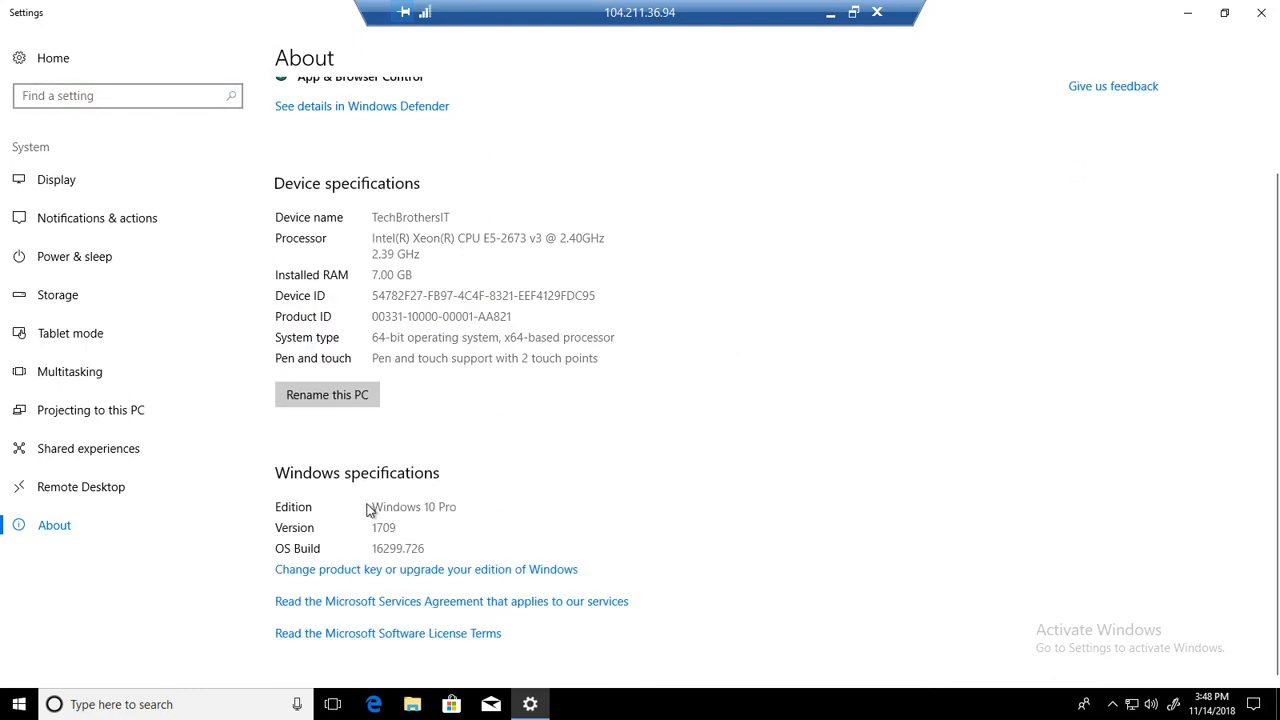
pyautogui.moveTo(516, 496)
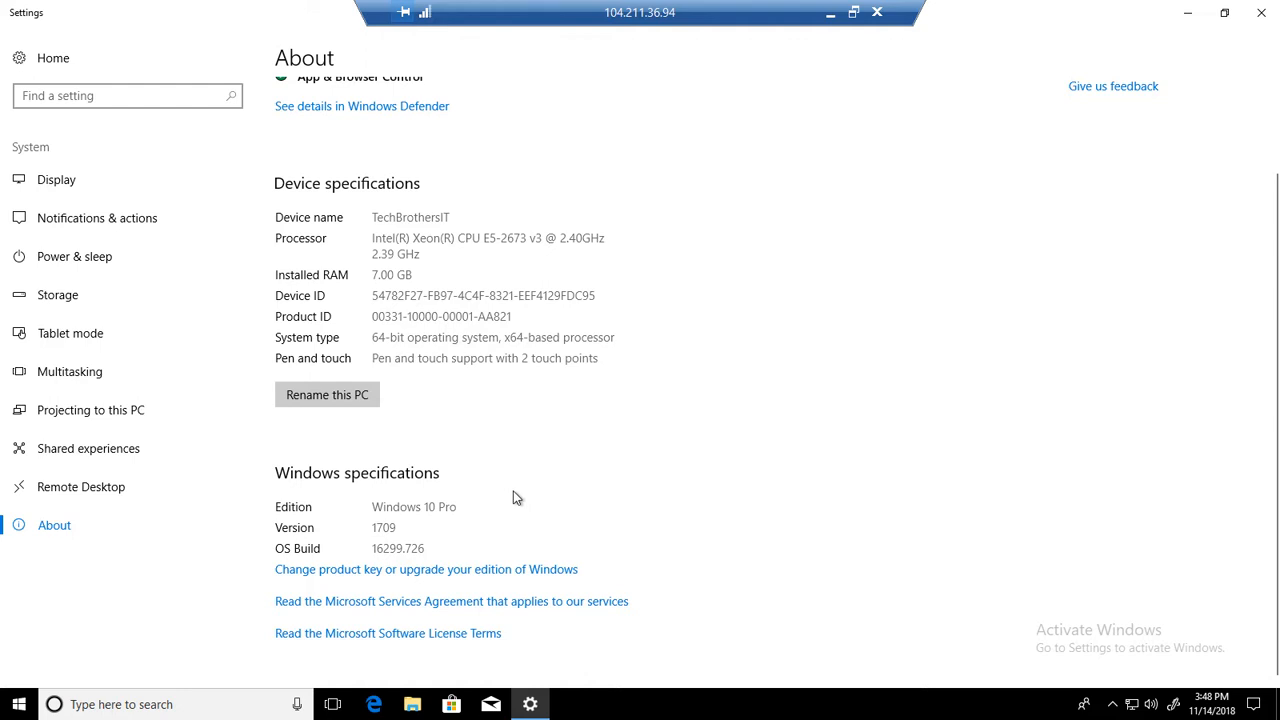